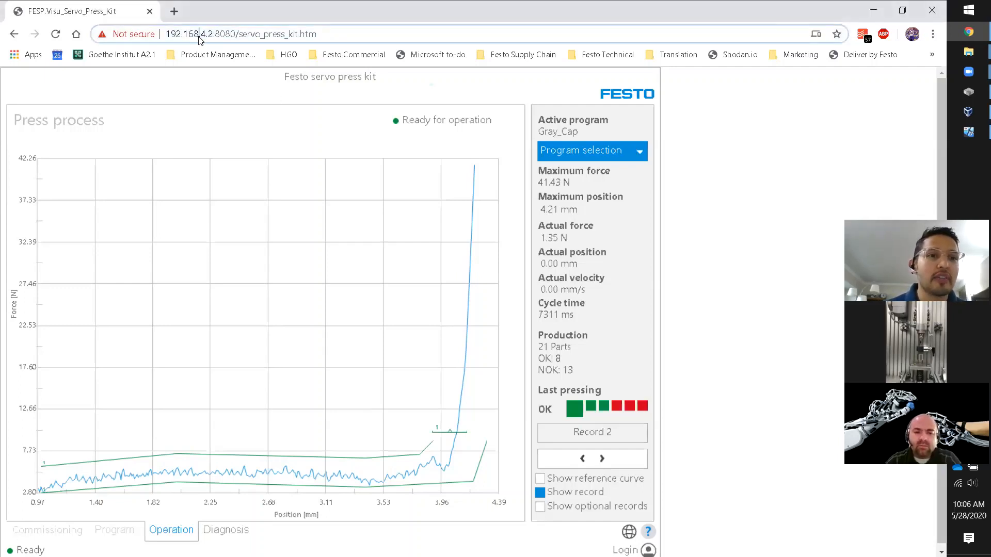
{"action": "mouse_move", "coordinate": [221, 69]}
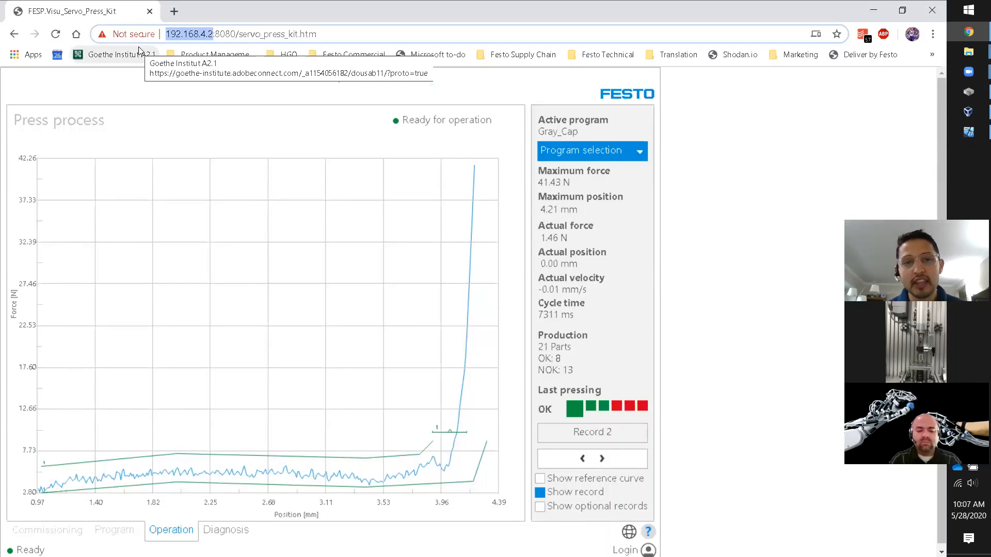
Browse to the controller at 192.168.1.1 and launch webvisu-servo_press_kit from the Codesys menu
{"action": "left_click", "coordinate": [150, 11]}
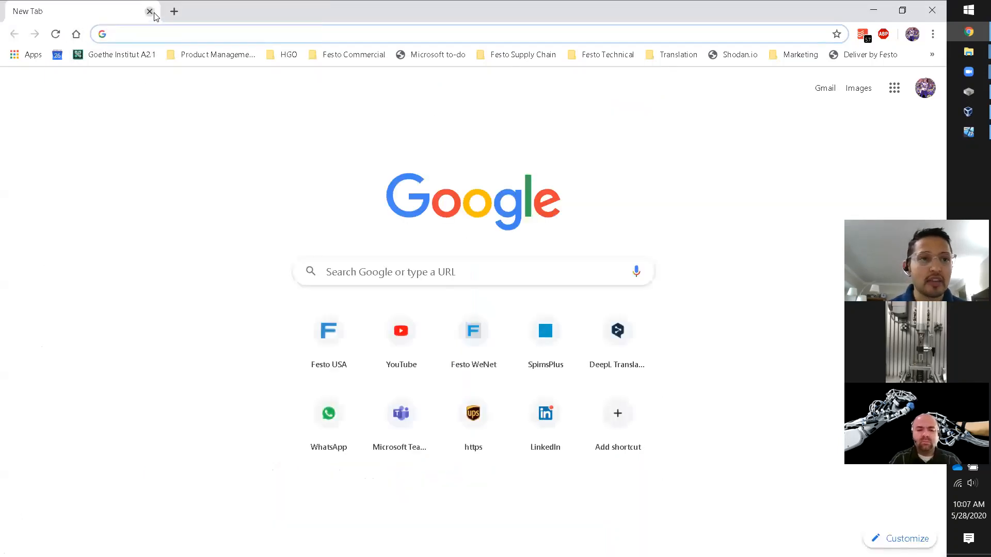
{"action": "type", "text": "192.168.1.1"}
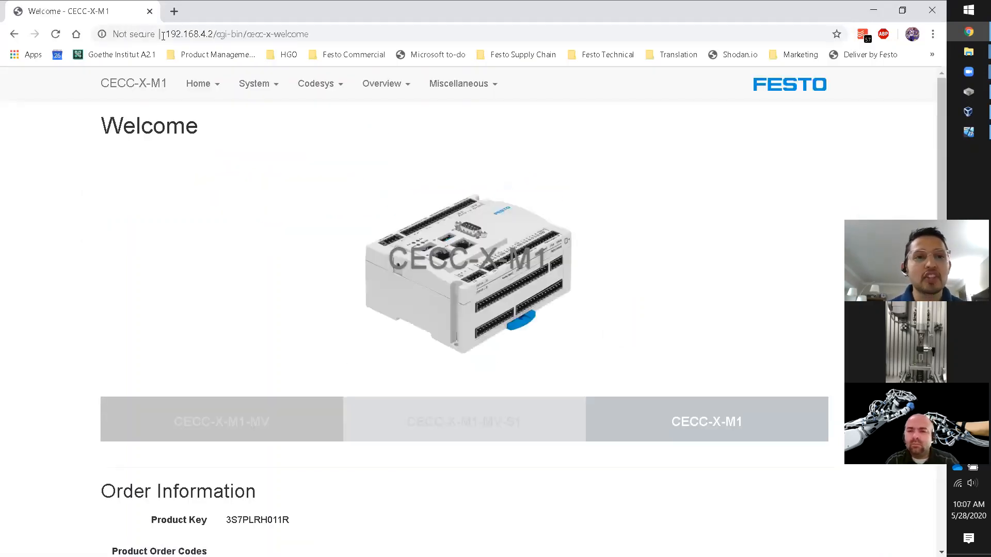
{"action": "left_click", "coordinate": [316, 83]}
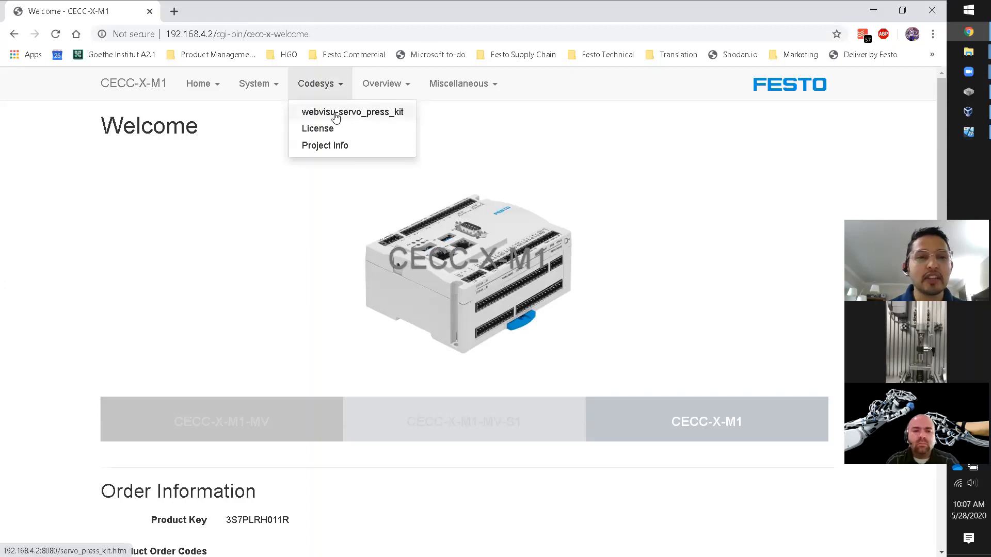
{"action": "mouse_move", "coordinate": [356, 115]}
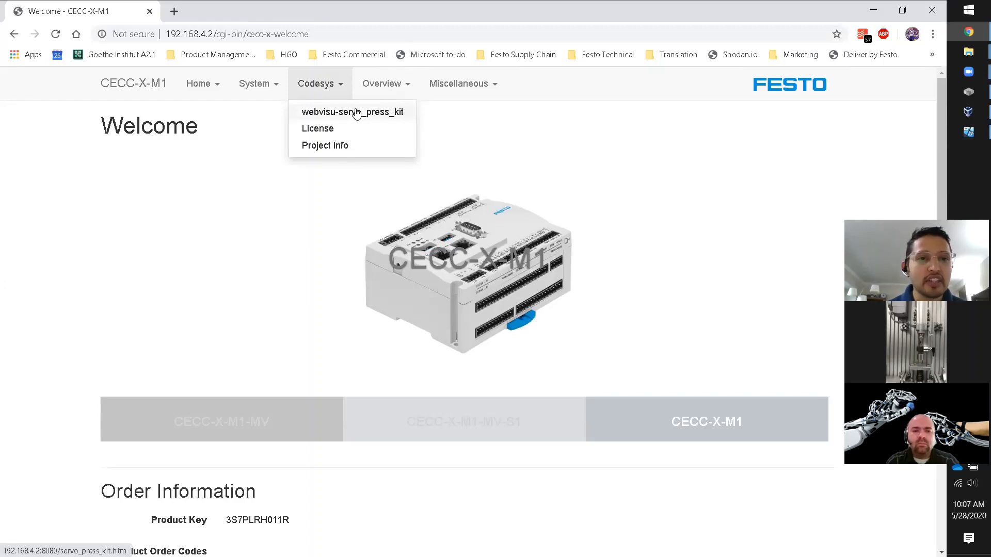
{"action": "left_click", "coordinate": [352, 112]}
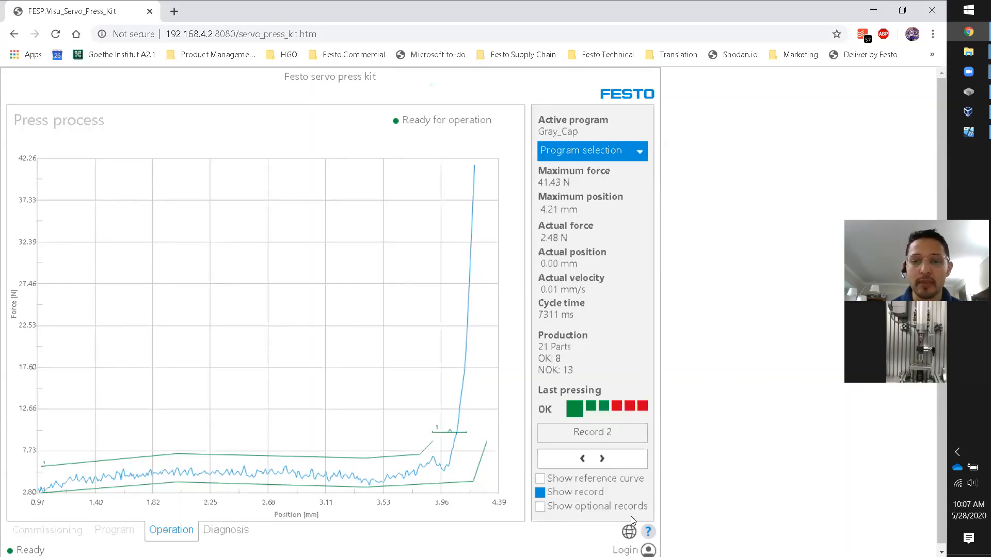
Log in as Admin with the administrator password to unlock Commissioning and Program
{"action": "left_click", "coordinate": [626, 550]}
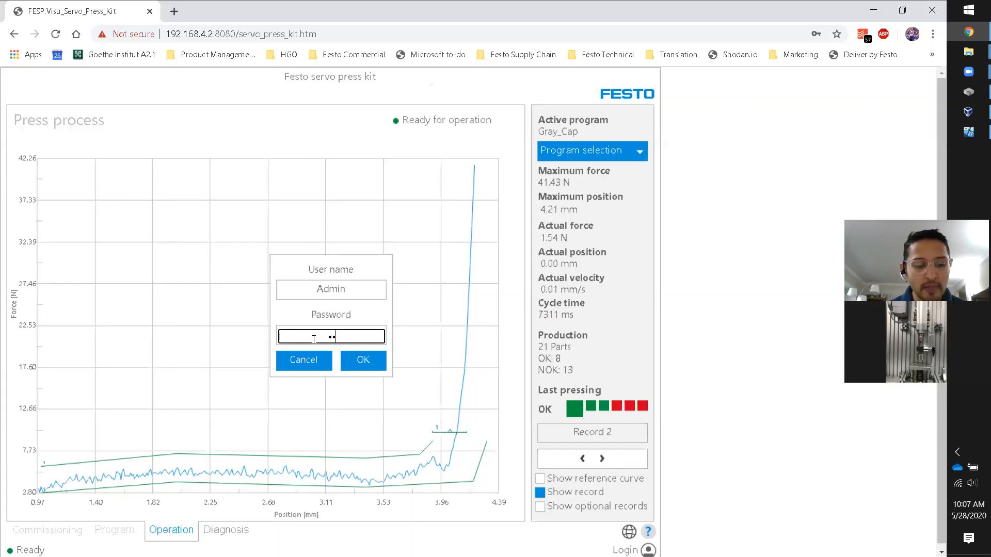
{"action": "type", "text": "password"}
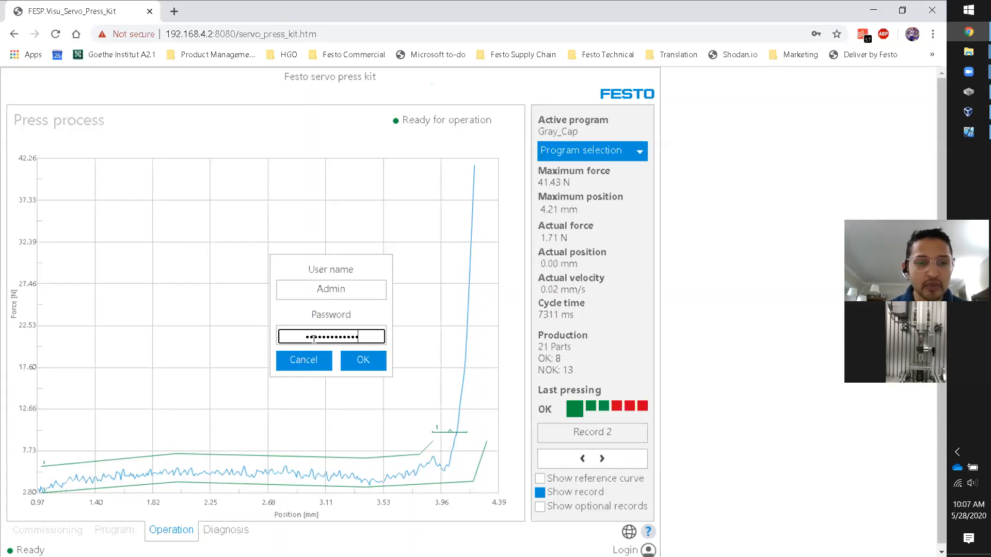
{"action": "left_click", "coordinate": [362, 360]}
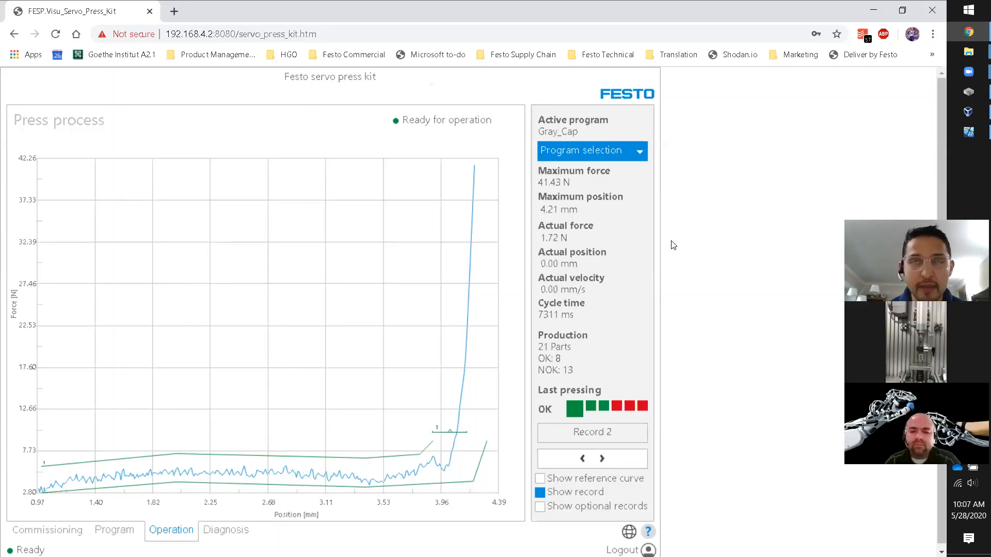
{"action": "mouse_move", "coordinate": [405, 300]}
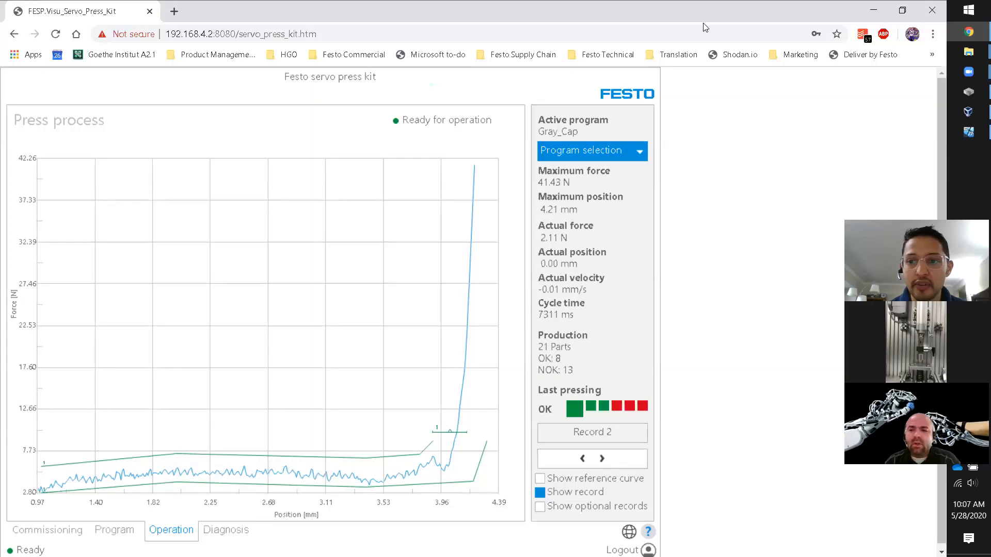
{"action": "mouse_move", "coordinate": [376, 373]}
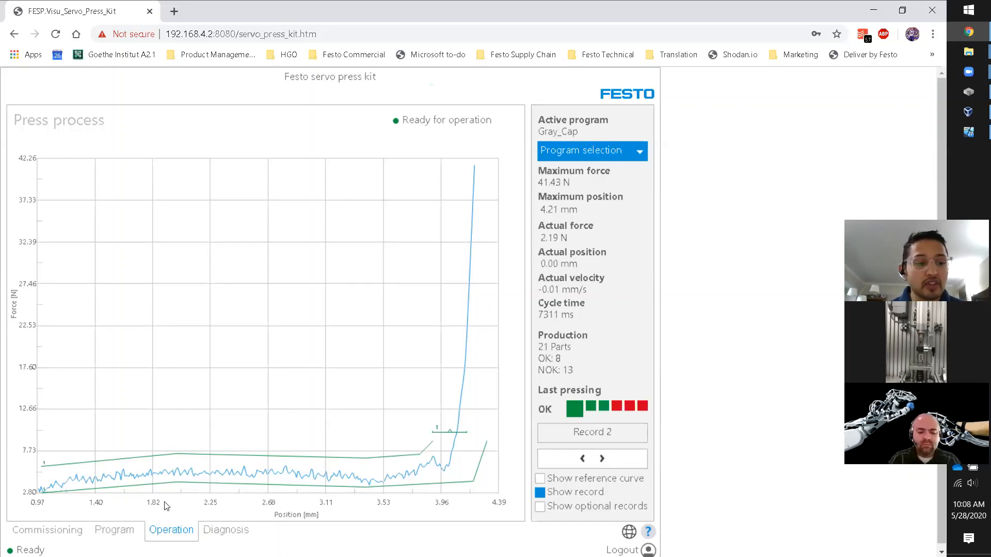
Inspect Configure hardware, keep the 0,8 kN servo press size and cancel without changes
{"action": "left_click", "coordinate": [46, 529]}
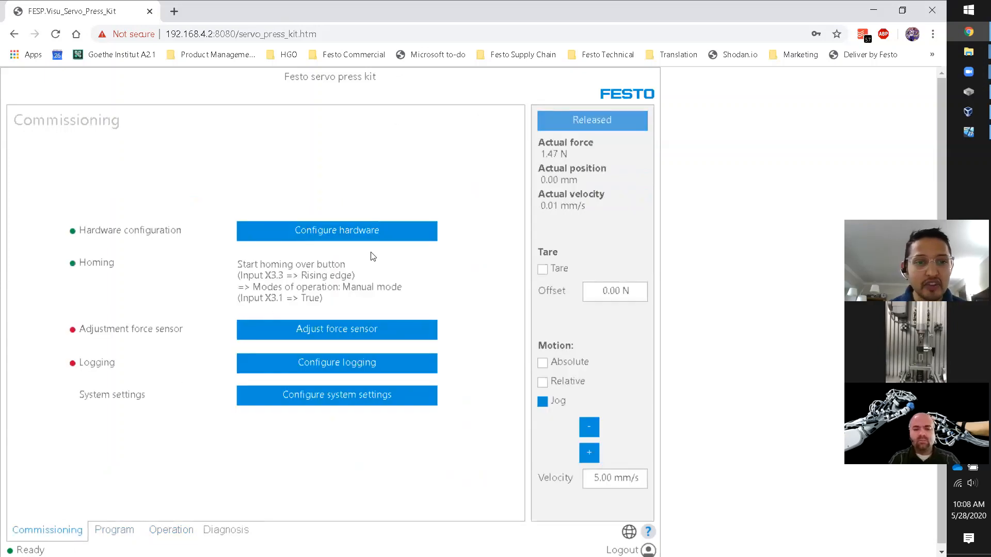
{"action": "left_click", "coordinate": [337, 230]}
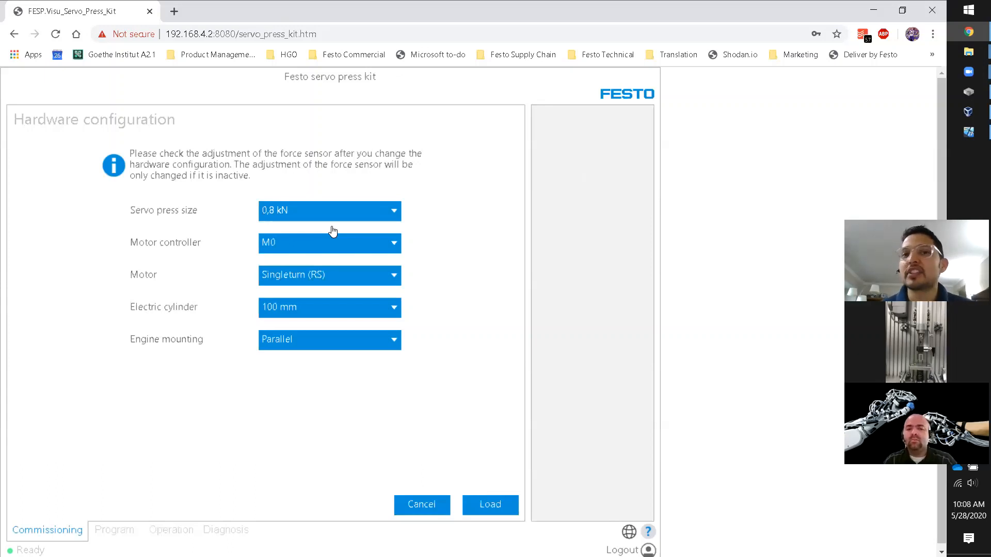
{"action": "mouse_move", "coordinate": [399, 218]}
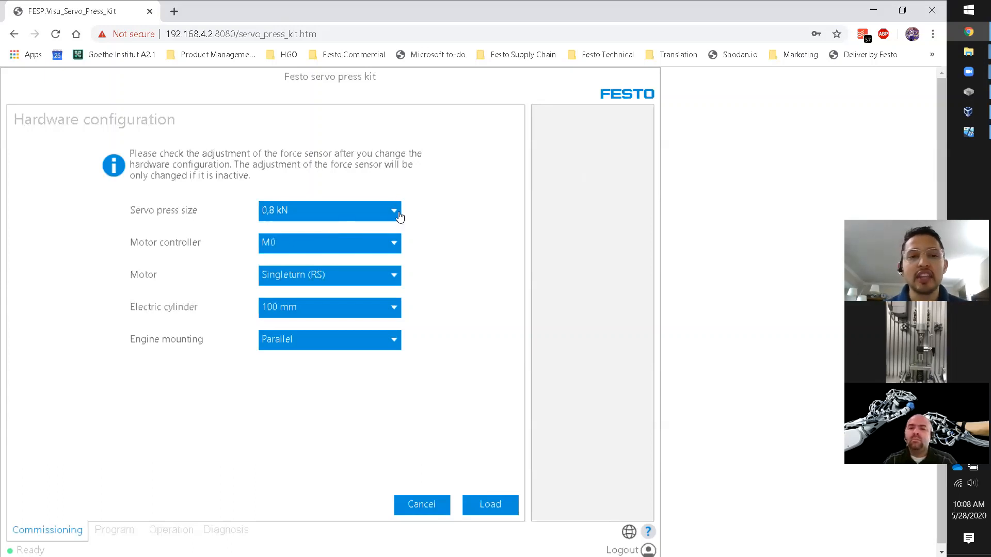
{"action": "left_click", "coordinate": [329, 211]}
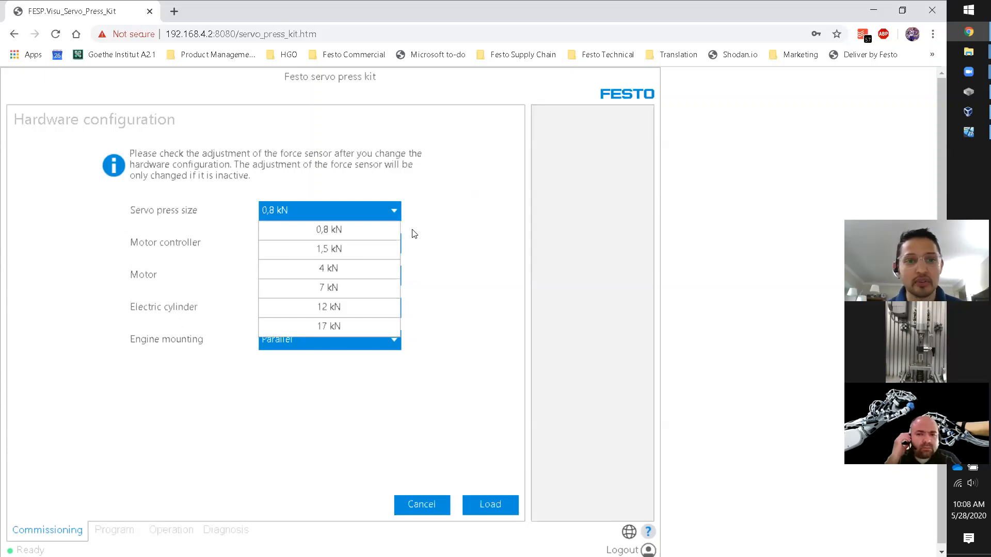
{"action": "left_click", "coordinate": [328, 229]}
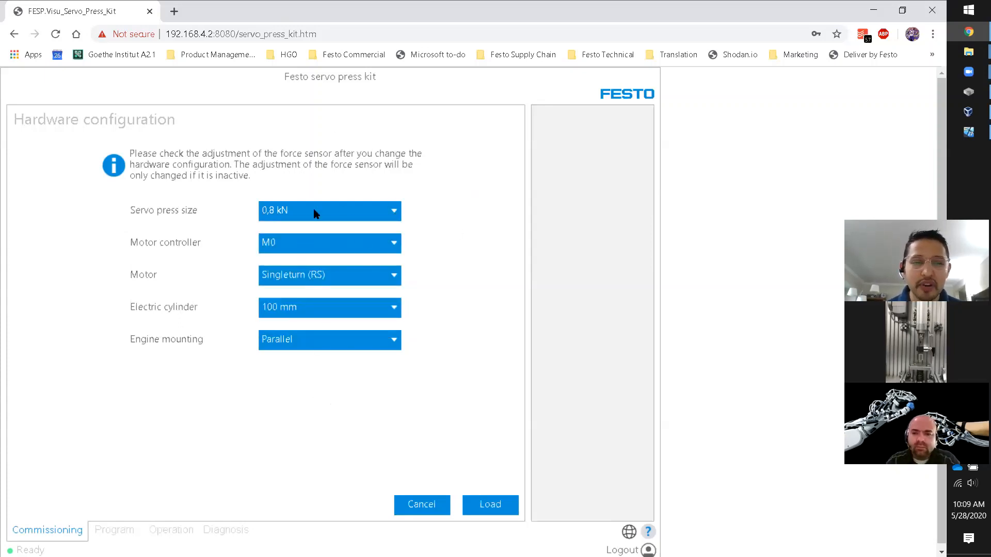
{"action": "mouse_move", "coordinate": [407, 310]}
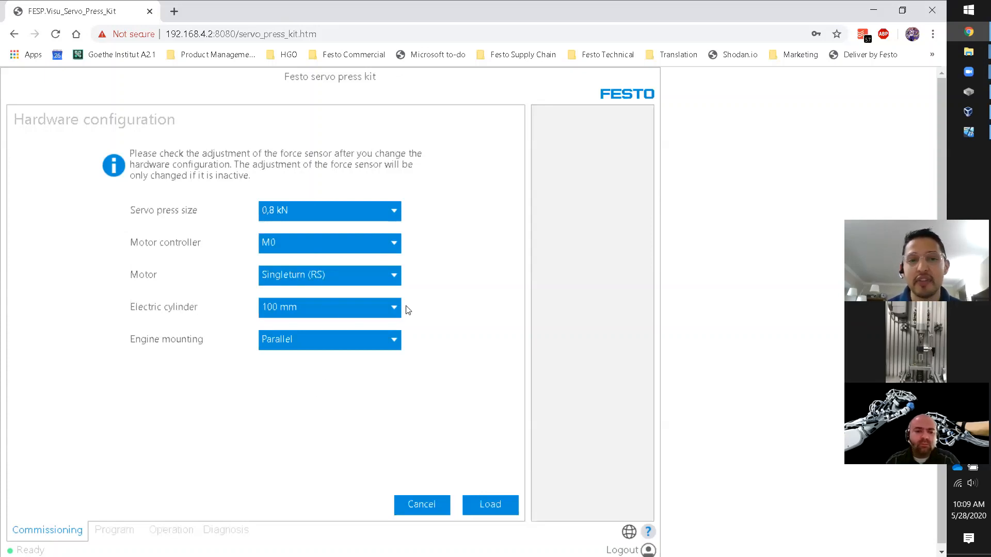
{"action": "mouse_move", "coordinate": [389, 319]}
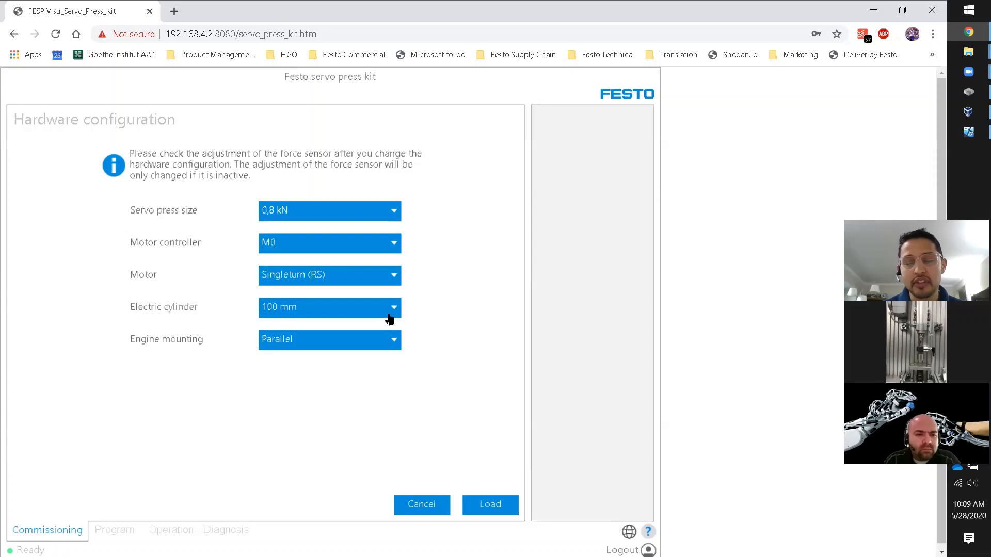
{"action": "mouse_move", "coordinate": [410, 500]}
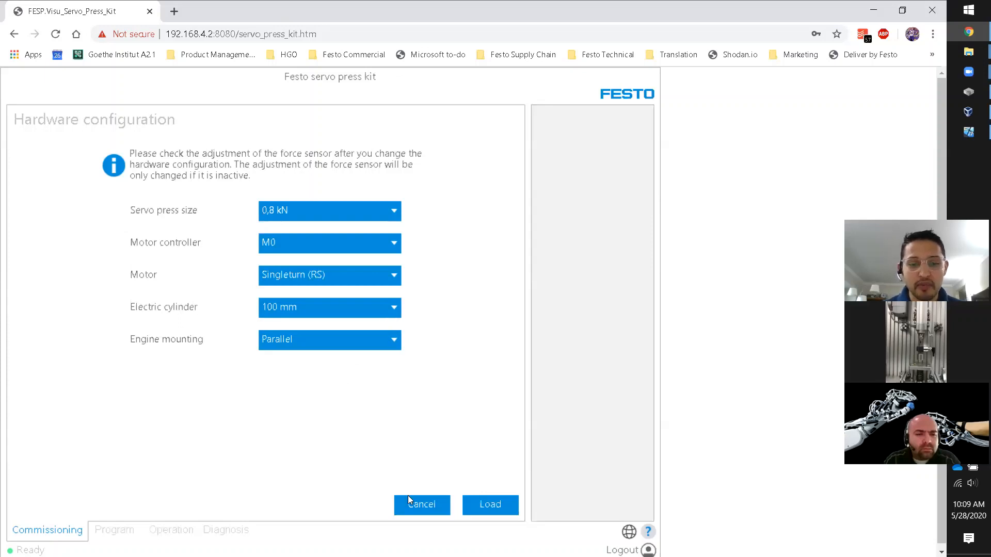
{"action": "left_click", "coordinate": [422, 505]}
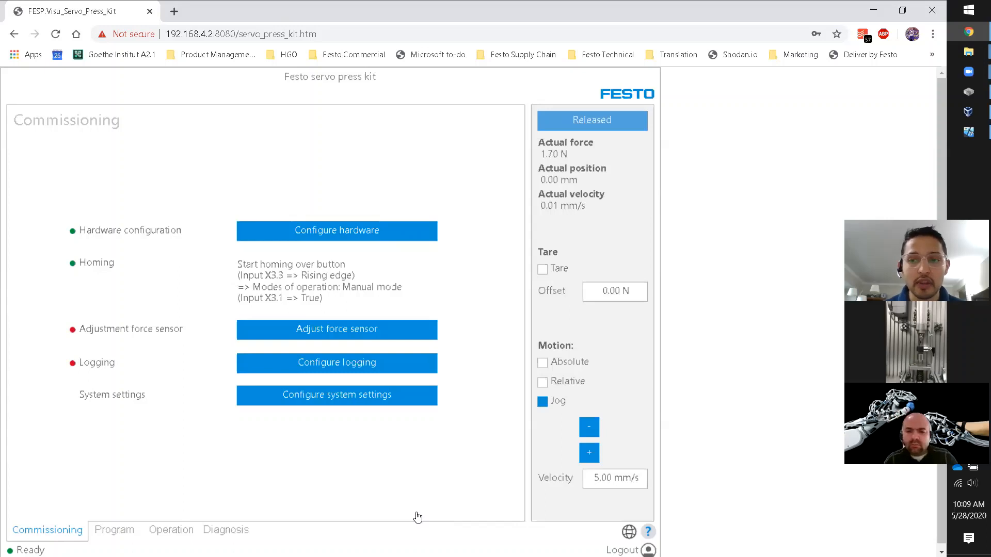
{"action": "mouse_move", "coordinate": [328, 403]}
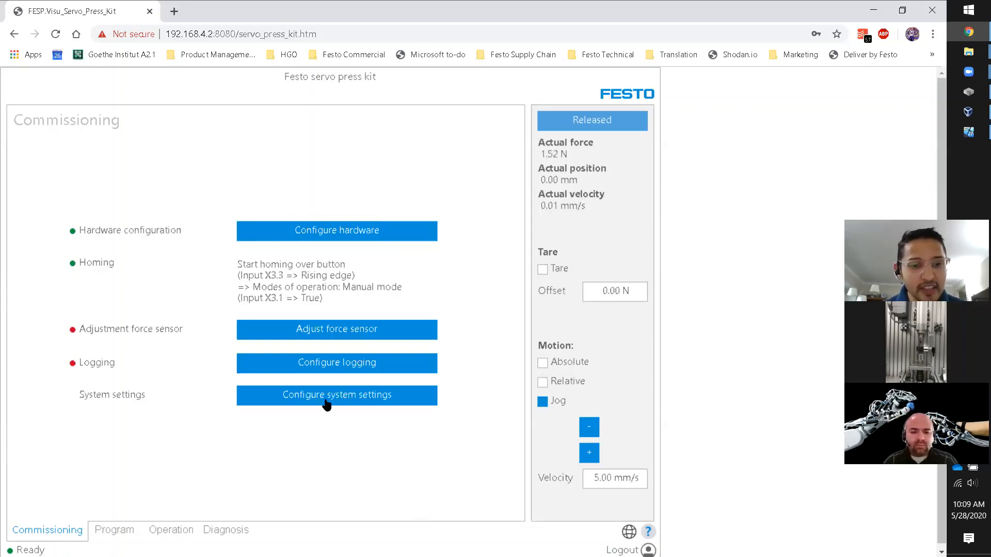
Review Configure system settings and keep EtherNet/IP as the fieldbus
{"action": "left_click", "coordinate": [336, 396]}
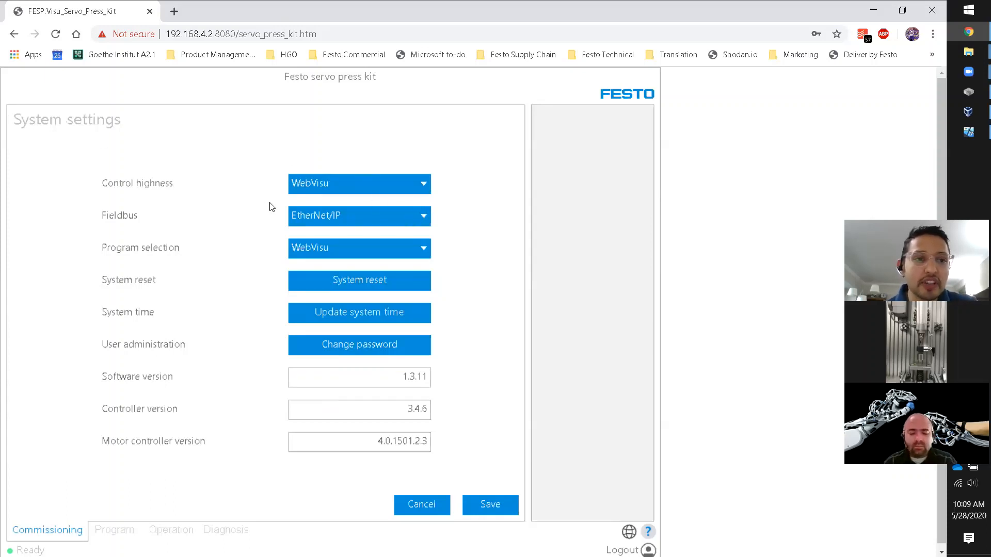
{"action": "left_click", "coordinate": [358, 215]}
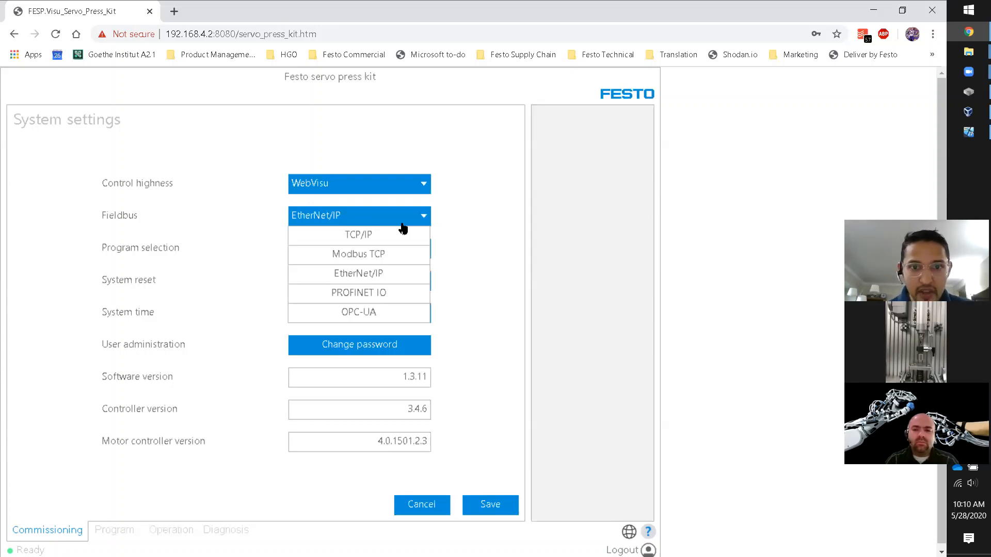
{"action": "left_click", "coordinate": [358, 275]}
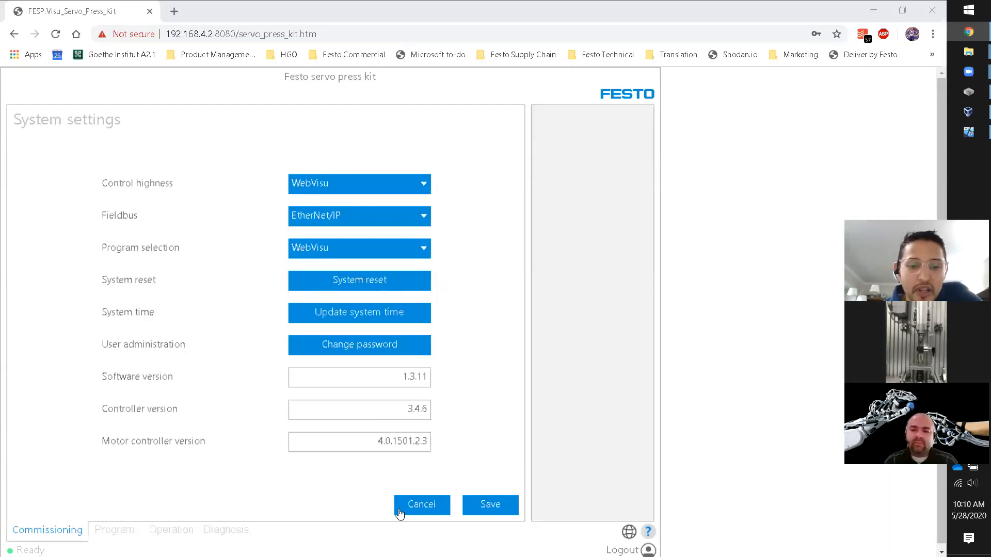
Cancel system settings and return to the Commissioning overview unsaved
{"action": "left_click", "coordinate": [421, 505]}
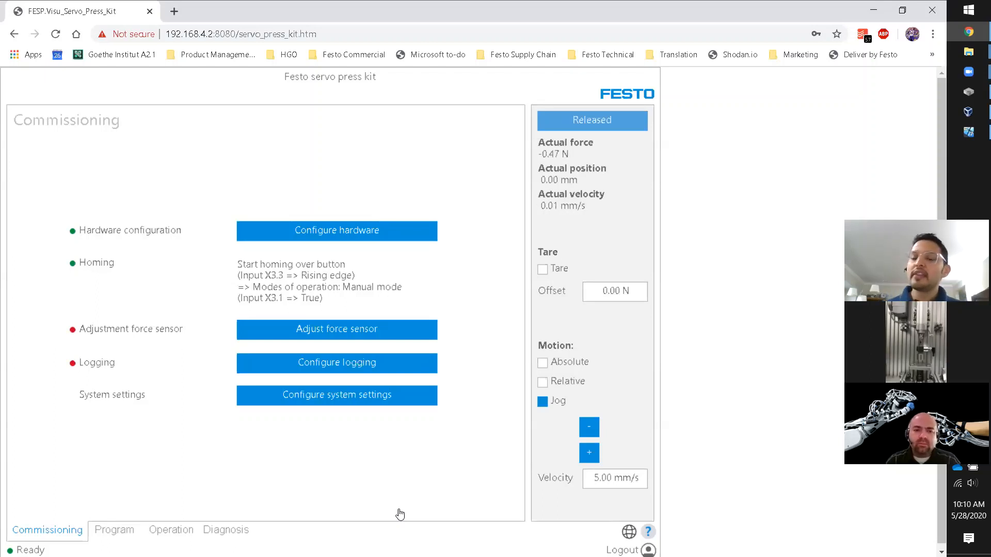
{"action": "mouse_move", "coordinate": [476, 412]}
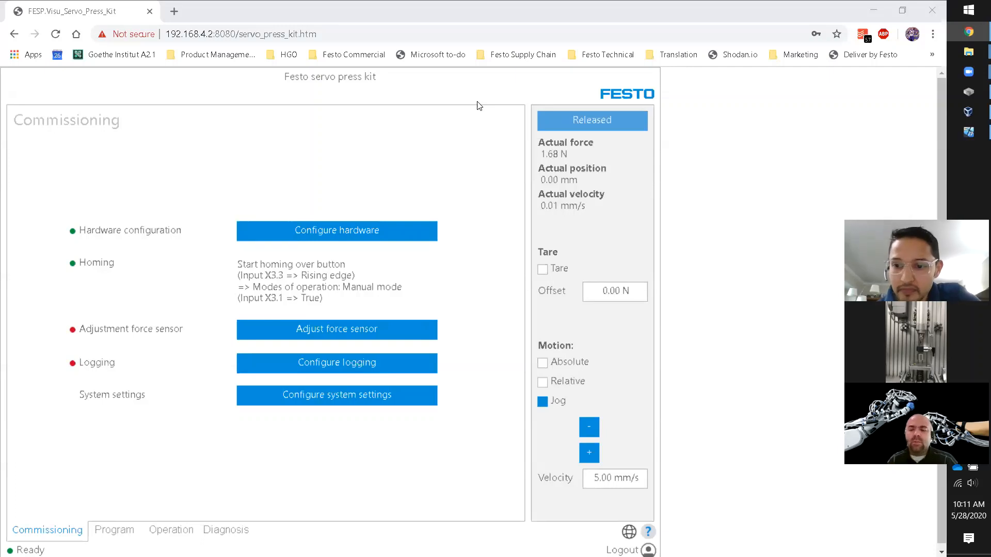
Return to the Program selection table listing Blue_Cap and program 2
{"action": "left_click", "coordinate": [115, 529]}
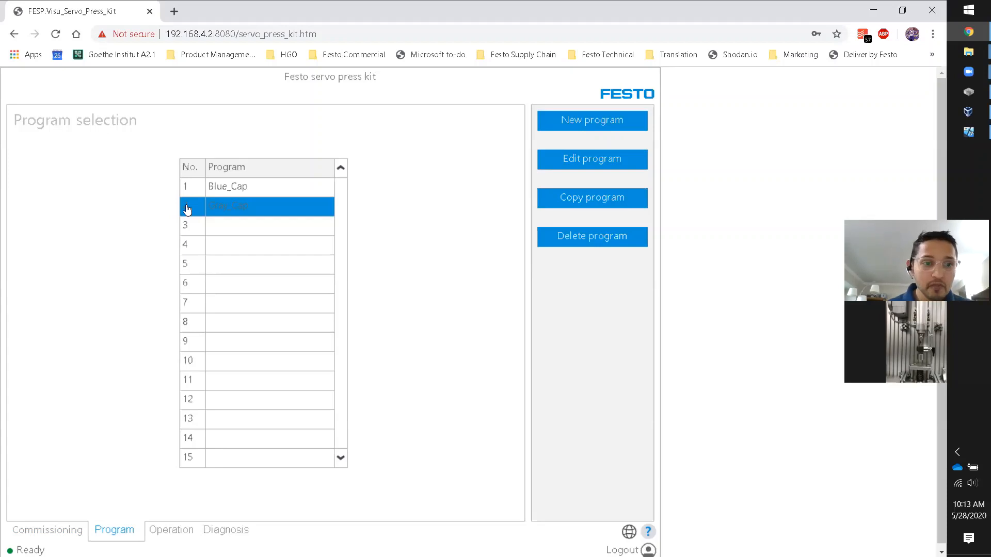
Create a new press program named OnlineSession in empty slot 3
{"action": "left_click", "coordinate": [193, 226]}
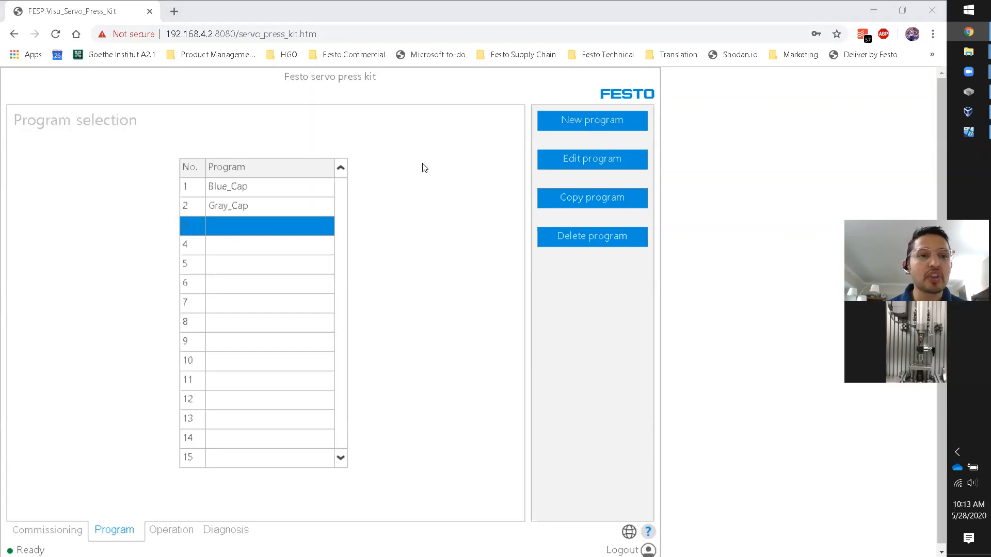
{"action": "mouse_move", "coordinate": [370, 237]}
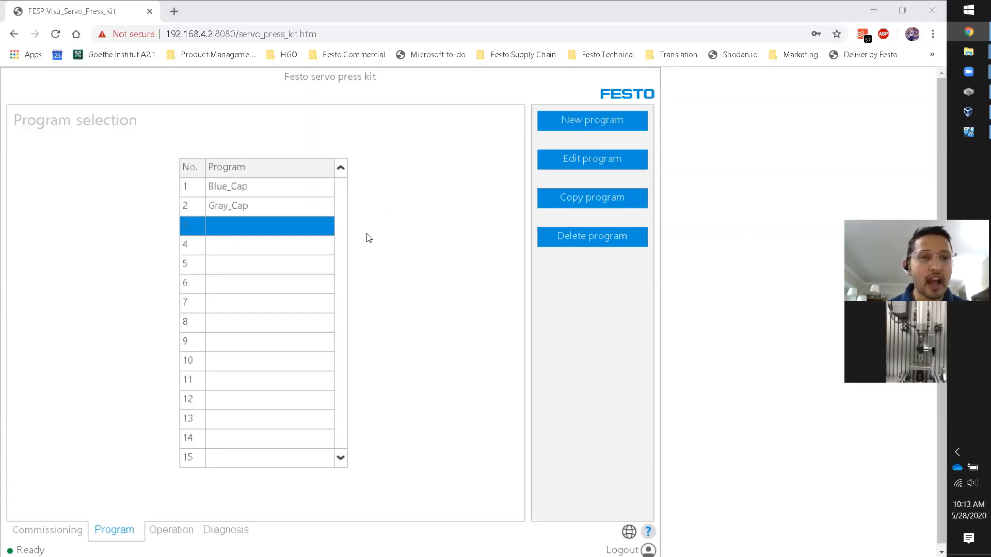
{"action": "mouse_move", "coordinate": [425, 207]}
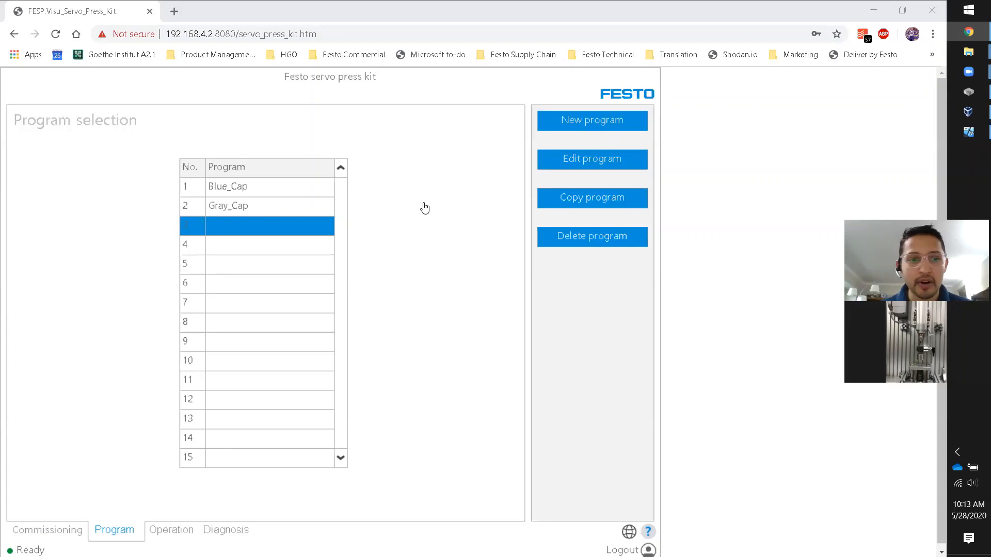
{"action": "mouse_move", "coordinate": [354, 204]}
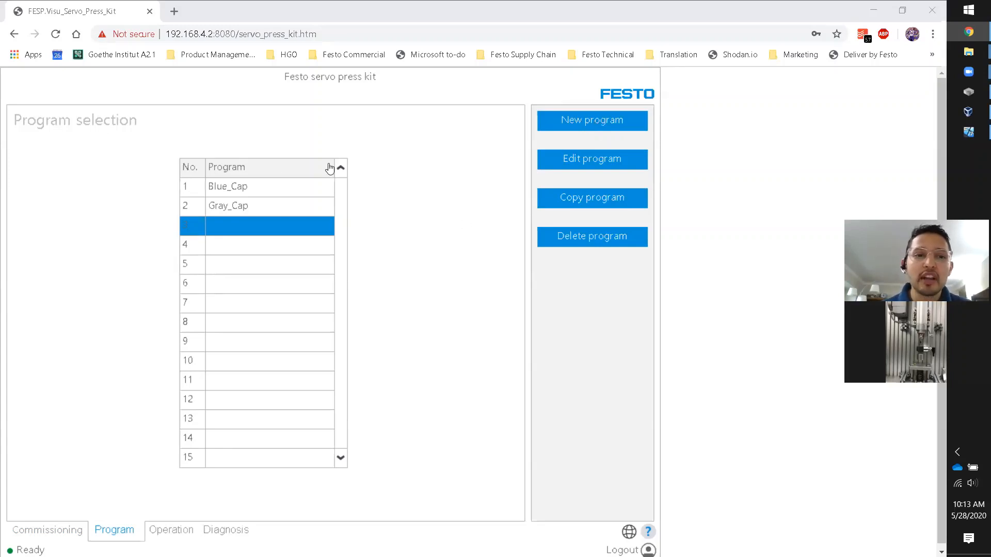
{"action": "left_click", "coordinate": [592, 119]}
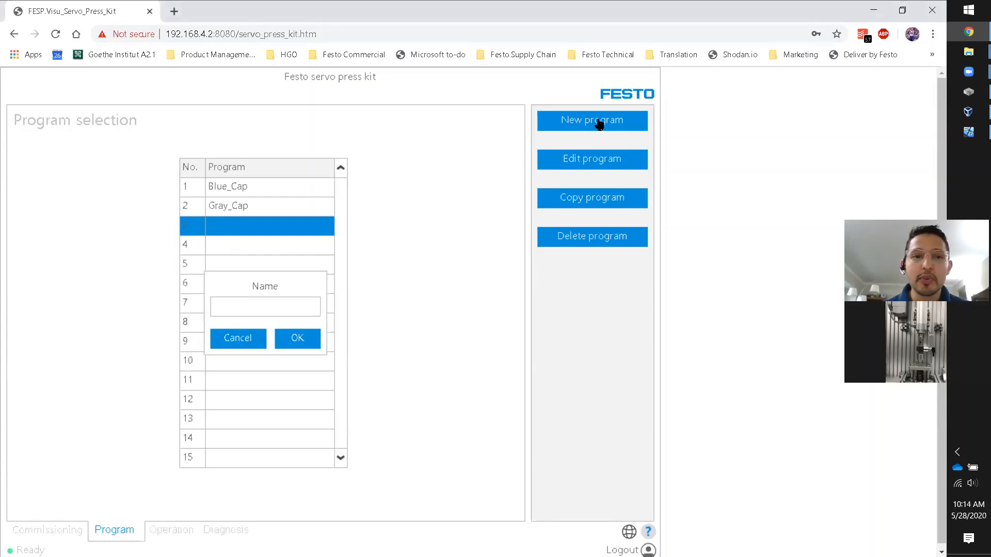
{"action": "left_click", "coordinate": [265, 308]}
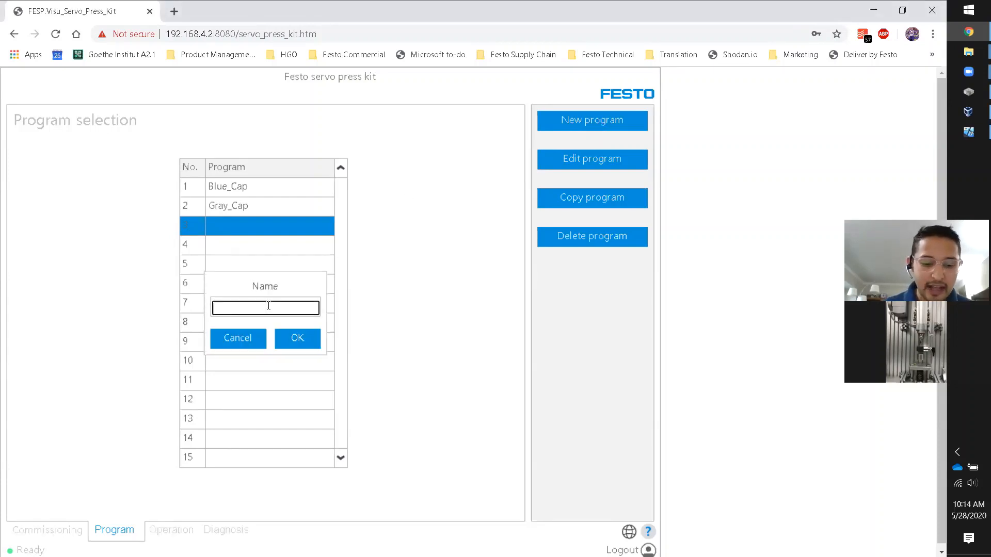
{"action": "type", "text": "OnlineSession"}
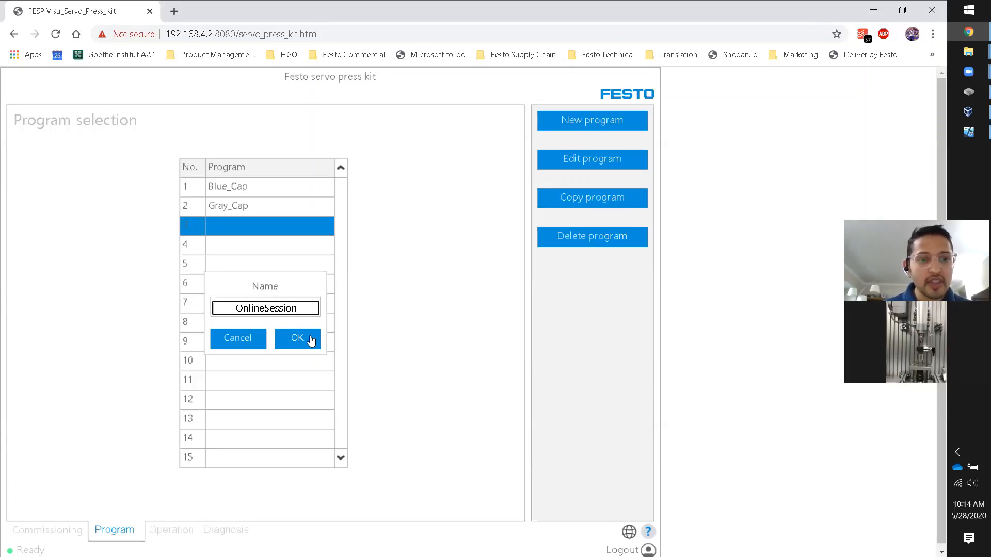
{"action": "left_click", "coordinate": [298, 339]}
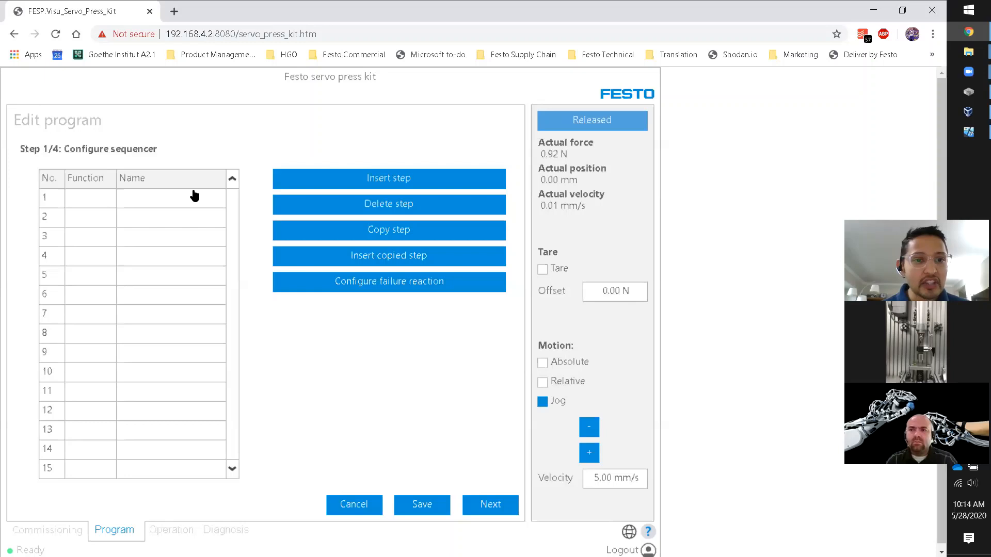
{"action": "mouse_move", "coordinate": [218, 165]}
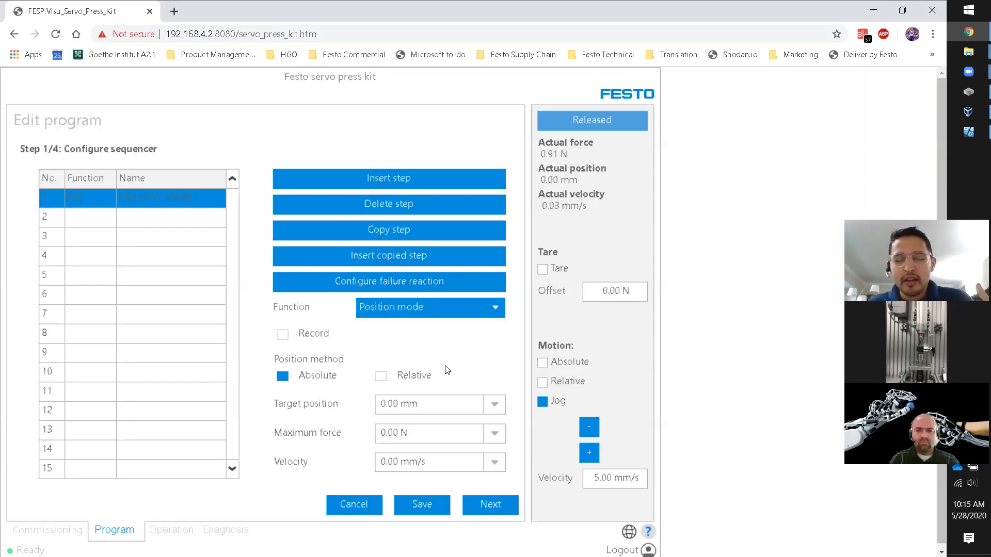
{"action": "mouse_move", "coordinate": [370, 389]}
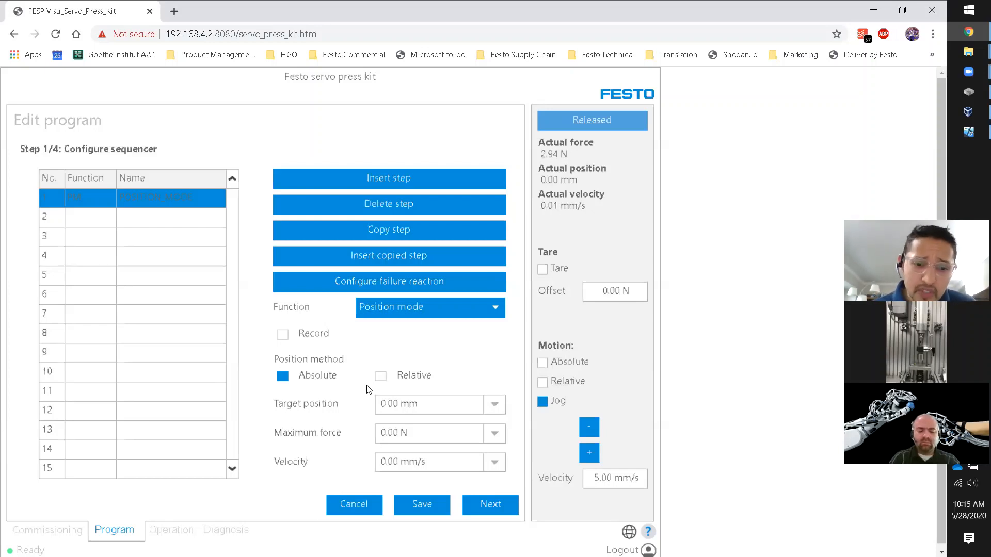
Keep step 1 absolute and set its target position to 10 mm
{"action": "left_click", "coordinate": [381, 375]}
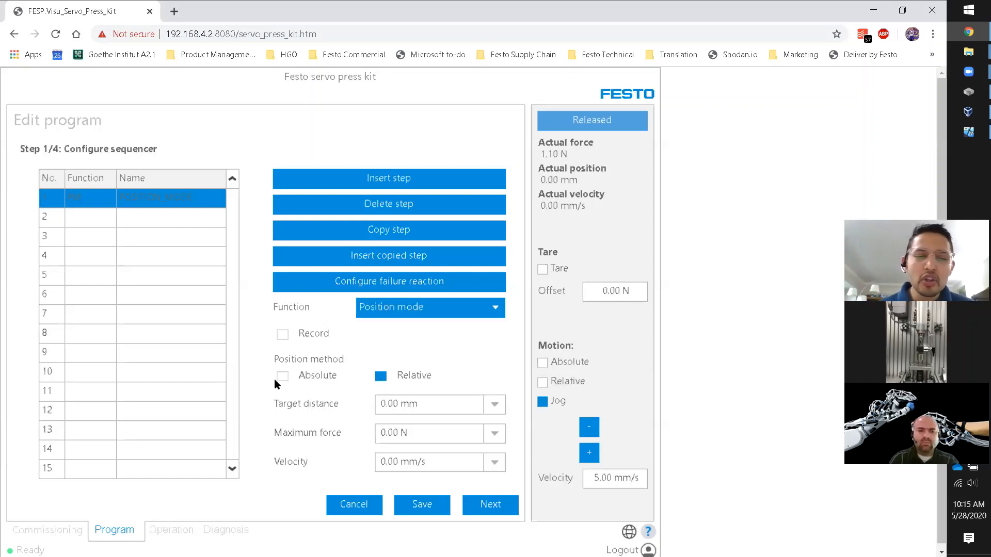
{"action": "left_click", "coordinate": [283, 375]}
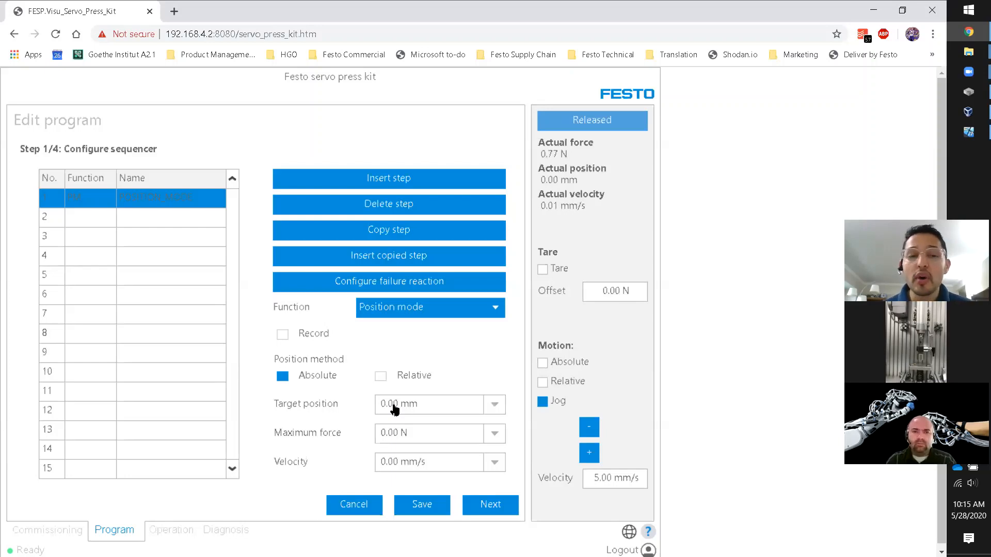
{"action": "left_click", "coordinate": [428, 405]}
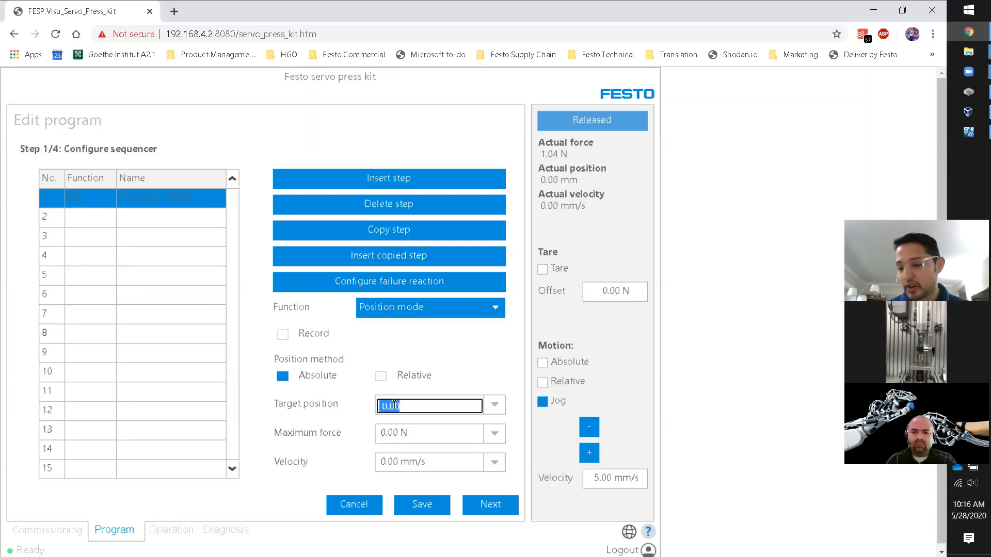
{"action": "type", "text": "10"}
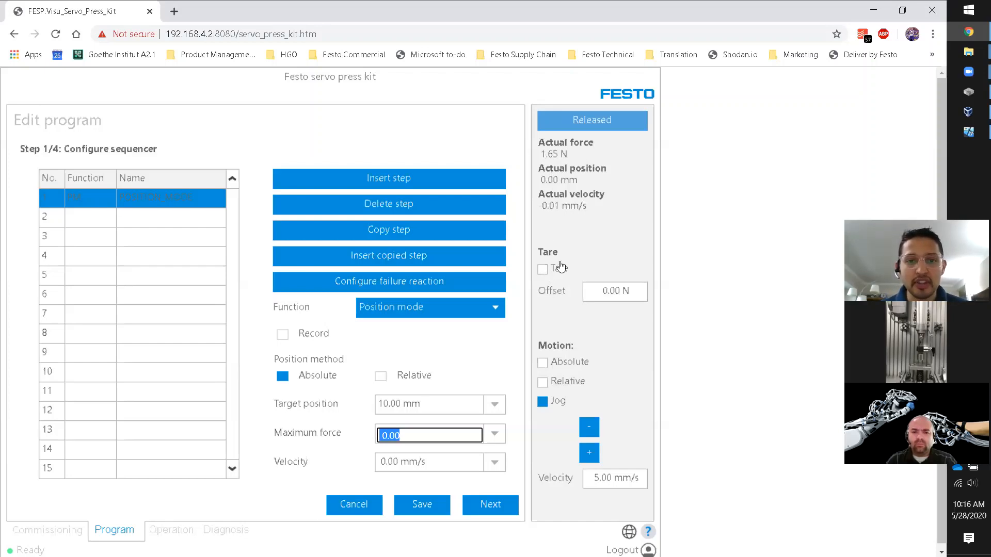
{"action": "mouse_move", "coordinate": [623, 260]}
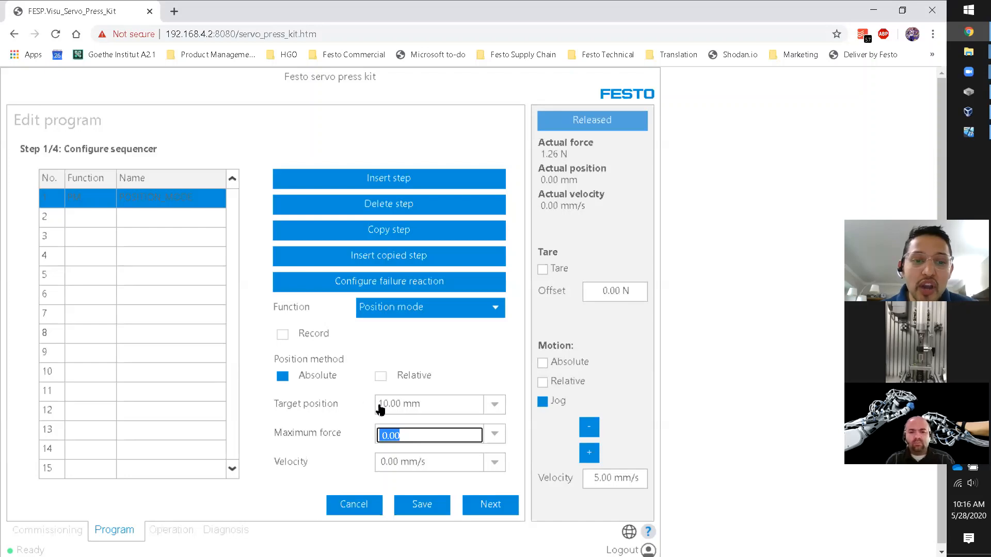
Set step 1 maximum force to 10 N and start step 2 targeting 13 mm
{"action": "left_click", "coordinate": [429, 405]}
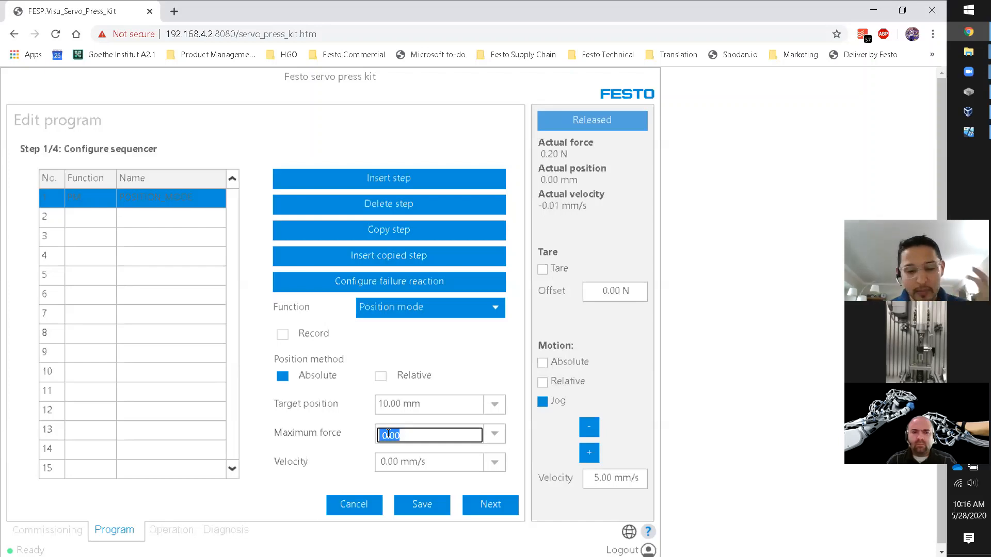
{"action": "type", "text": "10"}
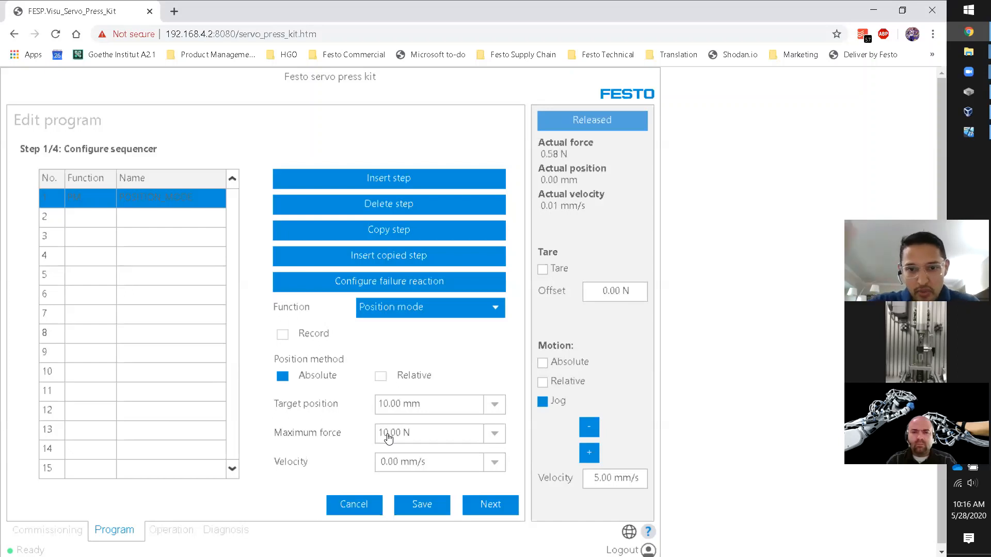
{"action": "mouse_move", "coordinate": [399, 477]}
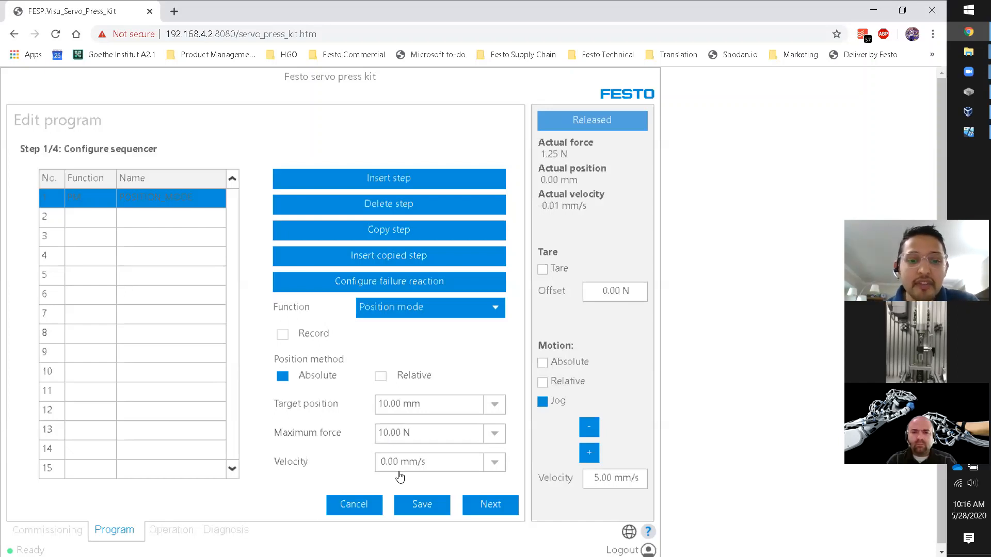
{"action": "left_click", "coordinate": [429, 463]}
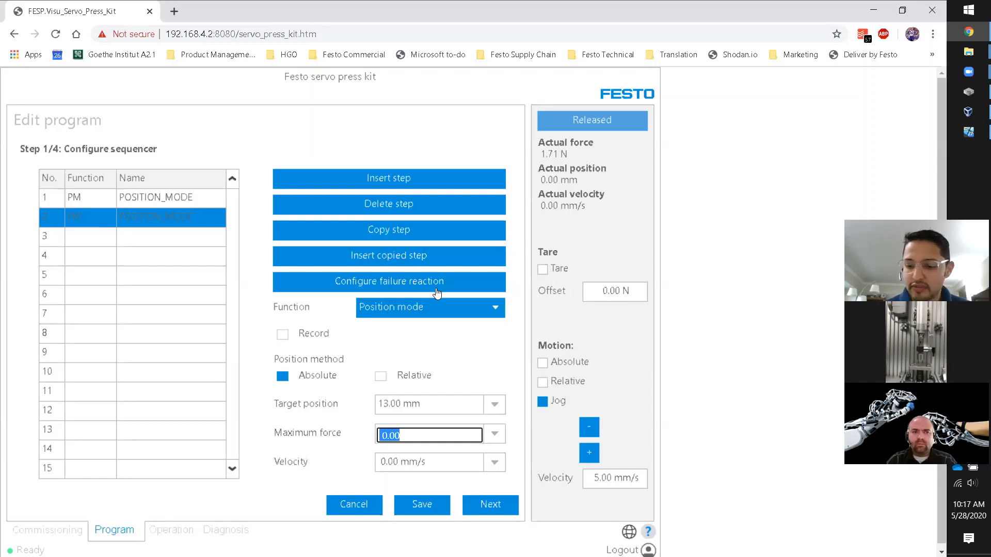
Give step 2 a 500 N force limit and insert step 3 with 500 N and 10 mm/s velocity
{"action": "type", "text": "500.00"}
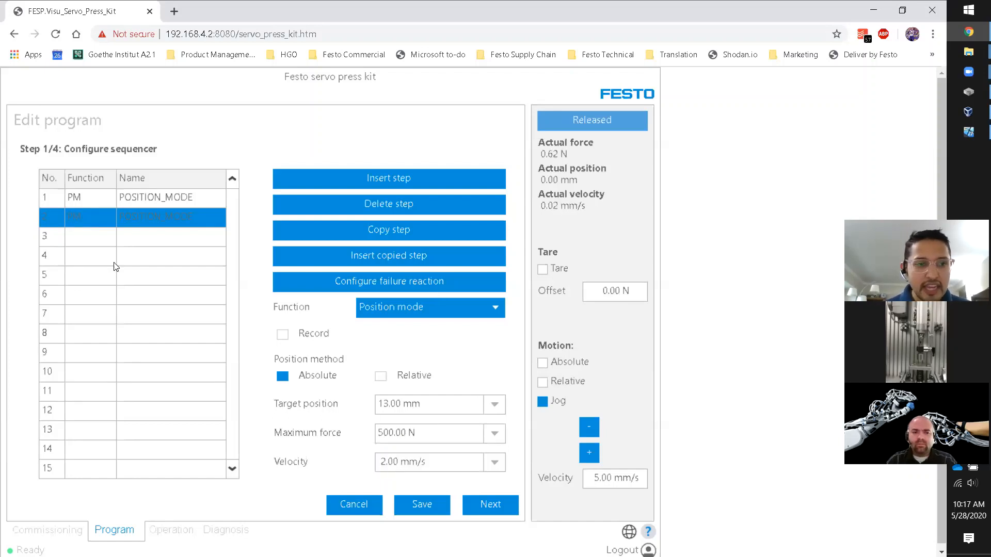
{"action": "left_click", "coordinate": [389, 179]}
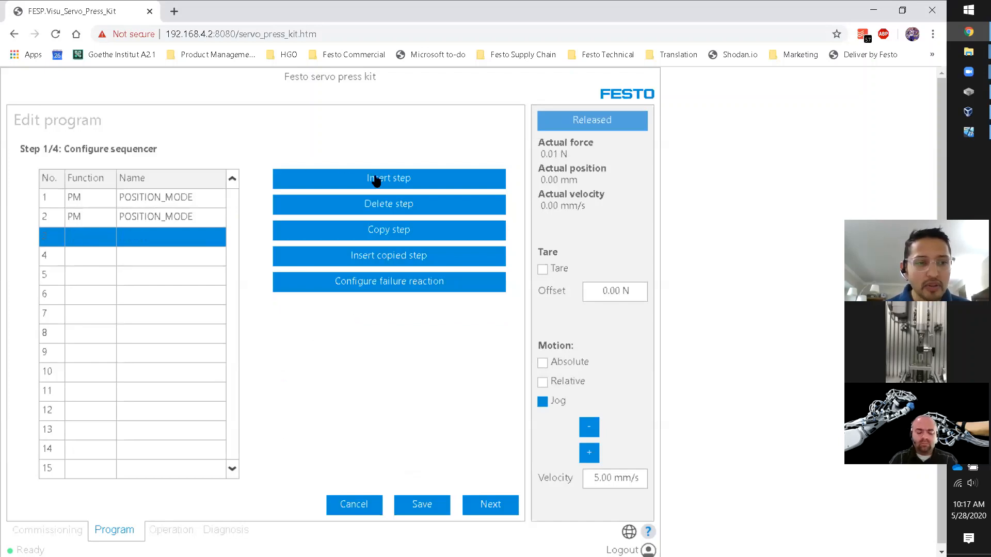
{"action": "left_click", "coordinate": [389, 178]}
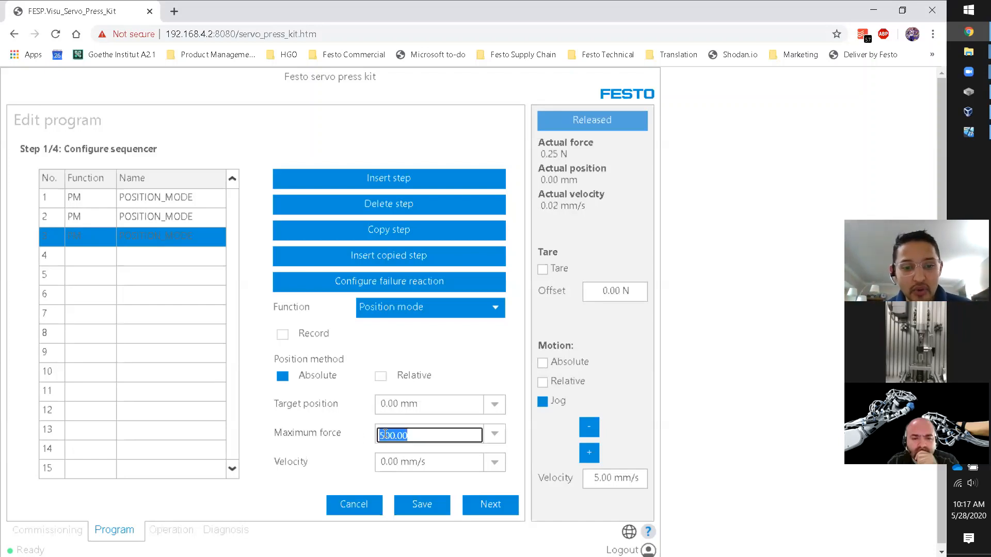
{"action": "type", "text": "10.00"}
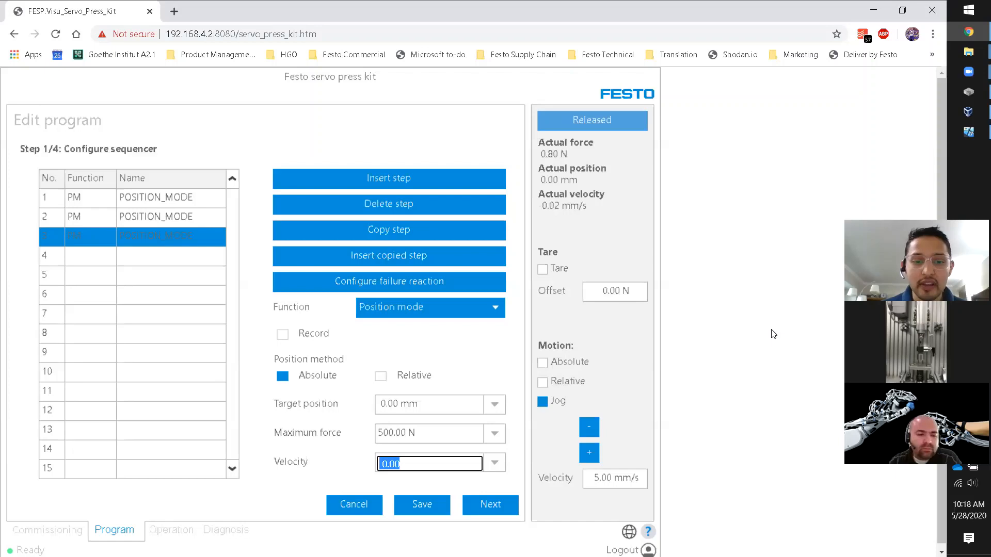
{"action": "type", "text": "10.00"}
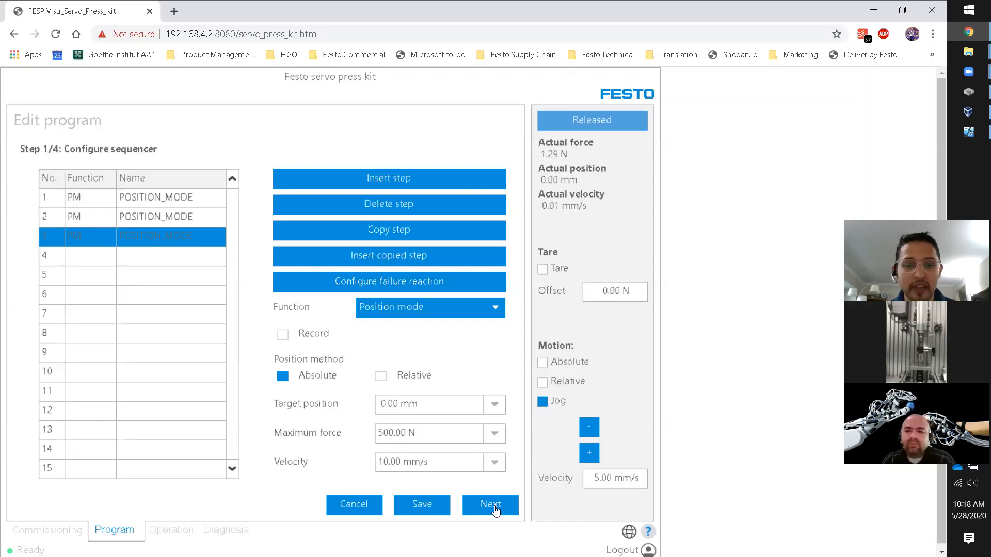
Finish editing OnlineSession and show the Operation page's program selection list
{"action": "left_click", "coordinate": [490, 505]}
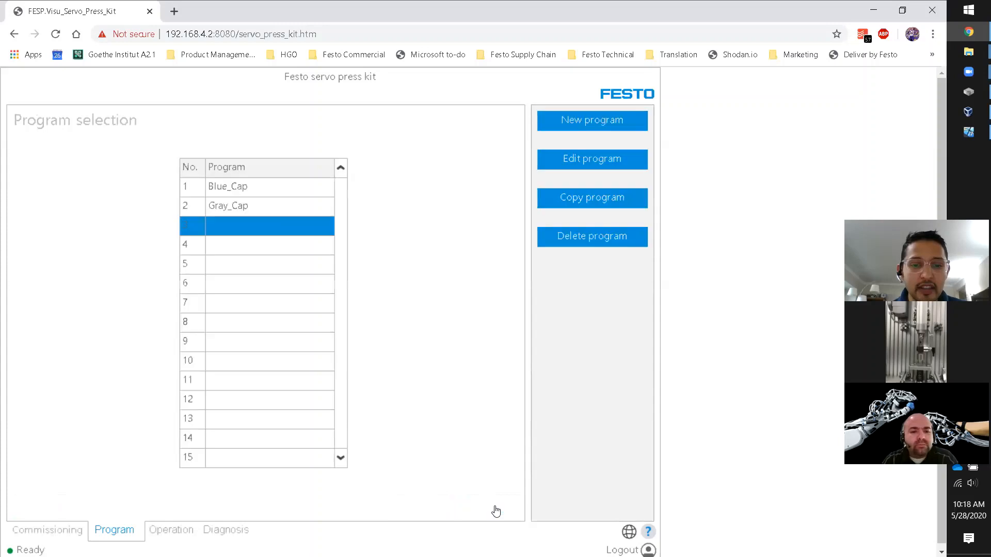
{"action": "mouse_move", "coordinate": [256, 208]}
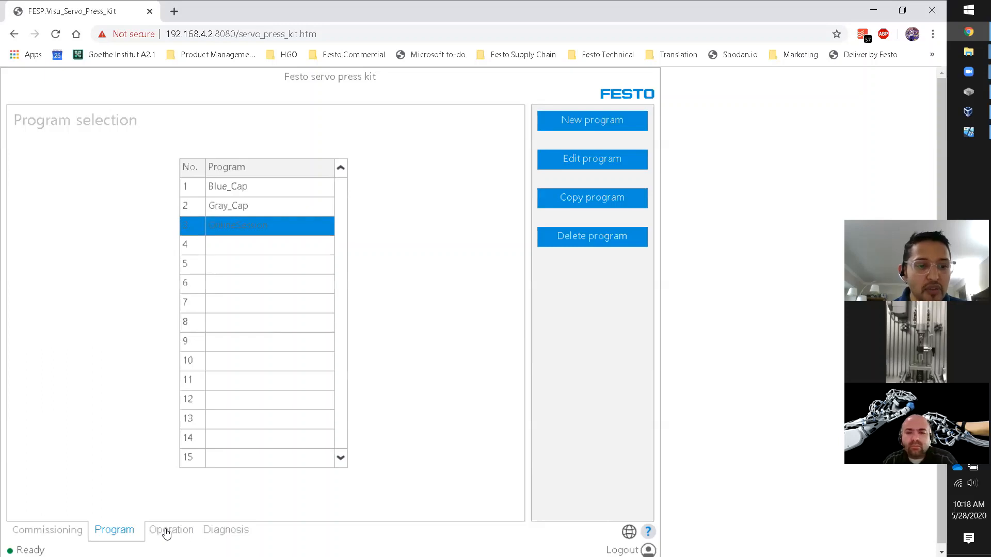
{"action": "left_click", "coordinate": [170, 530]}
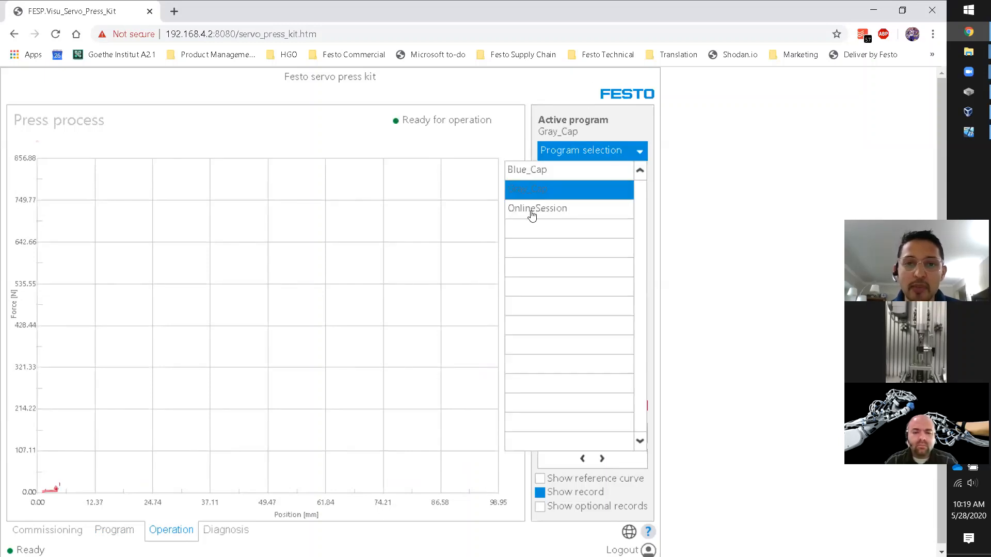
Activate OnlineSession and hide the record so its three steps are listed
{"action": "left_click", "coordinate": [537, 208]}
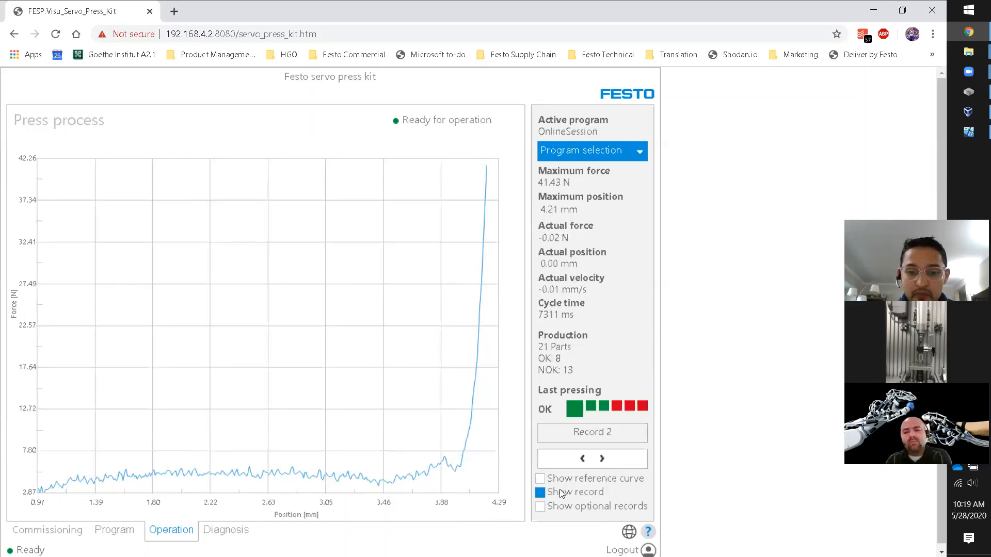
{"action": "left_click", "coordinate": [540, 492]}
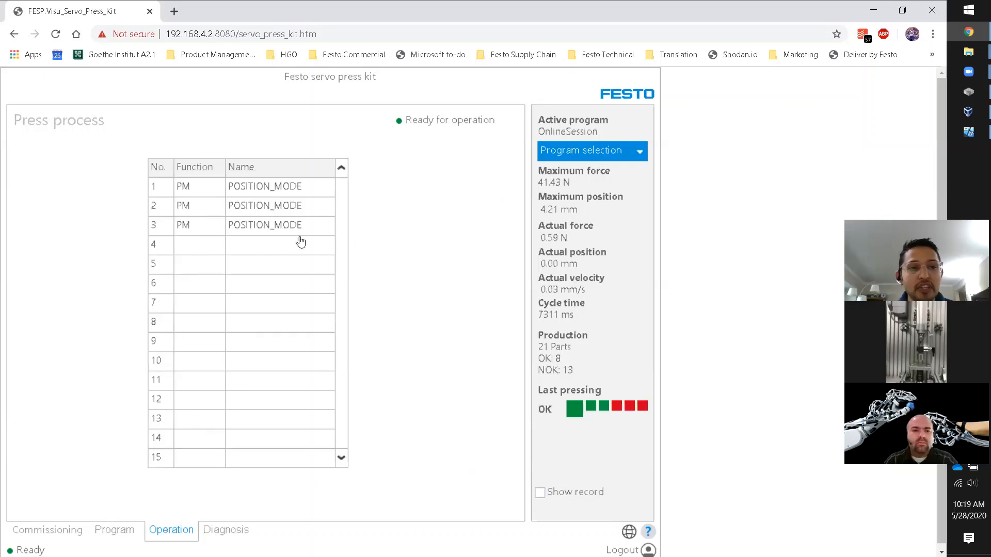
{"action": "mouse_move", "coordinate": [348, 246]}
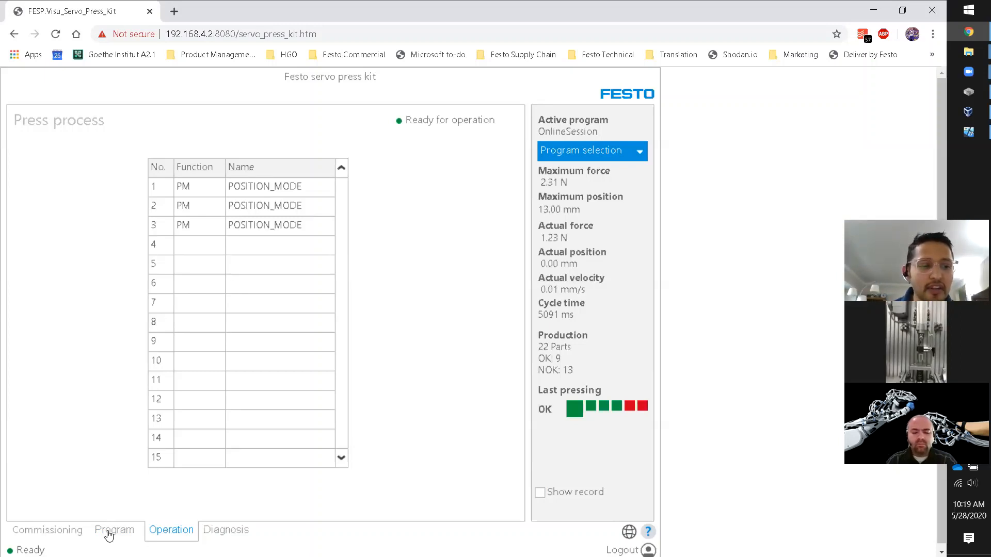
Reopen OnlineSession for editing and change step 3's velocity value
{"action": "left_click", "coordinate": [115, 529]}
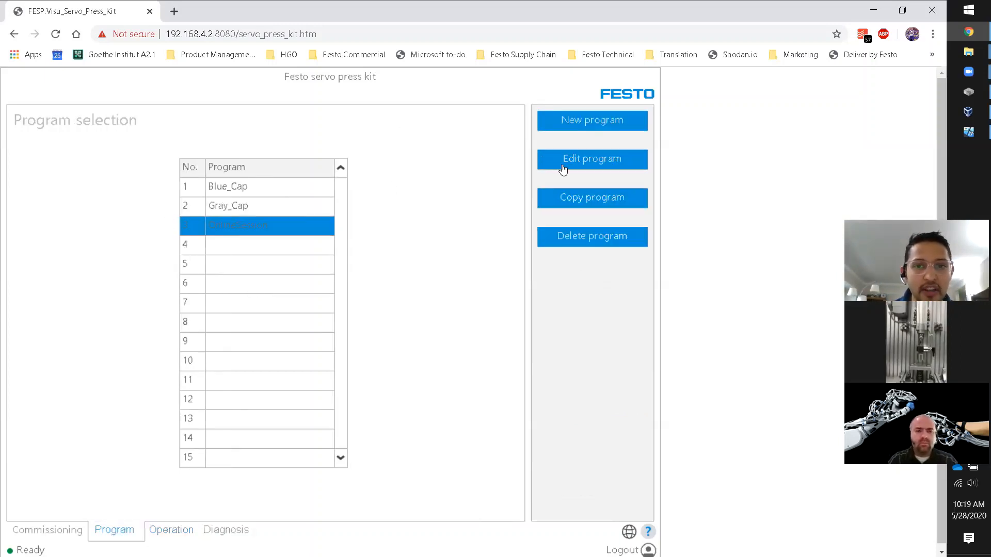
{"action": "left_click", "coordinate": [590, 159]}
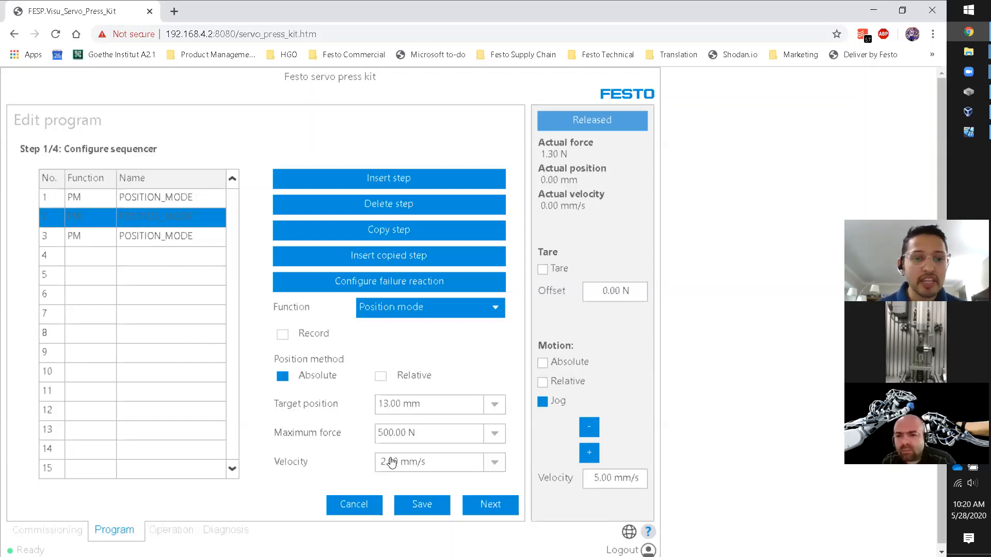
{"action": "left_click", "coordinate": [429, 463]}
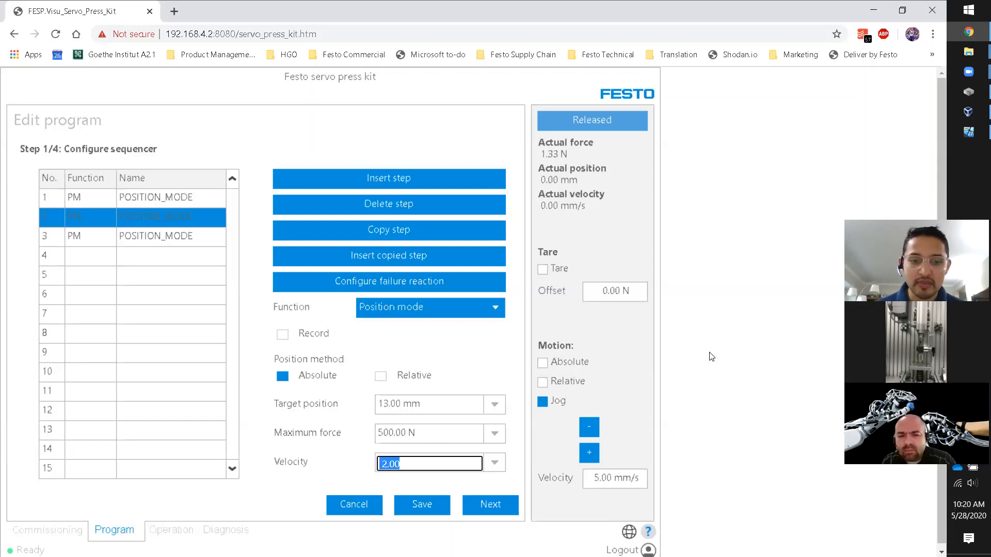
{"action": "type", "text": "20.00"}
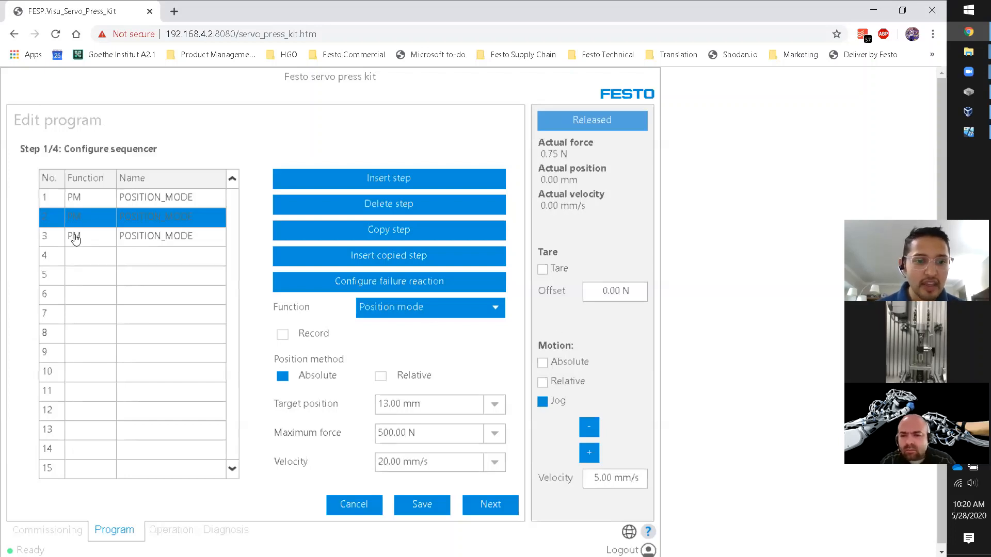
{"action": "left_click", "coordinate": [495, 462]}
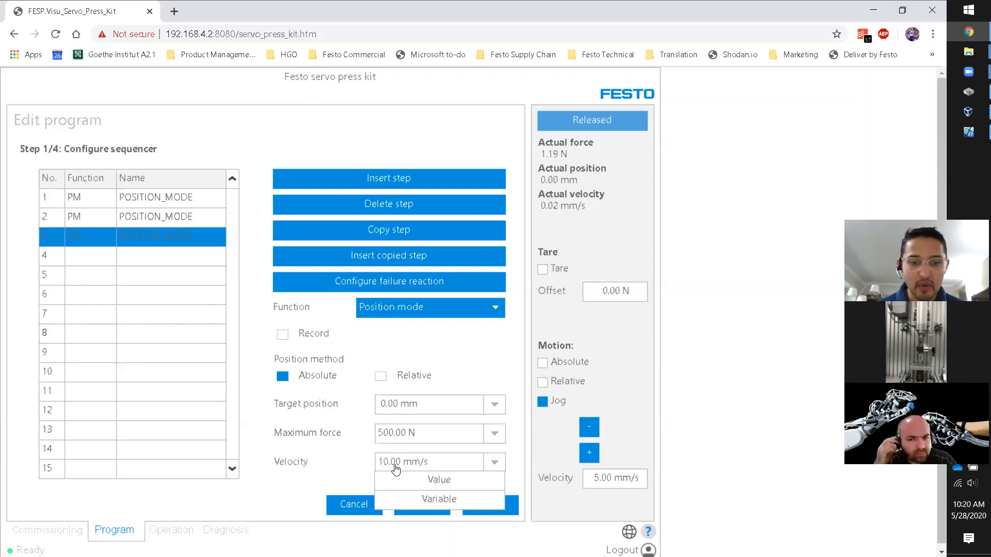
{"action": "type", "text": "50"}
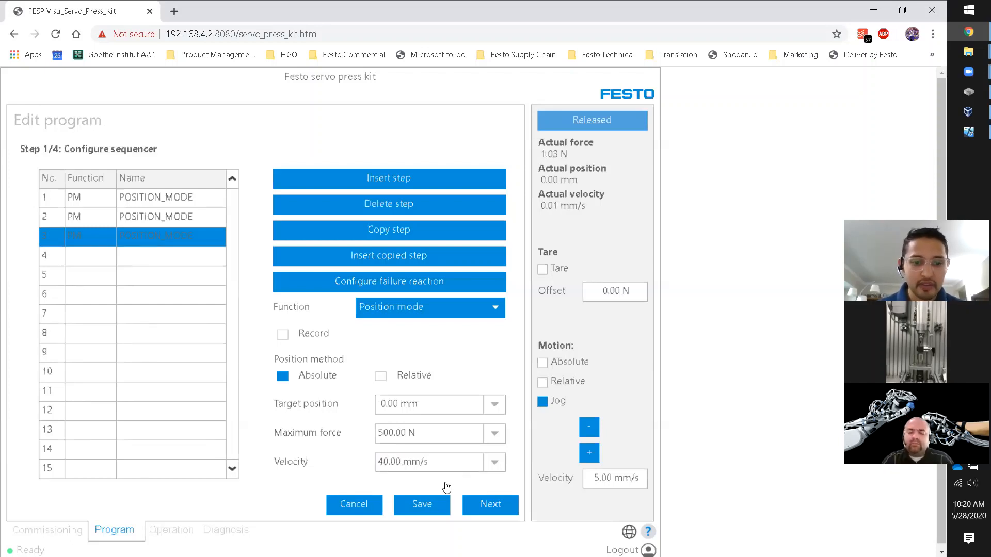
Browse Commissioning and Operation, reopen the program editor and cancel back to Program selection
{"action": "left_click", "coordinate": [490, 505]}
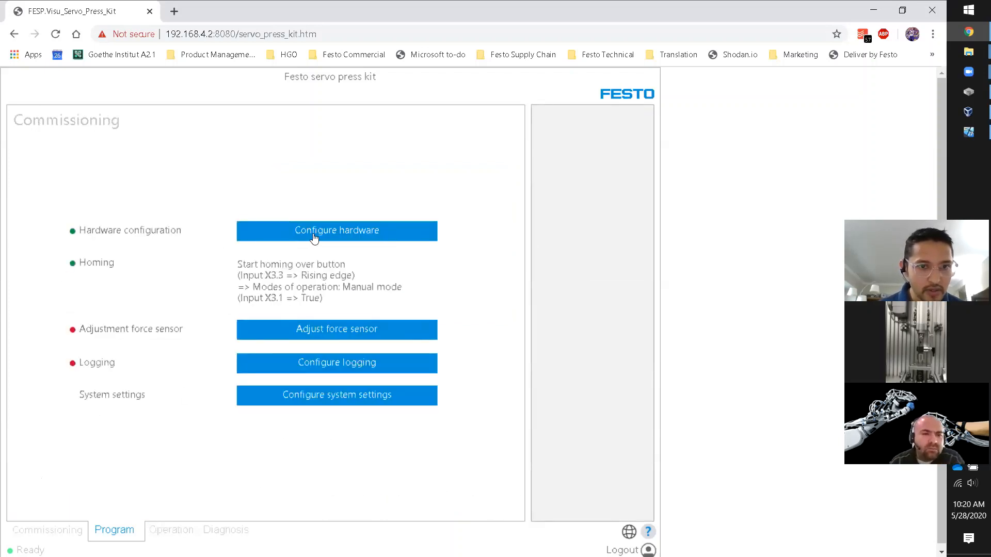
{"action": "left_click", "coordinate": [336, 230]}
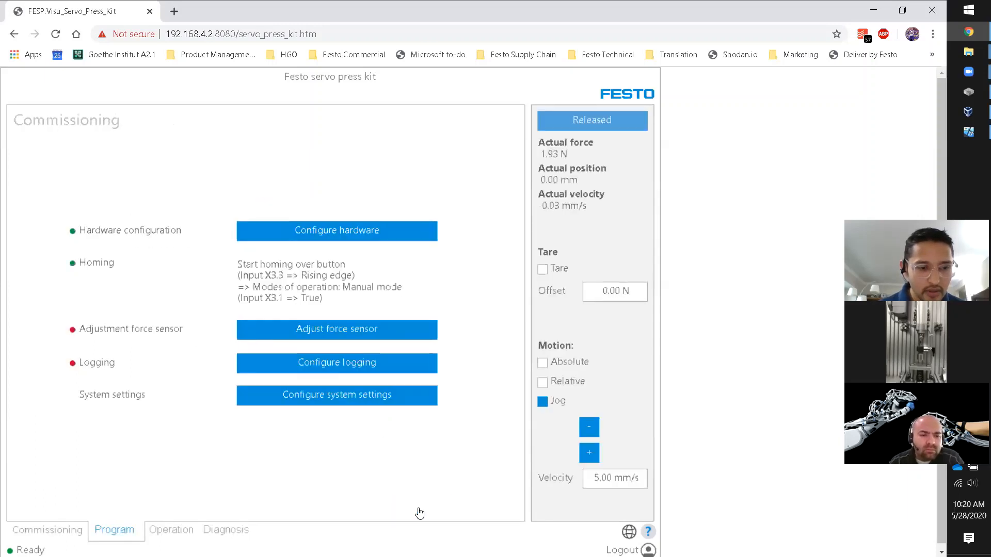
{"action": "left_click", "coordinate": [171, 530]}
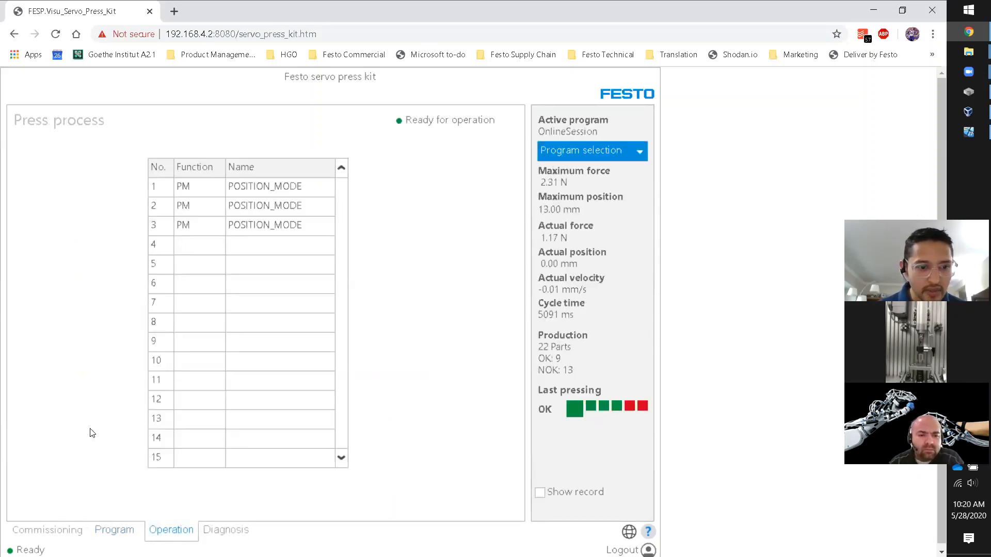
{"action": "left_click", "coordinate": [113, 530]}
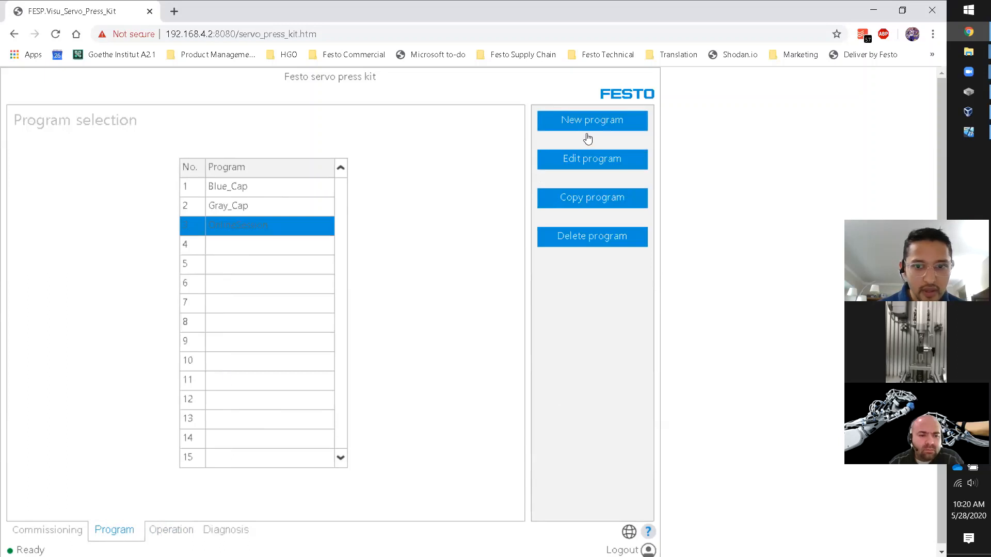
{"action": "left_click", "coordinate": [591, 159]}
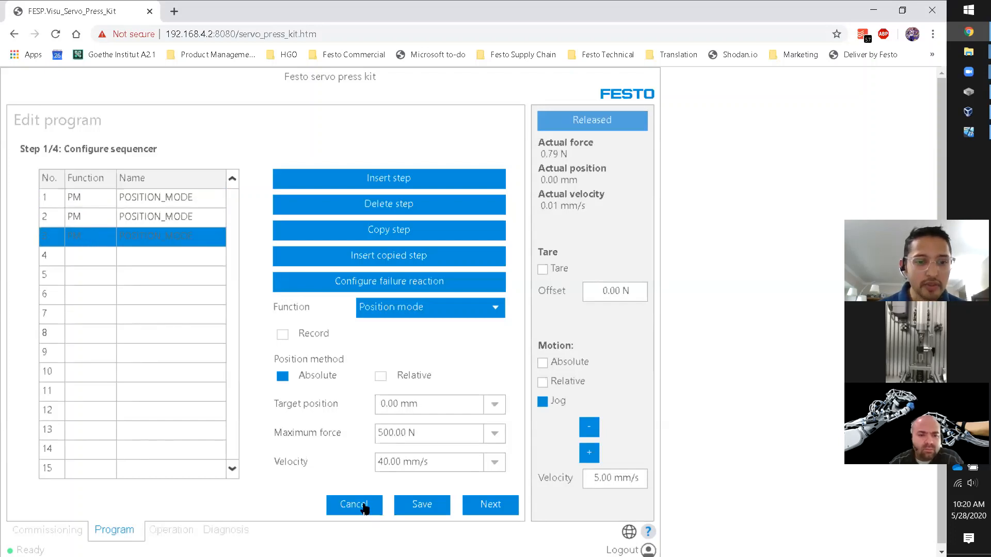
{"action": "left_click", "coordinate": [354, 505]}
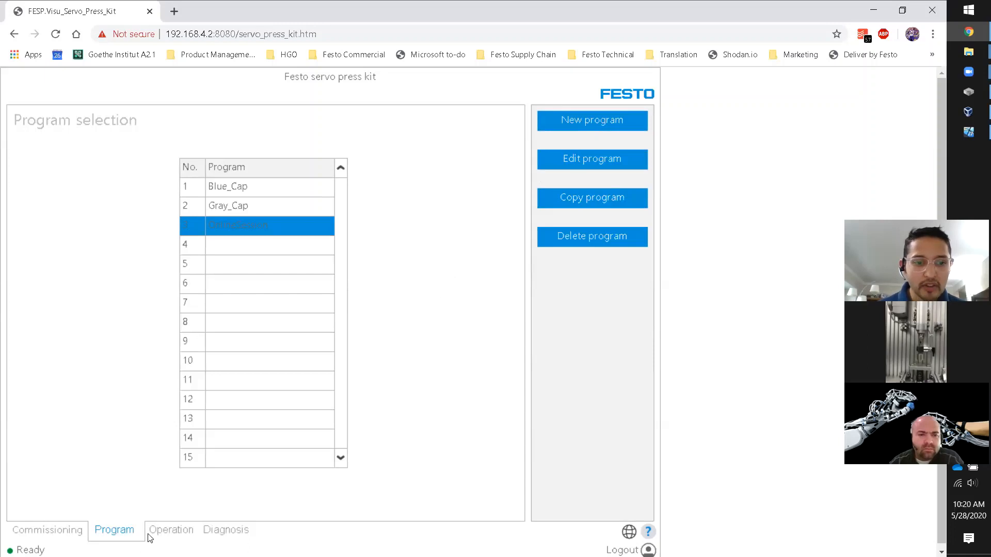
Show the Operation press process view with the program choices available
{"action": "left_click", "coordinate": [171, 529]}
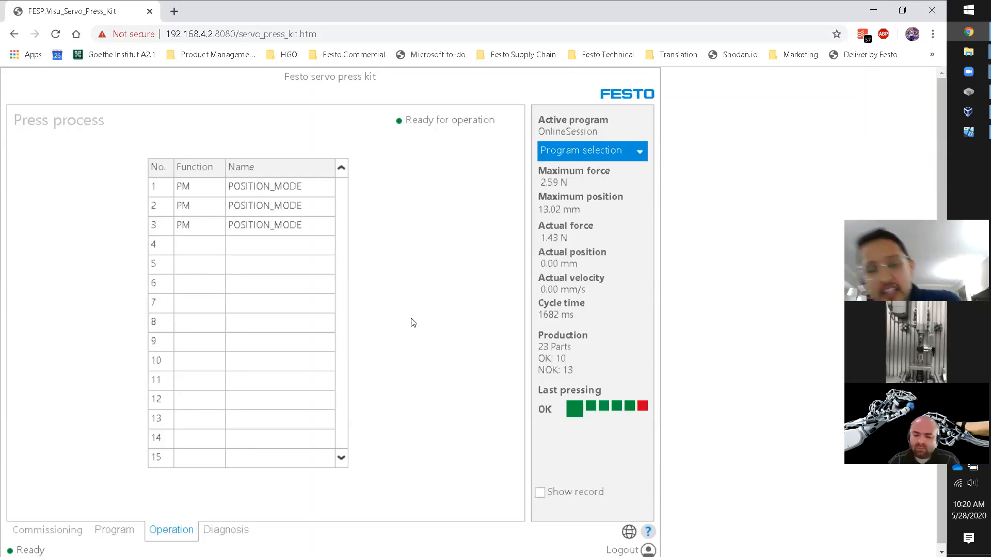
{"action": "left_click", "coordinate": [115, 530]}
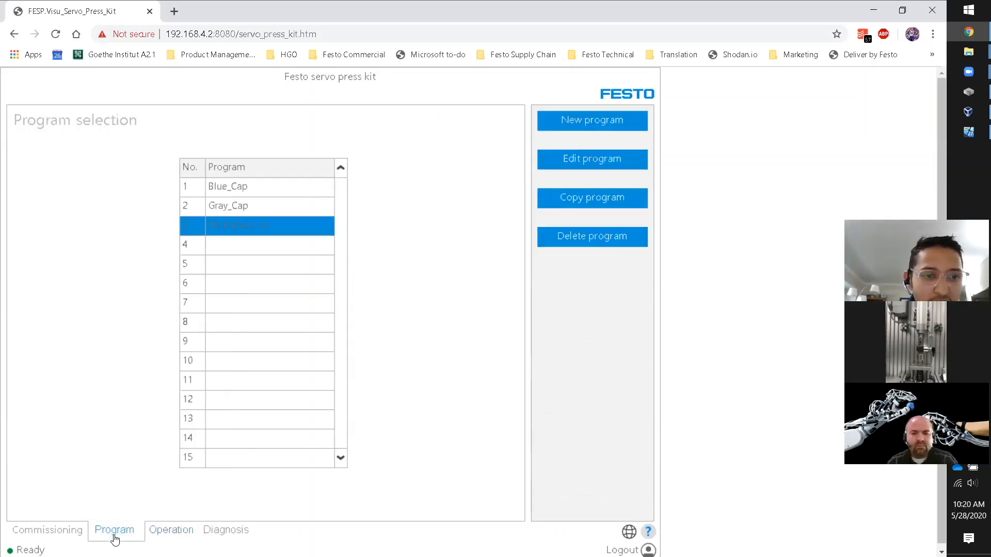
{"action": "left_click", "coordinate": [171, 530]}
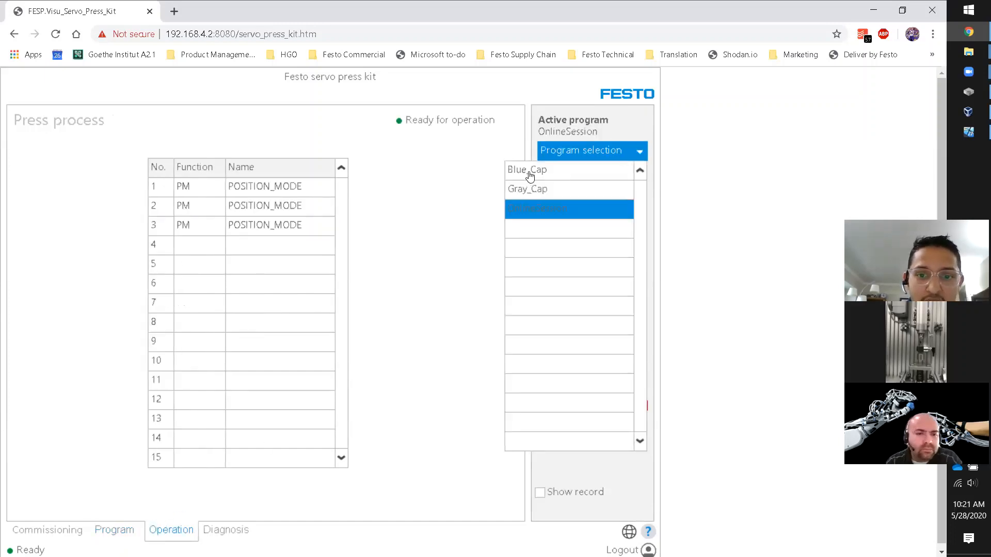
Activate Blue_Cap and show its recorded force-position curve after the NOK pressing
{"action": "left_click", "coordinate": [525, 169]}
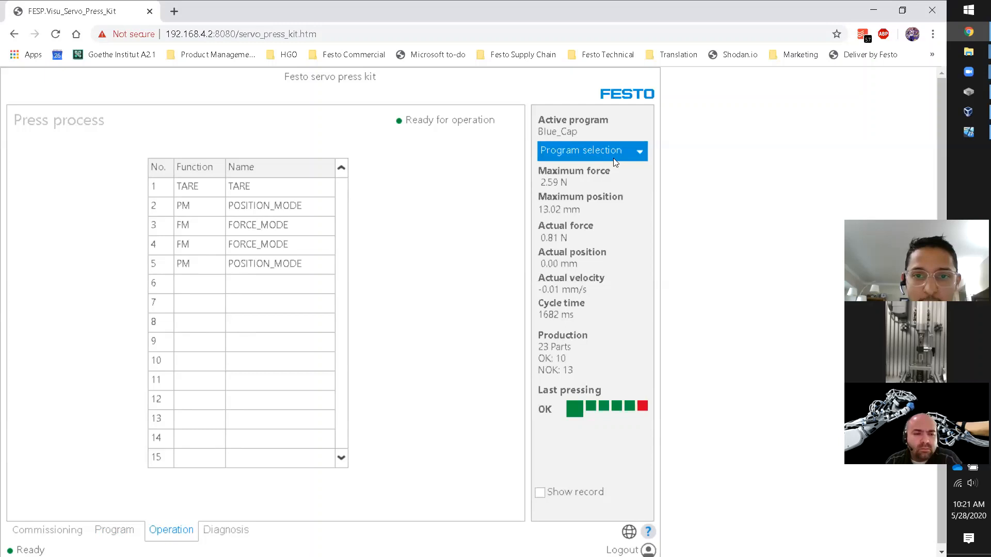
{"action": "left_click", "coordinate": [540, 493]}
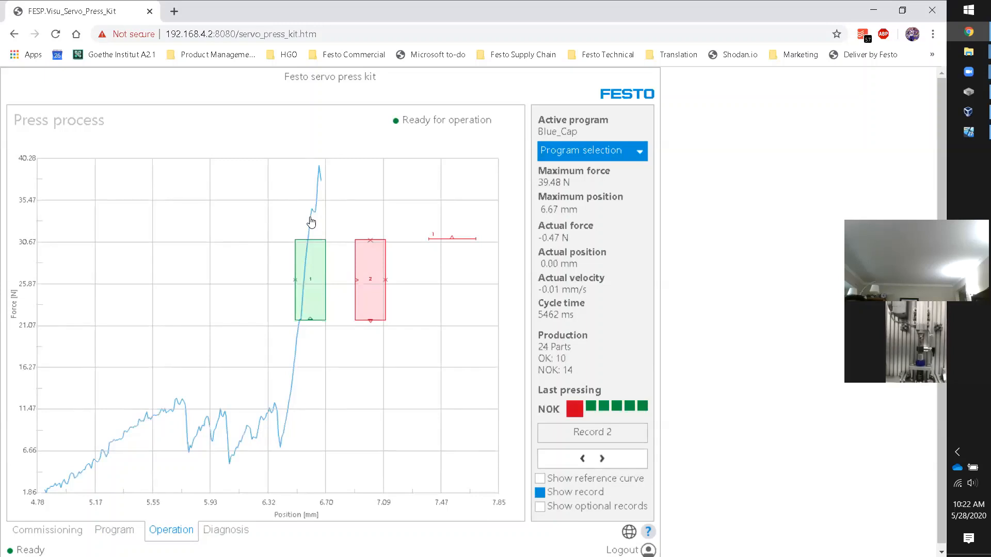
{"action": "mouse_move", "coordinate": [263, 304]}
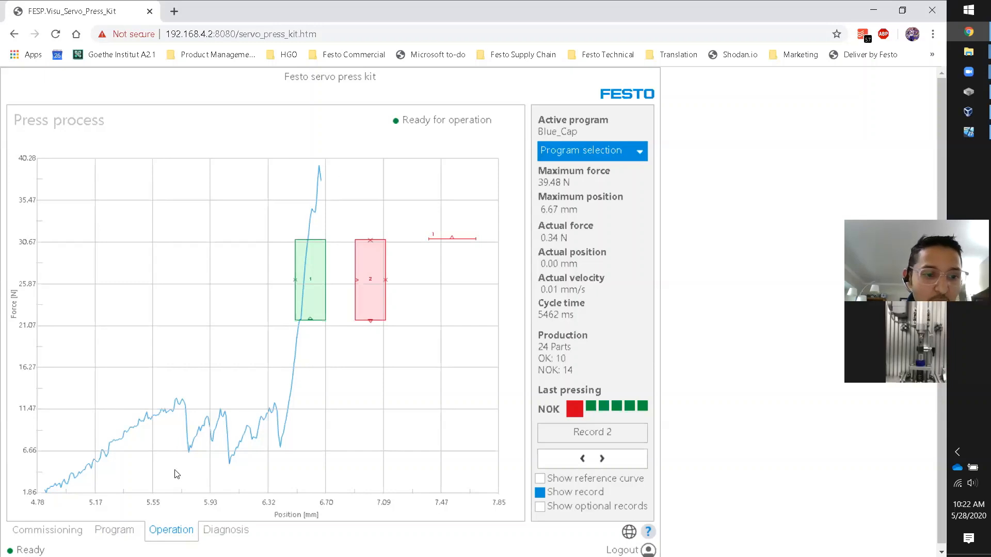
{"action": "mouse_move", "coordinate": [262, 355]}
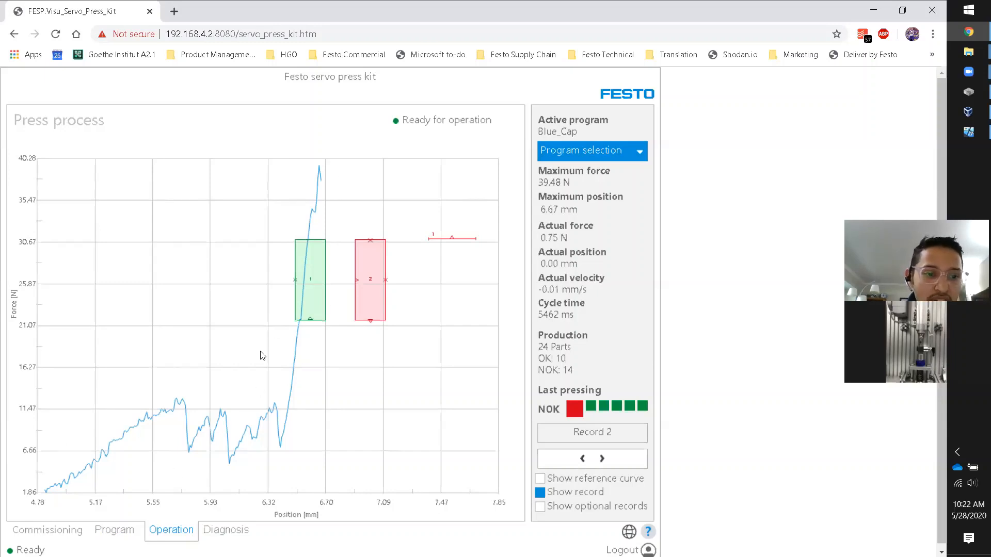
{"action": "mouse_move", "coordinate": [107, 485]}
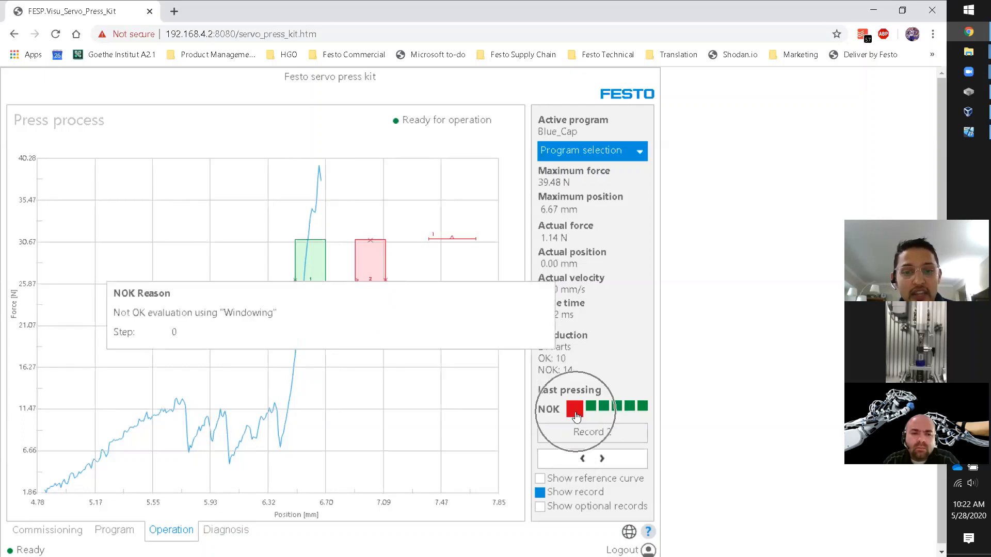
{"action": "mouse_move", "coordinate": [681, 296]}
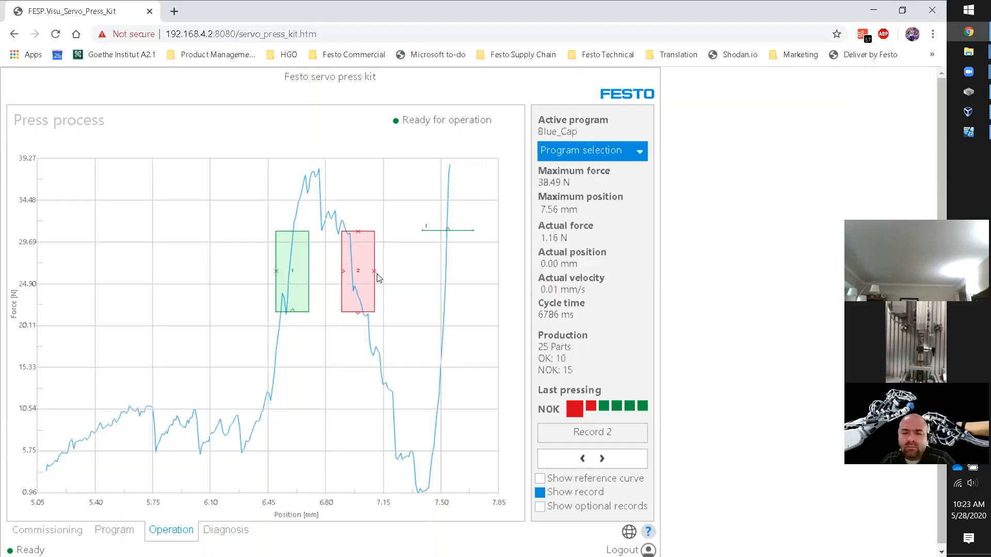
Select Gray_Cap as the active program for the next OK pressing
{"action": "left_click", "coordinate": [590, 151]}
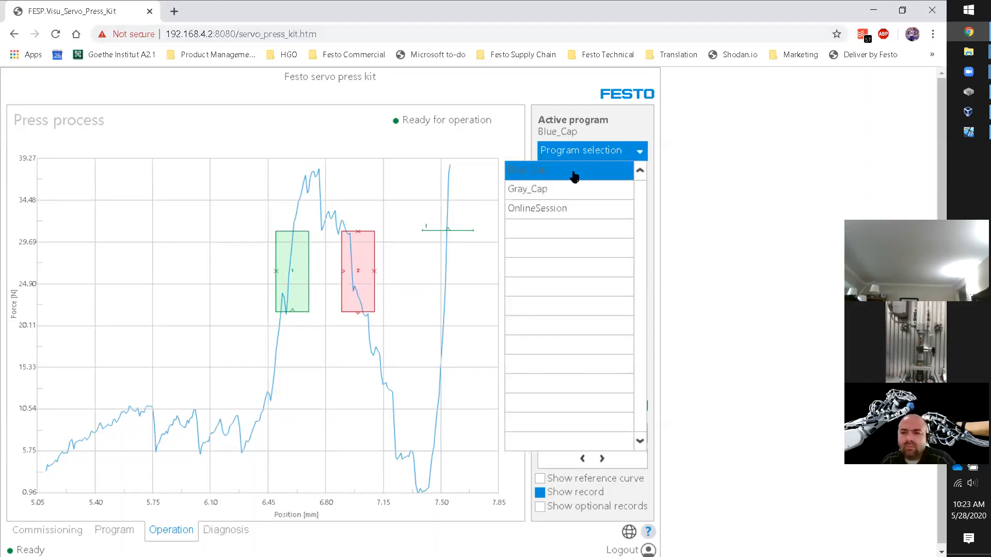
{"action": "left_click", "coordinate": [527, 187]}
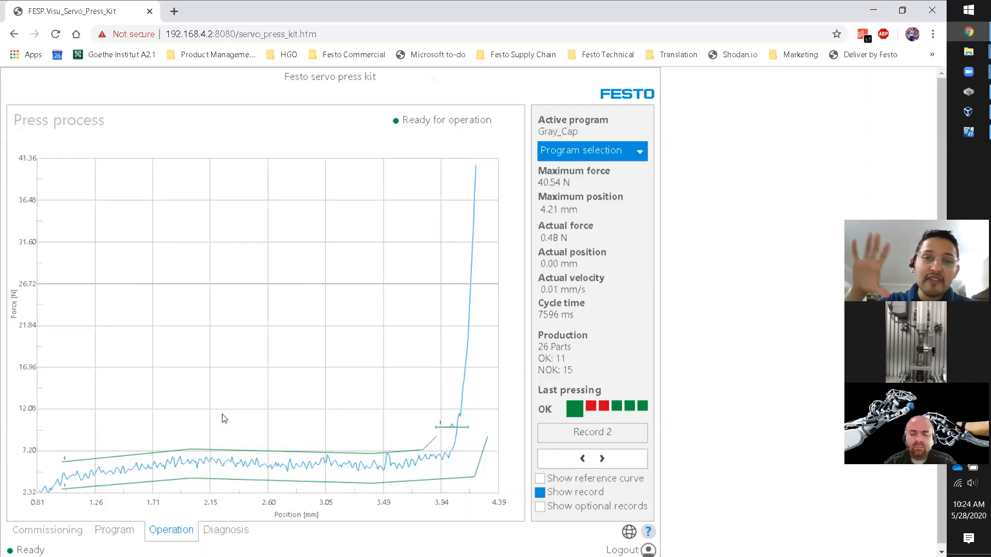
{"action": "mouse_move", "coordinate": [384, 460]}
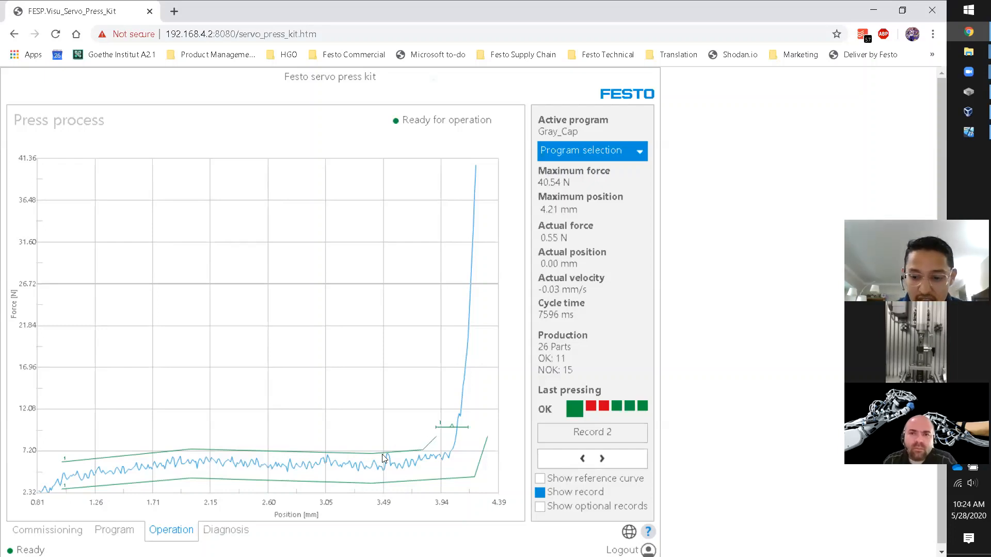
{"action": "key", "text": "ctrl+plus"}
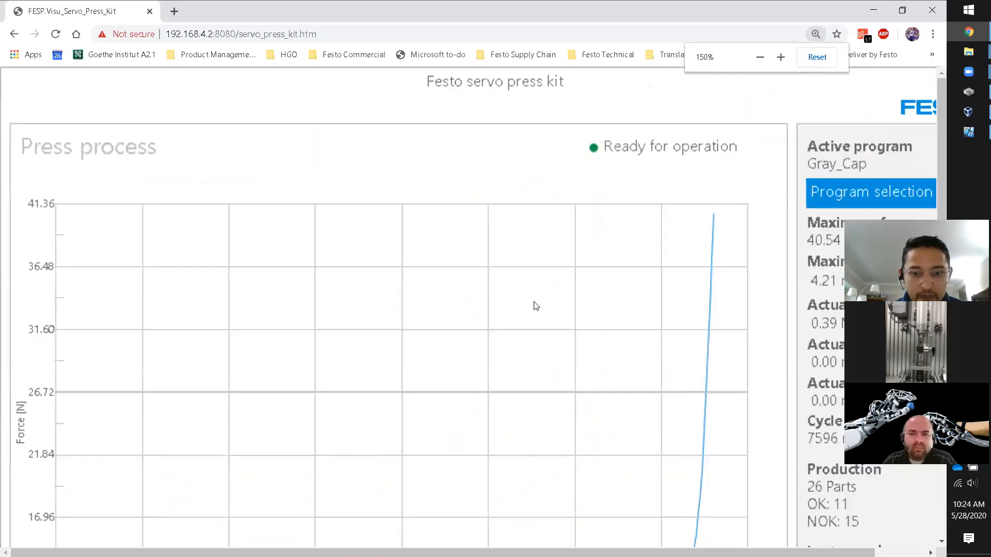
{"action": "scroll", "scroll_direction": "down", "scroll_amount": 3}
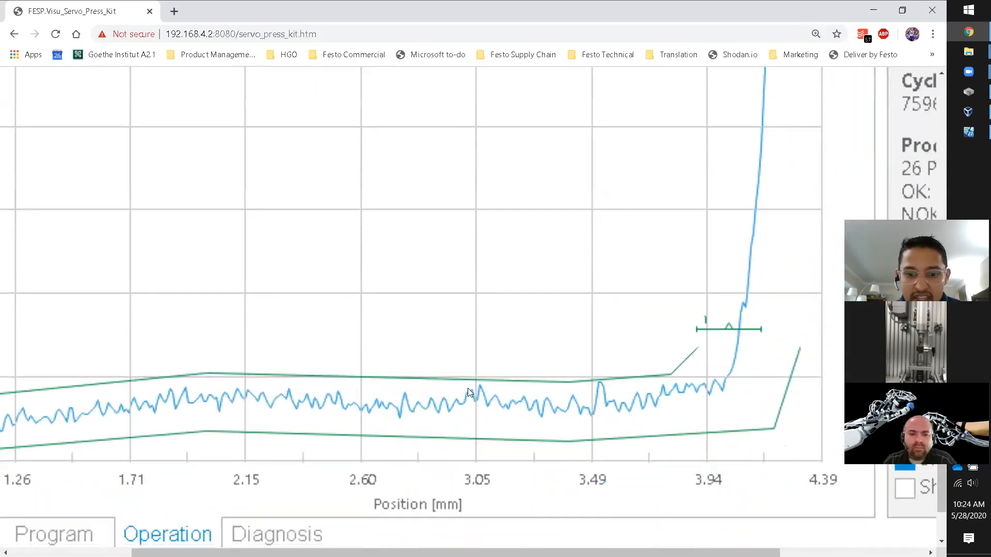
{"action": "mouse_move", "coordinate": [604, 393]}
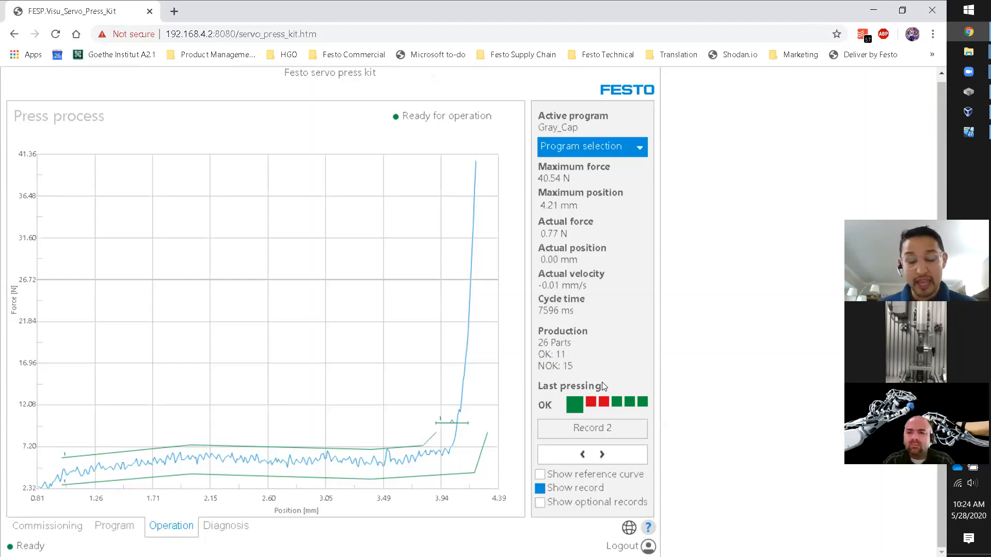
{"action": "mouse_move", "coordinate": [408, 275]}
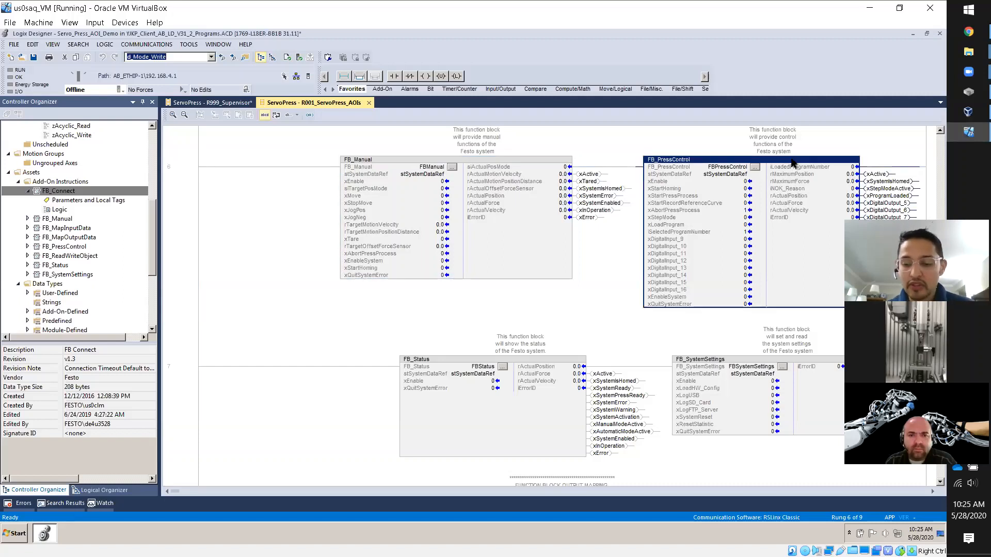
{"action": "mouse_move", "coordinate": [619, 78]}
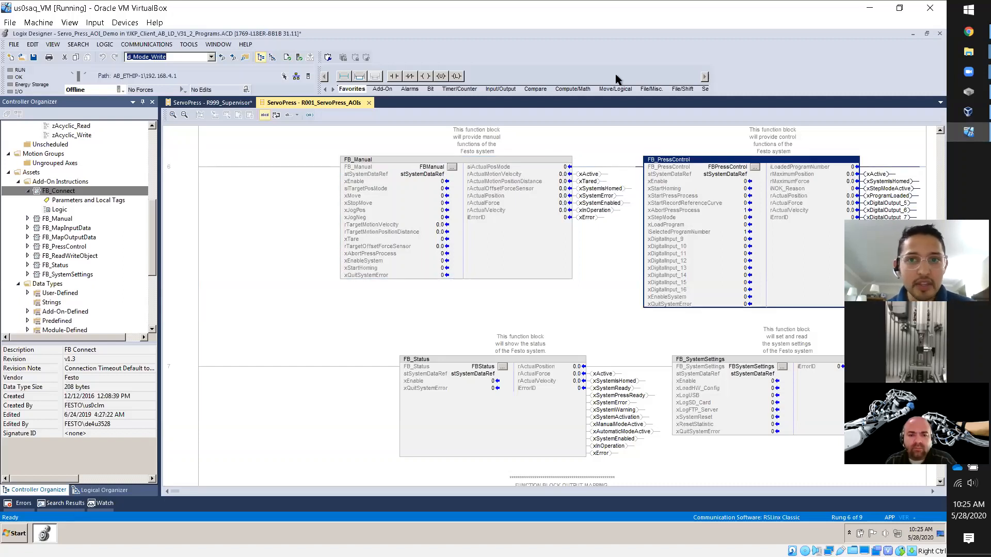
{"action": "mouse_move", "coordinate": [822, 464]}
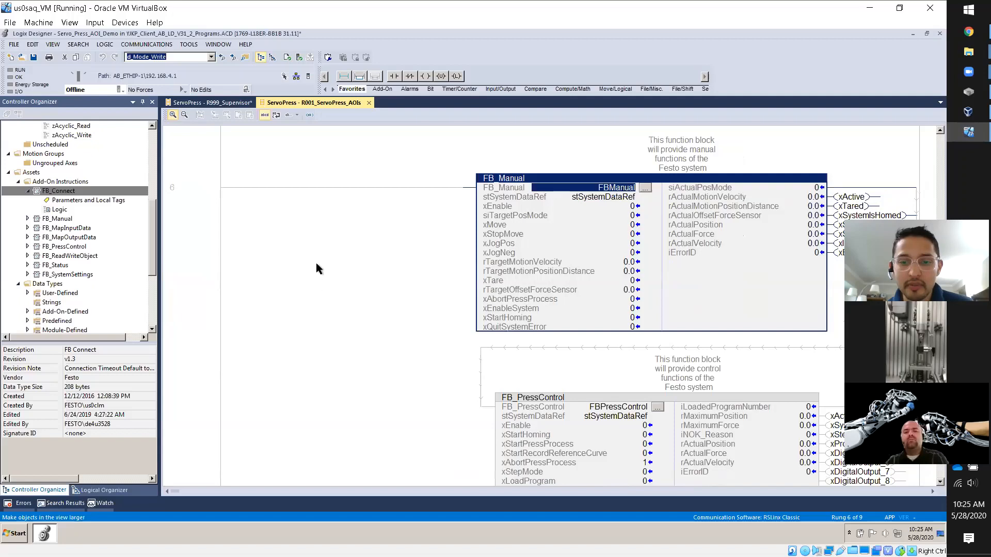
Review the FB_PressControl block, then bring the WebVisu browser back to the front
{"action": "scroll", "scroll_direction": "down", "scroll_amount": 3}
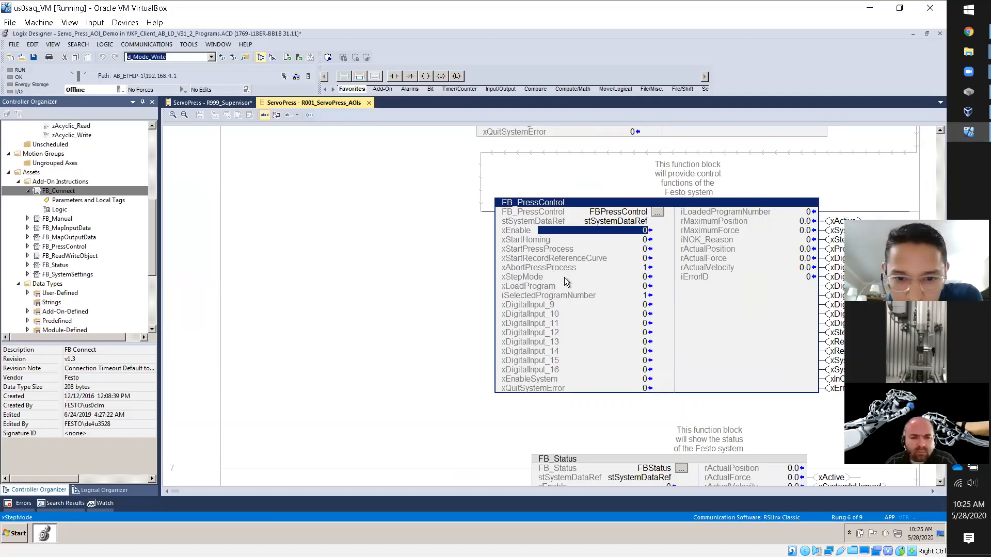
{"action": "mouse_move", "coordinate": [586, 246]}
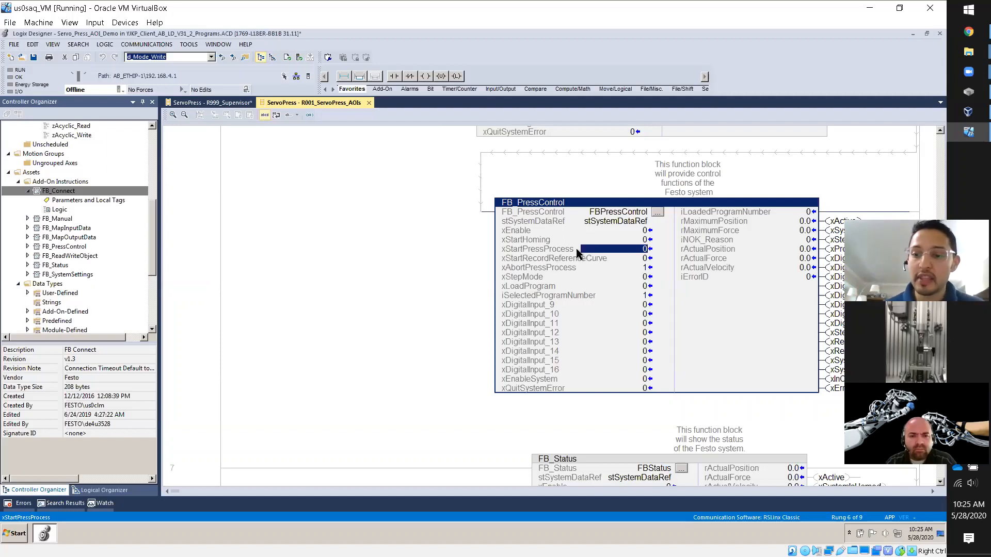
{"action": "mouse_move", "coordinate": [611, 261]}
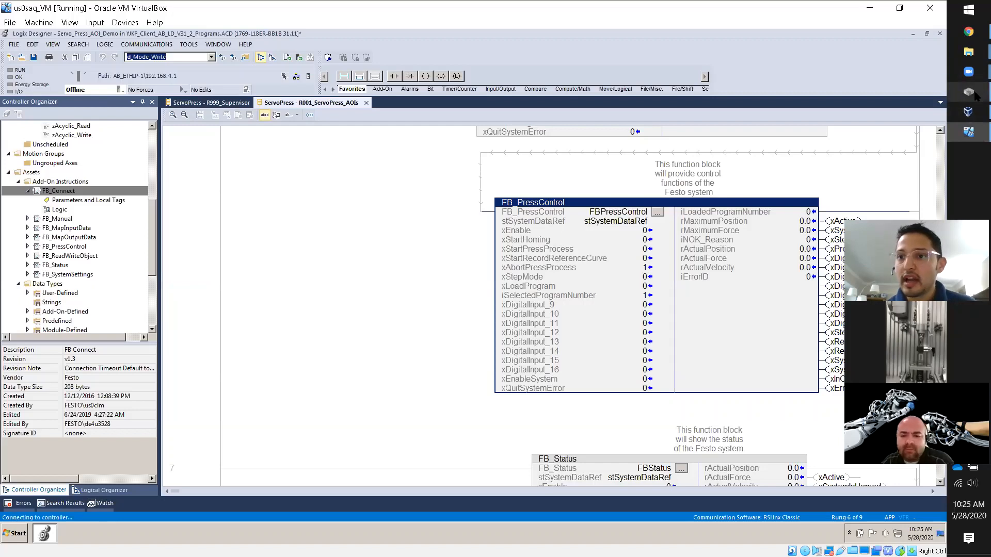
{"action": "left_click", "coordinate": [969, 32]}
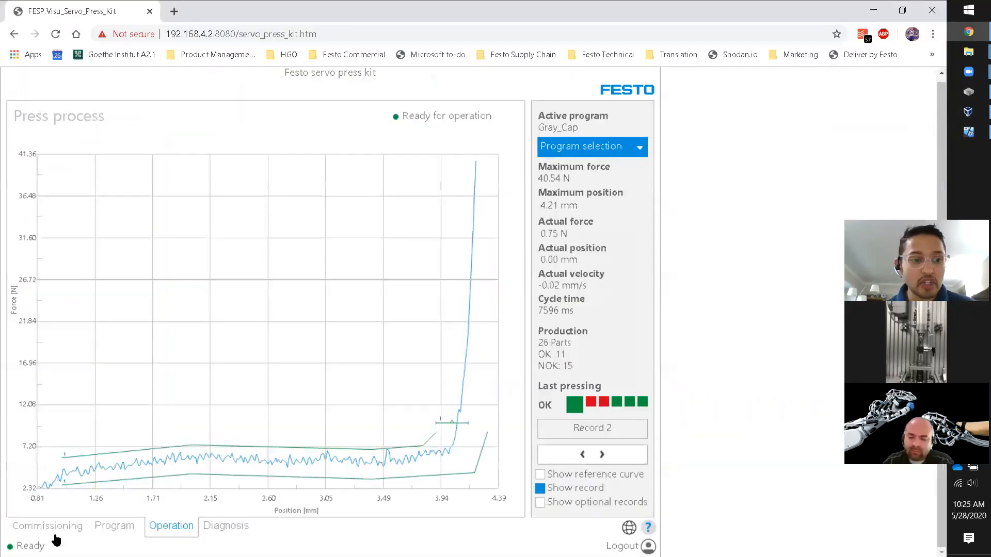
{"action": "left_click", "coordinate": [46, 526]}
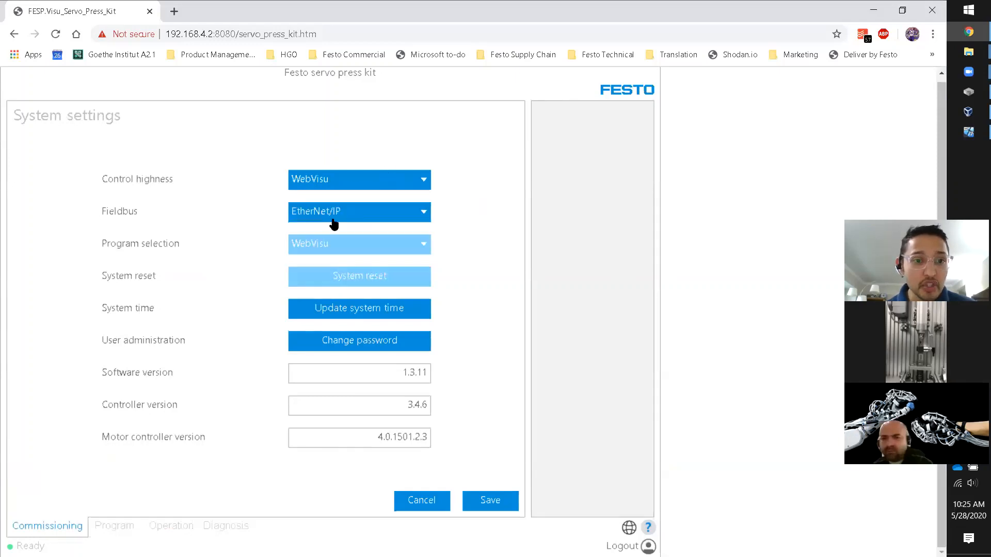
{"action": "left_click", "coordinate": [359, 179]}
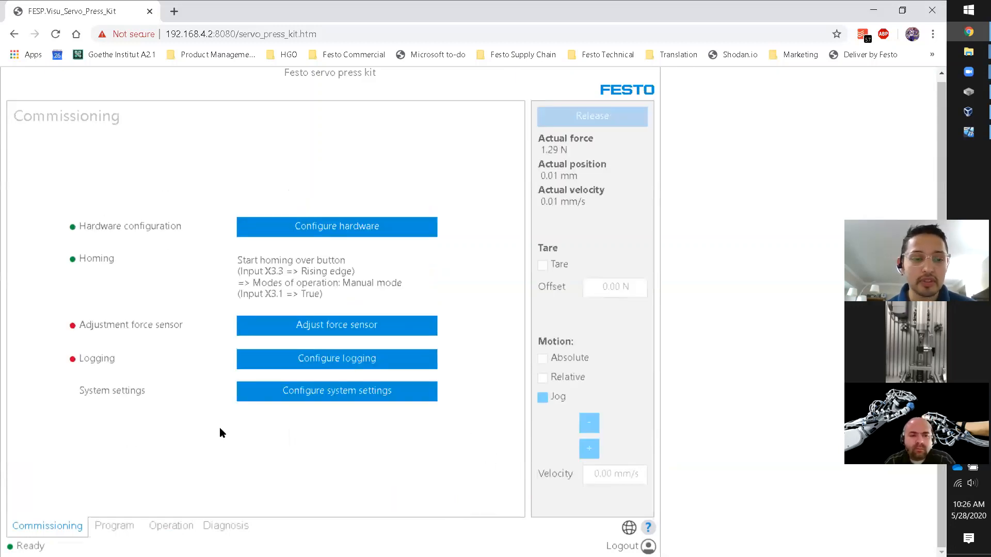
{"action": "left_click", "coordinate": [114, 525]}
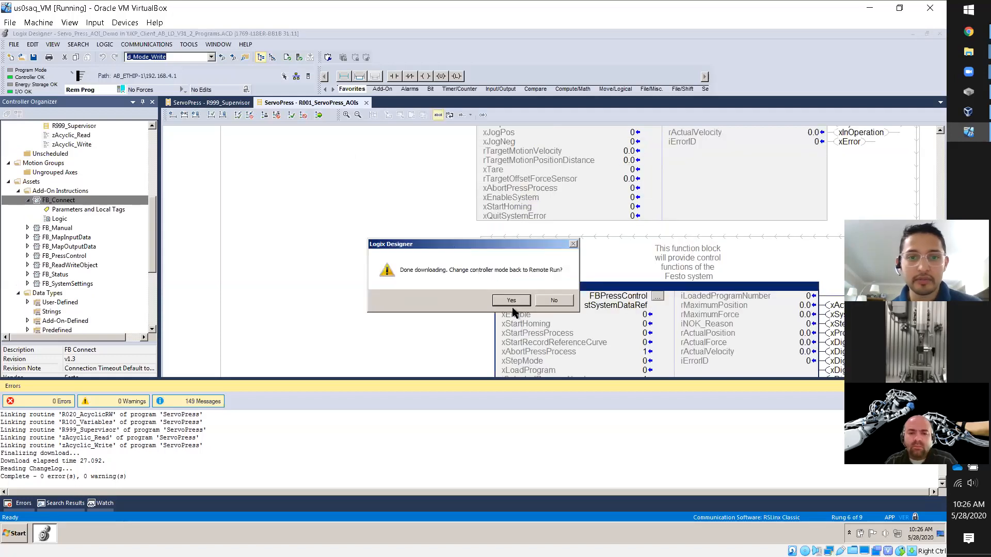
Confirm Yes to put the controller back into Remote Run after the download
{"action": "left_click", "coordinate": [511, 299]}
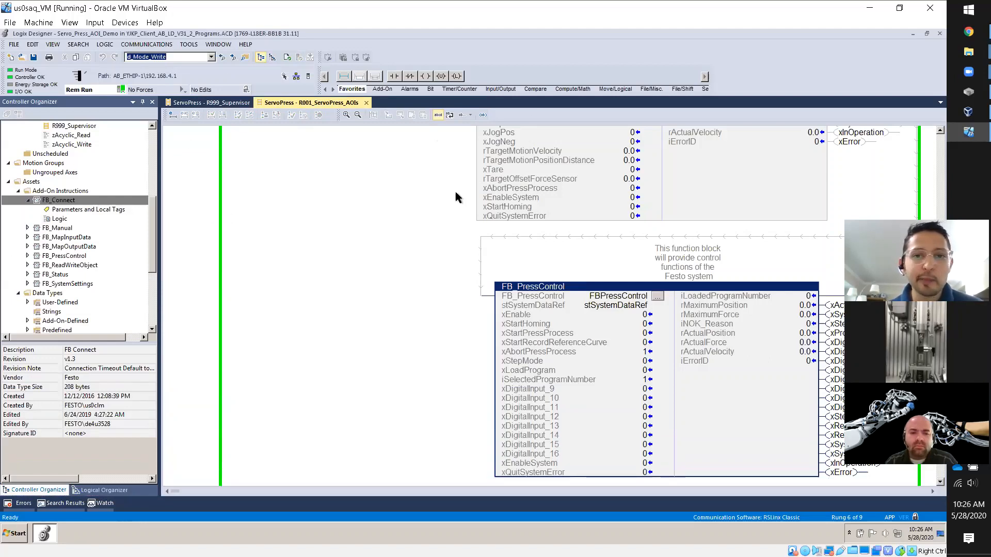
Inspect xHMIConnect, xHMIStartHome and the program-number EQU operand, then open R013_Home_Sequence
{"action": "scroll", "scroll_direction": "down", "scroll_amount": 3}
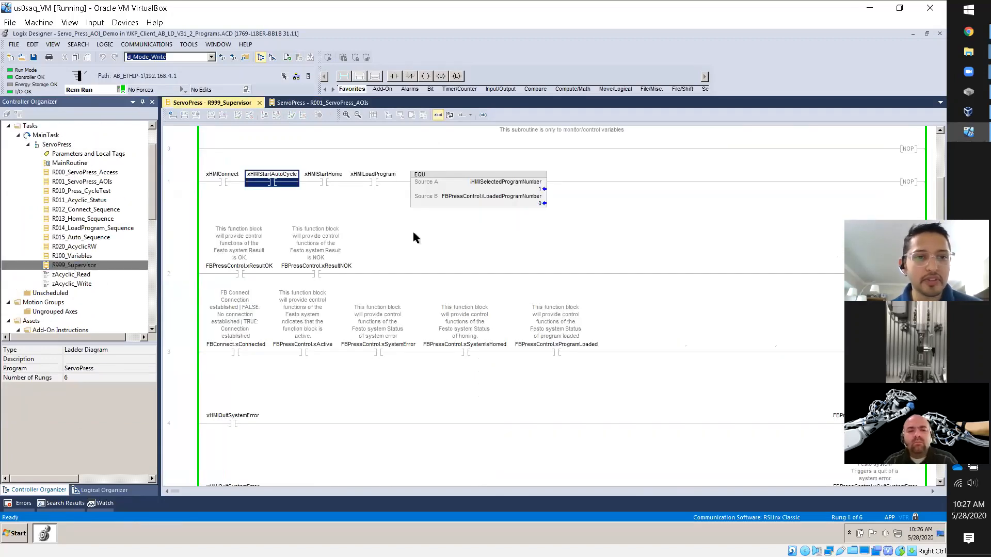
{"action": "left_click", "coordinate": [223, 182]}
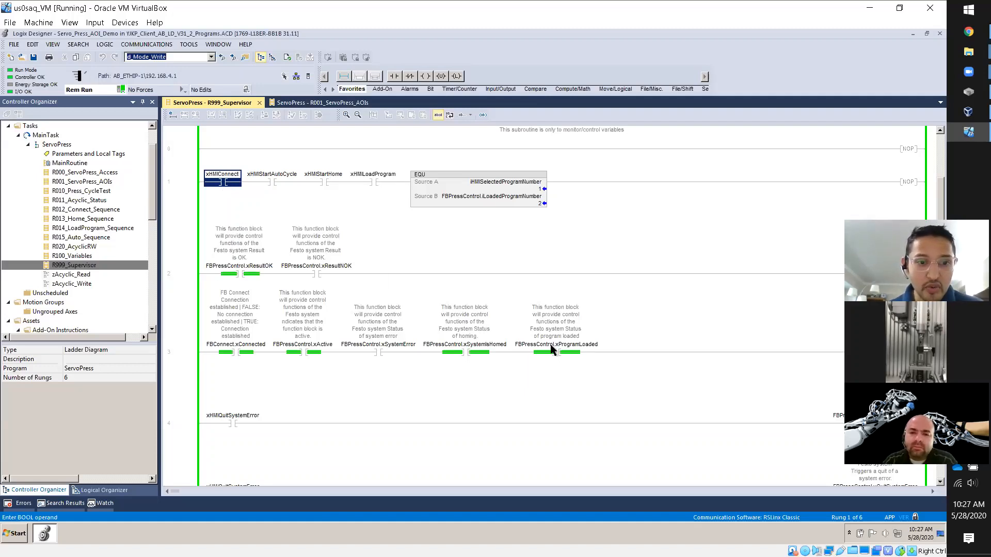
{"action": "mouse_move", "coordinate": [379, 459]}
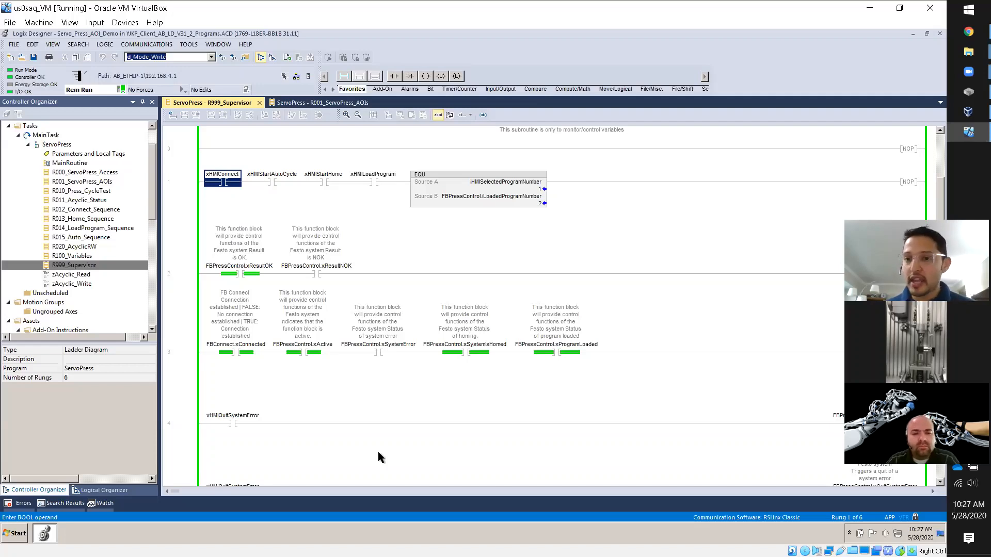
{"action": "mouse_move", "coordinate": [399, 217]}
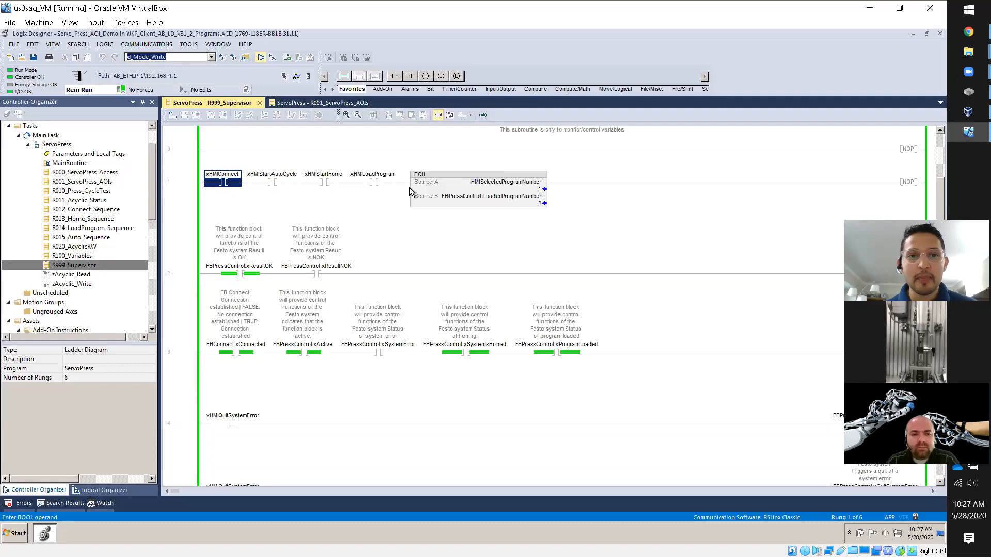
{"action": "left_click", "coordinate": [323, 182]}
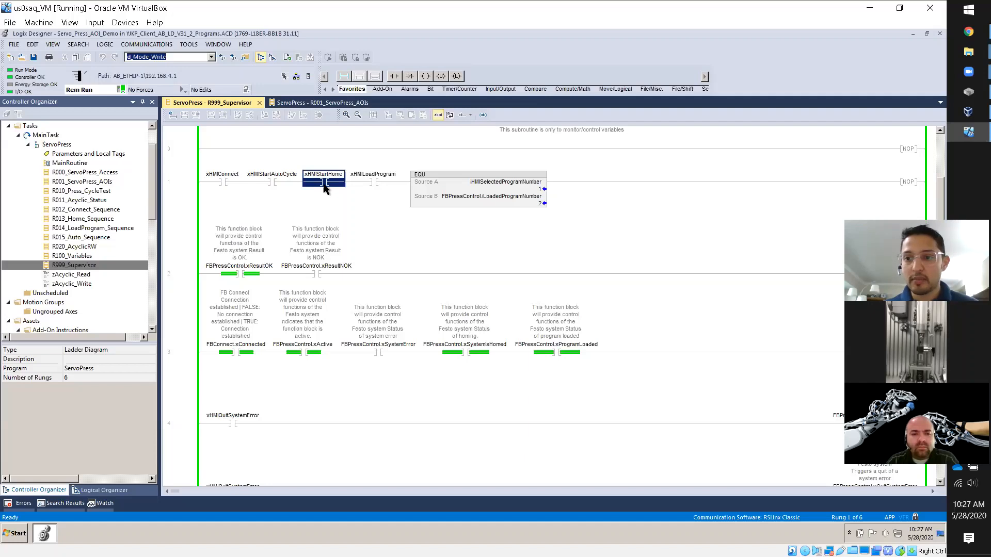
{"action": "mouse_move", "coordinate": [430, 278]}
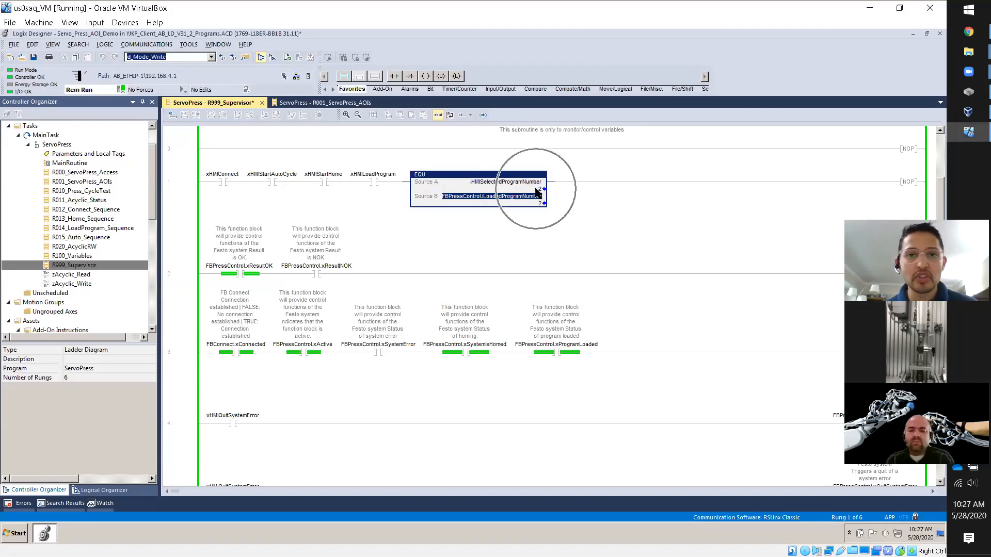
{"action": "left_click", "coordinate": [373, 182]}
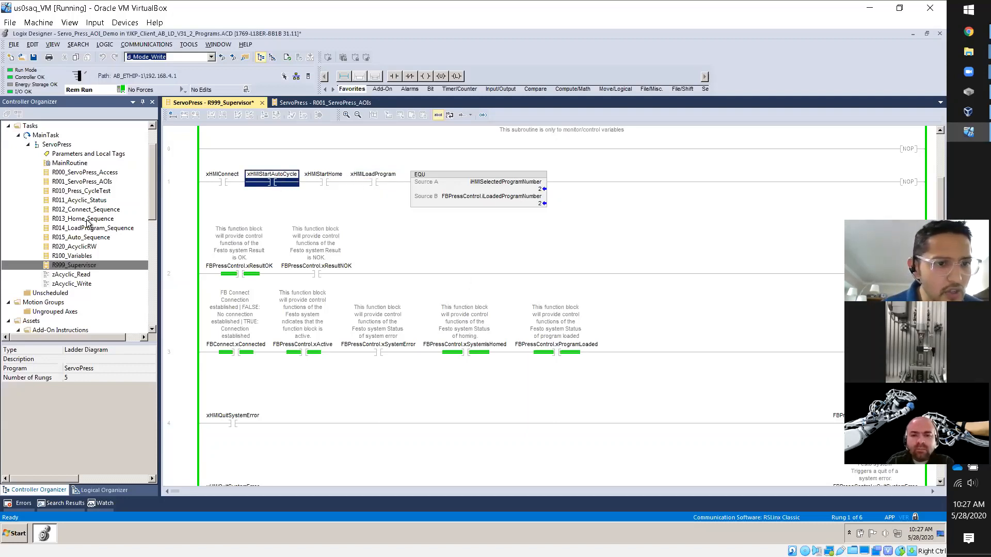
{"action": "double_click", "coordinate": [83, 219]}
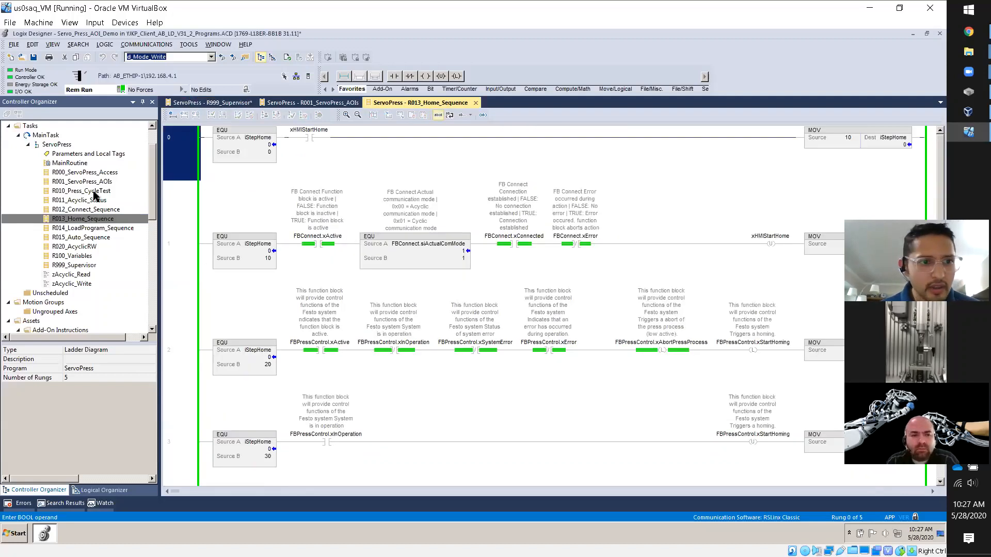
Return to the R999_Supervisor routine to watch its HMI command contacts
{"action": "left_click", "coordinate": [74, 265]}
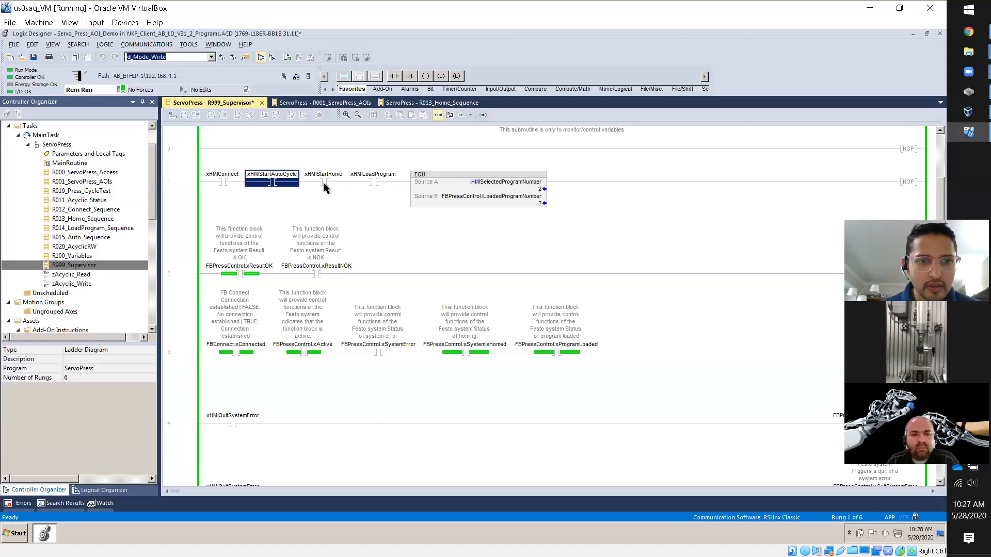
{"action": "mouse_move", "coordinate": [317, 239]}
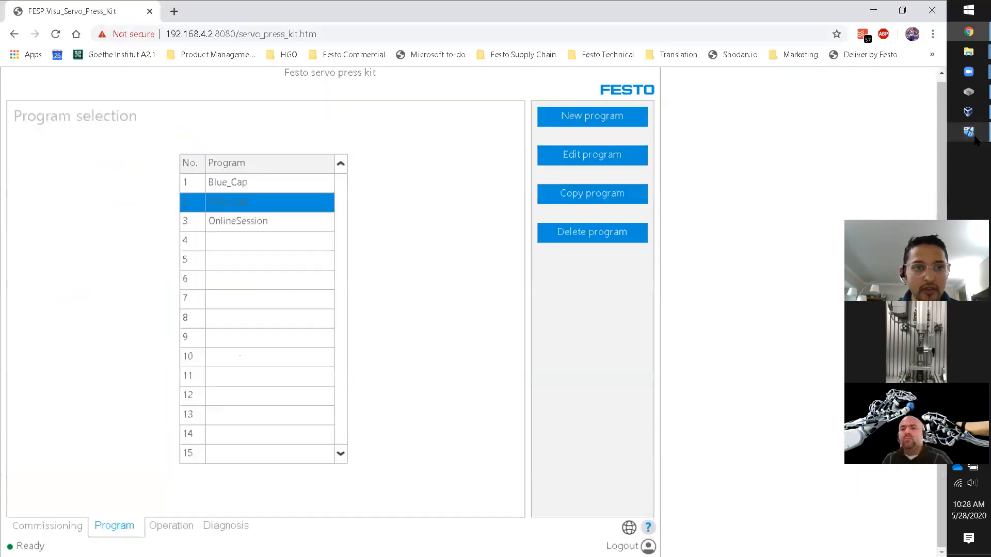
{"action": "mouse_move", "coordinate": [162, 521]}
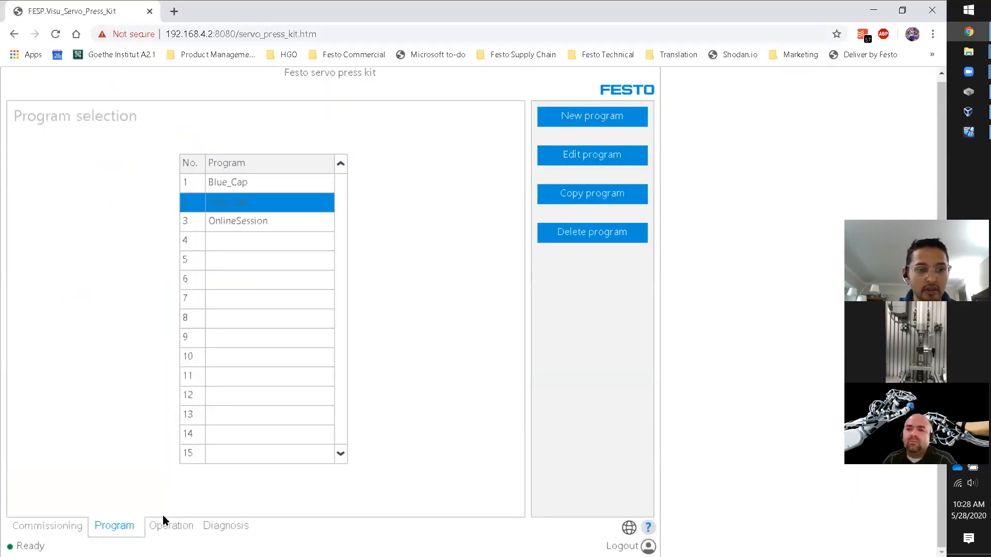
{"action": "left_click", "coordinate": [171, 526]}
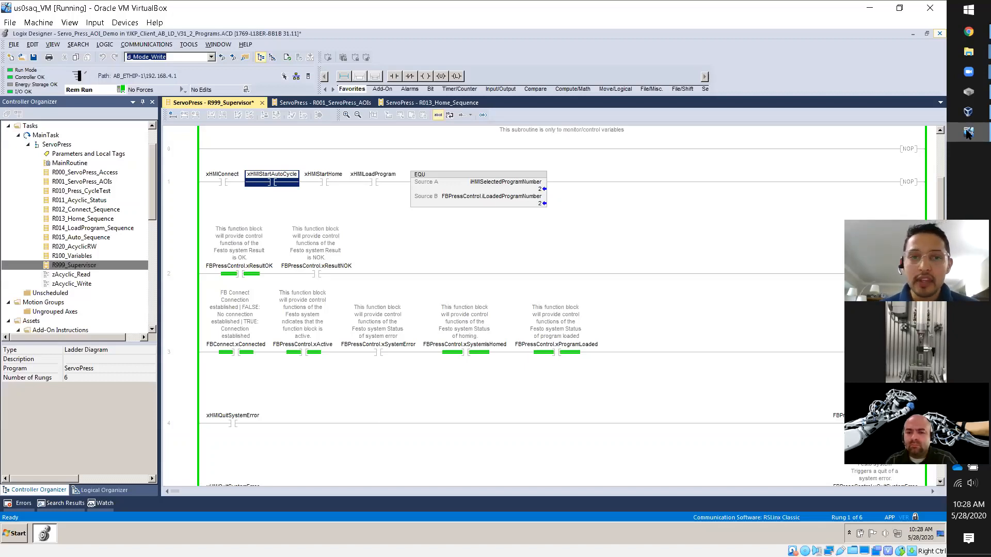
{"action": "mouse_move", "coordinate": [374, 83]}
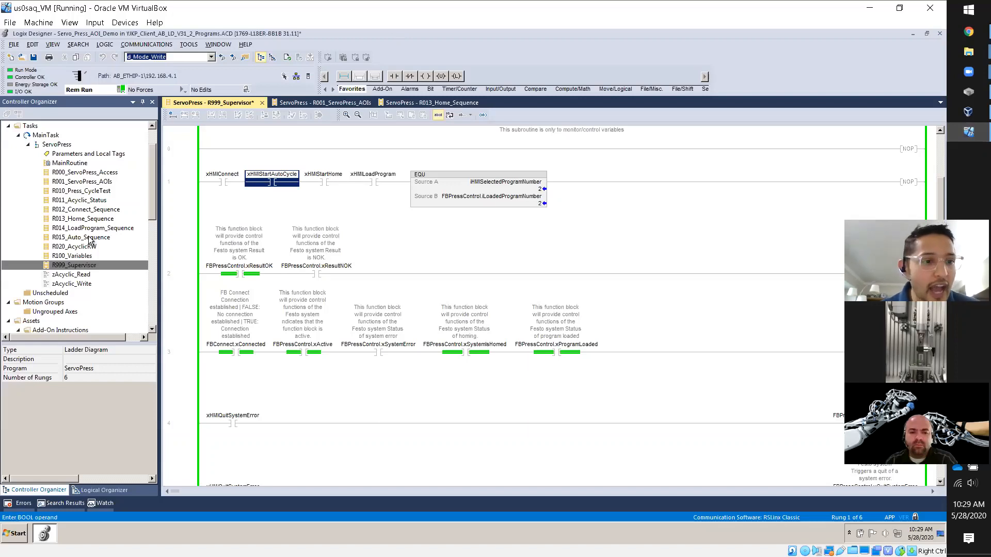
{"action": "mouse_move", "coordinate": [94, 183]}
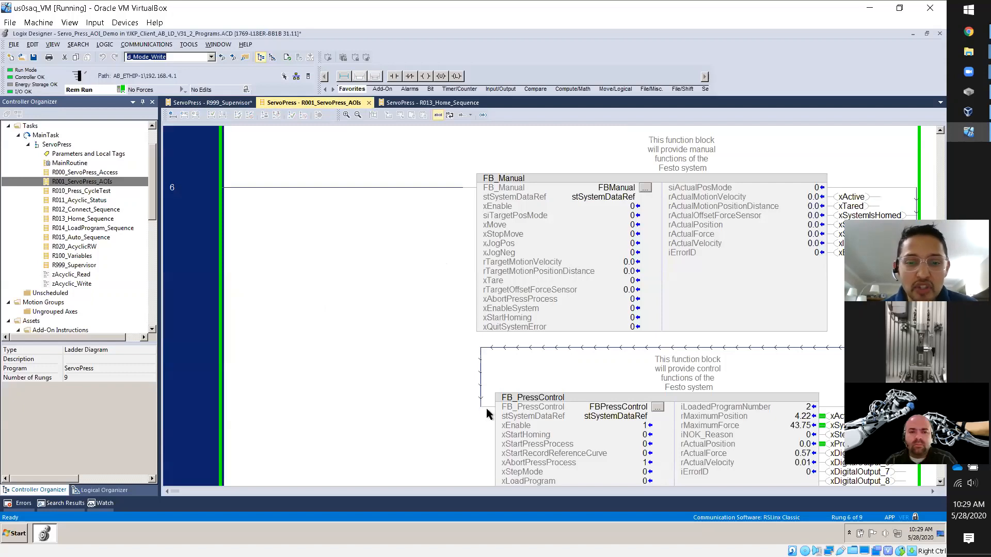
Scroll to the FB_PressControl block and select it to view its live values
{"action": "scroll", "scroll_direction": "down", "scroll_amount": 3}
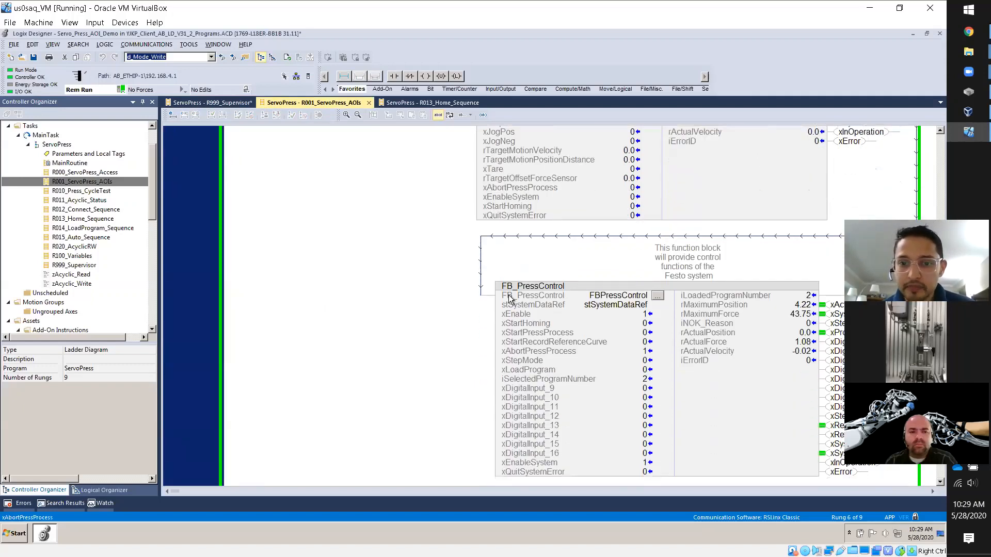
{"action": "scroll", "scroll_direction": "down", "scroll_amount": 3}
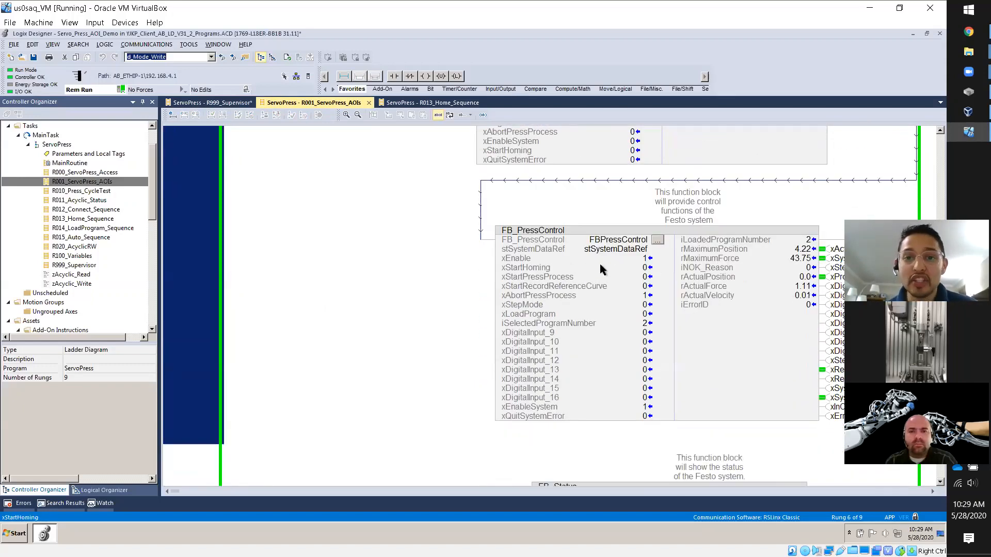
{"action": "left_click", "coordinate": [643, 286]}
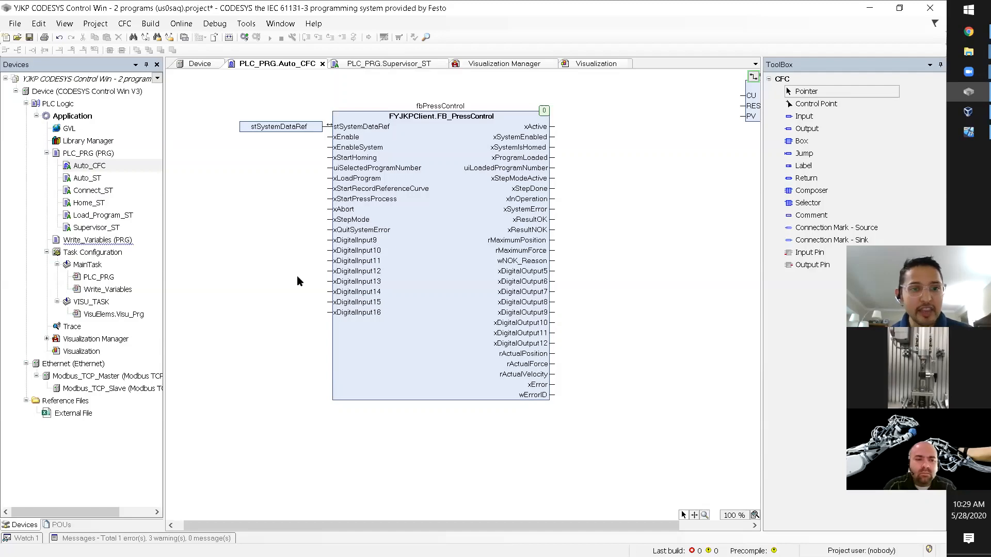
{"action": "mouse_move", "coordinate": [304, 245]}
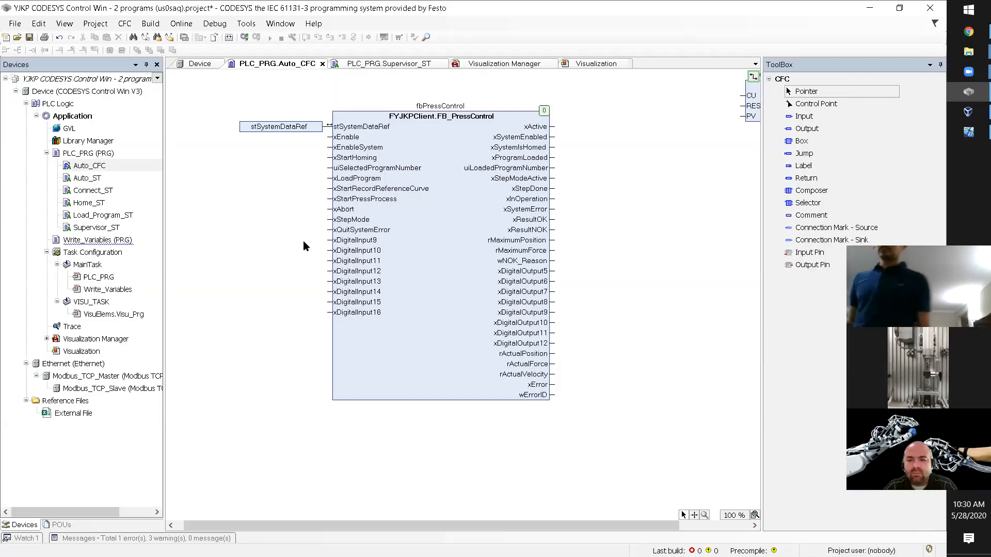
{"action": "mouse_move", "coordinate": [409, 139]}
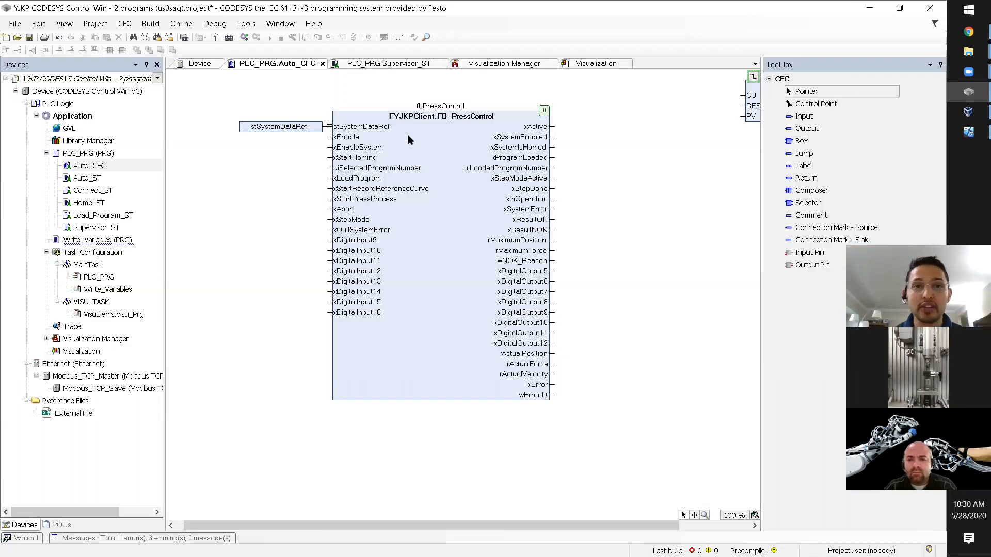
{"action": "mouse_move", "coordinate": [604, 232]}
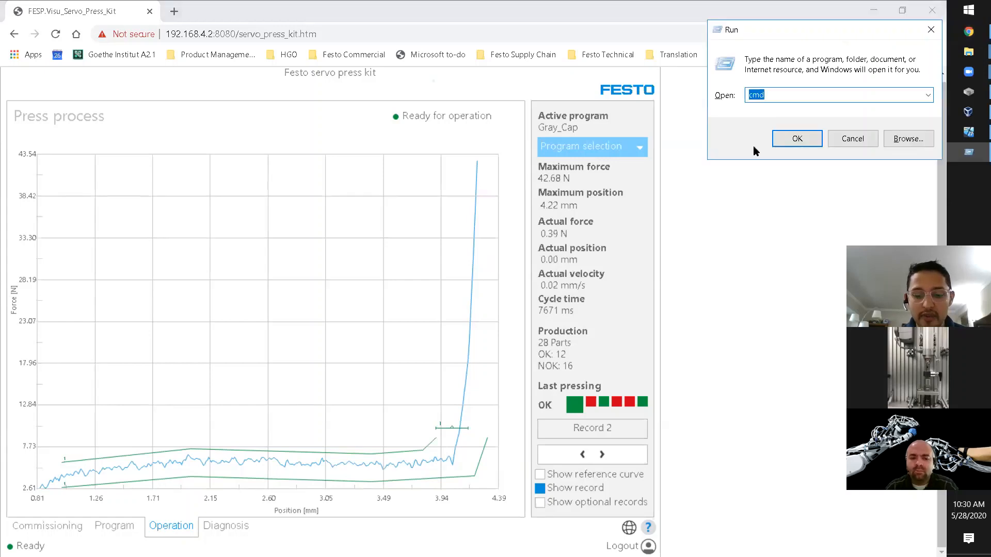
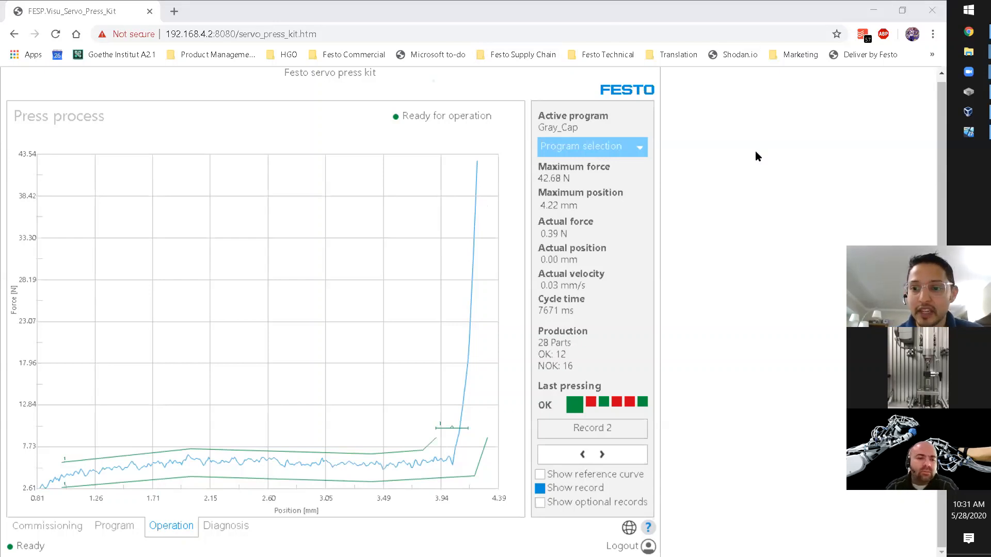
Dismiss the stray Run box so the Gray_Cap press process page shows again
{"action": "mouse_move", "coordinate": [610, 90]}
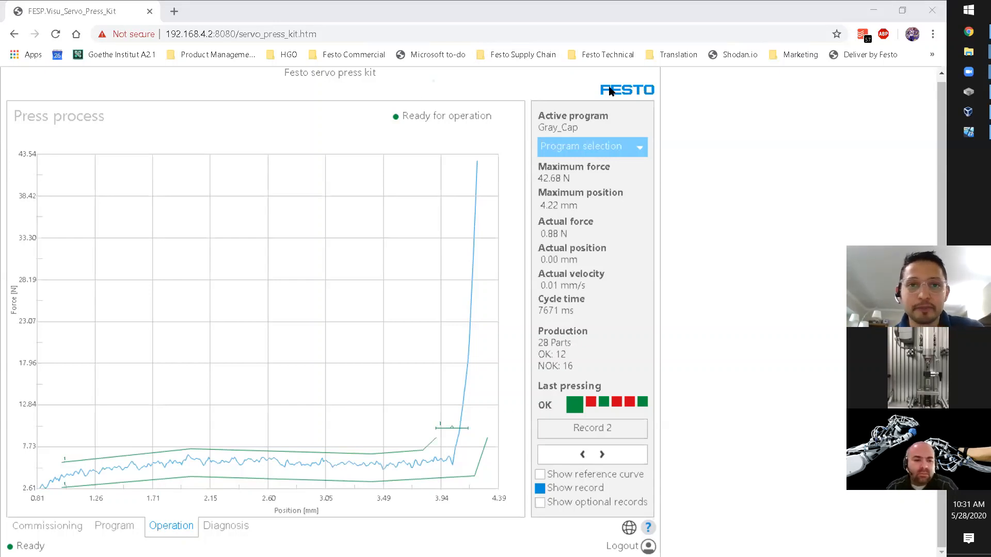
{"action": "mouse_move", "coordinate": [421, 103]}
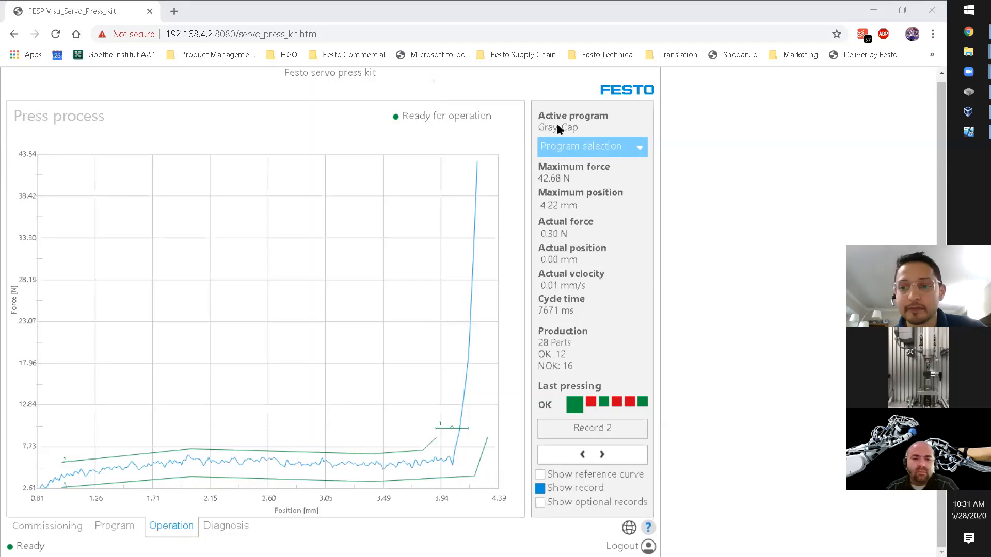
{"action": "mouse_move", "coordinate": [831, 190]}
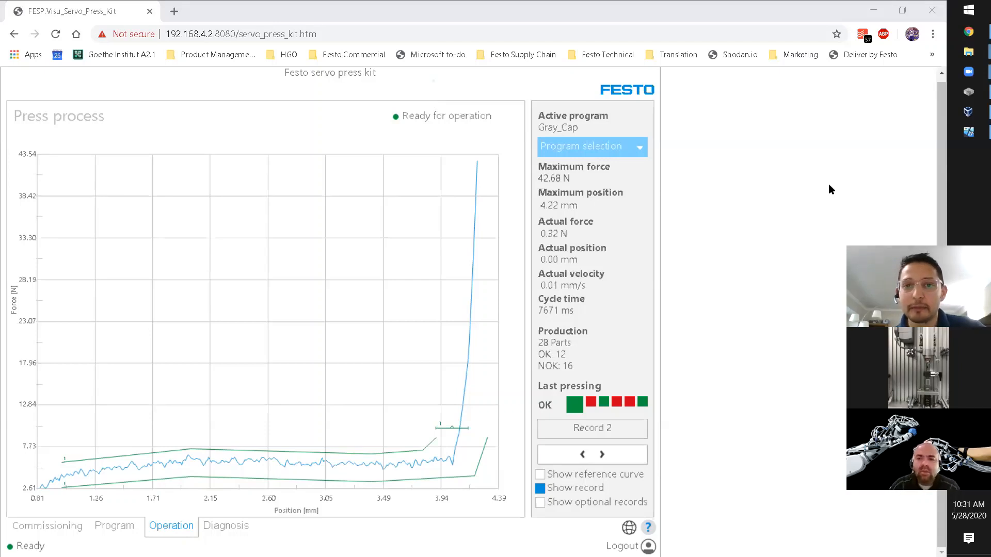
{"action": "mouse_move", "coordinate": [659, 170]}
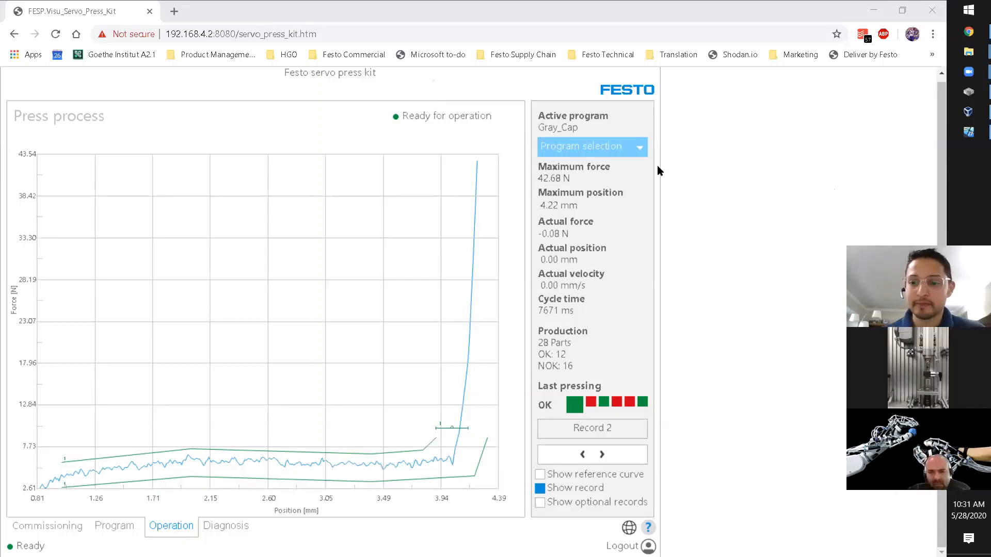
{"action": "mouse_move", "coordinate": [783, 240]}
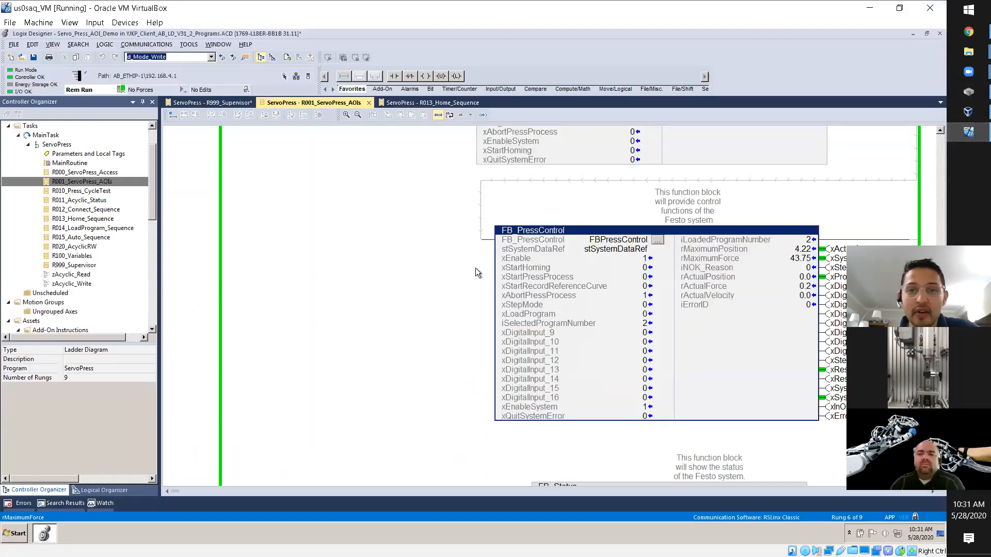
{"action": "mouse_move", "coordinate": [638, 271]}
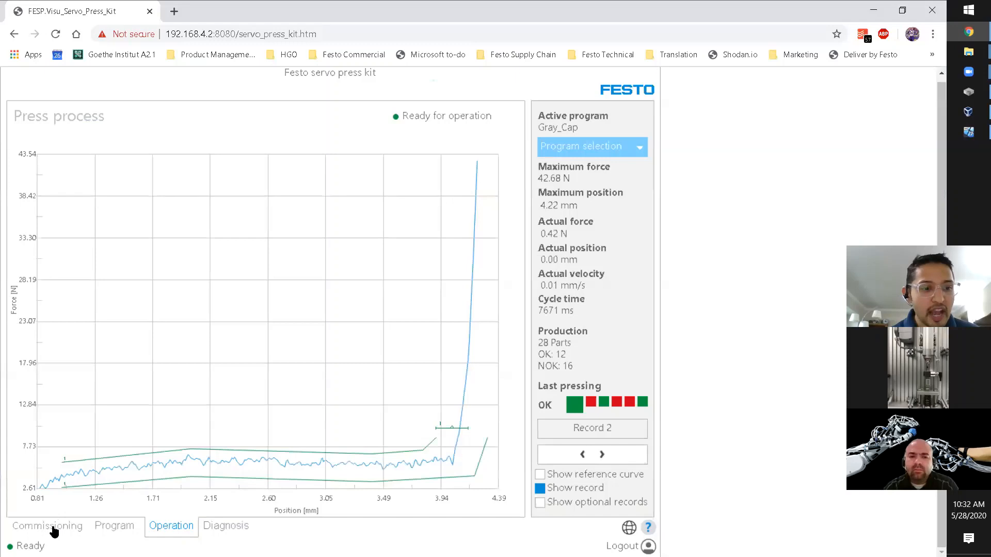
Go to the Commissioning page listing hardware, homing, force sensor, logging and system settings
{"action": "left_click", "coordinate": [47, 526]}
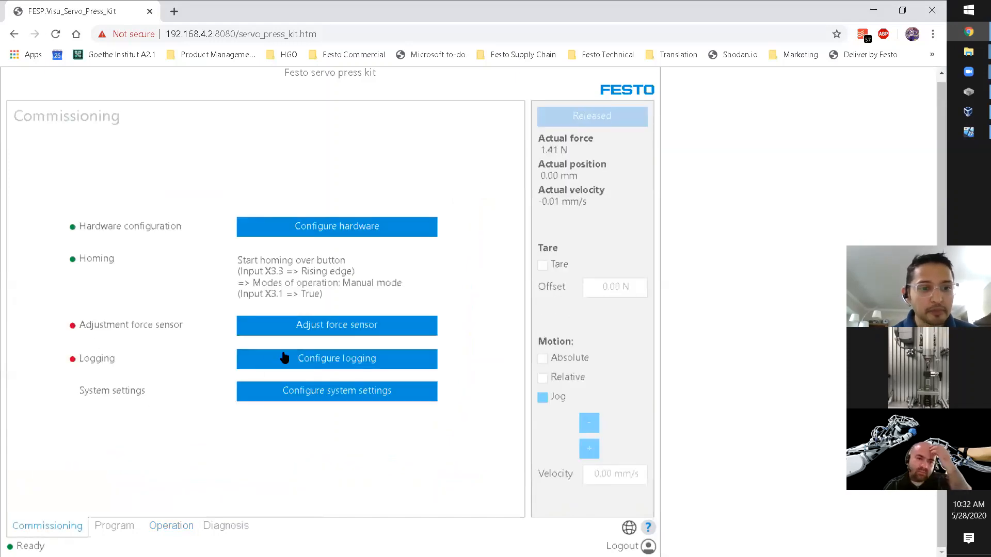
Review the Logging page with USB, SD-Card, FTP-Server, SMB-Share and internal storage all disabled
{"action": "left_click", "coordinate": [337, 359]}
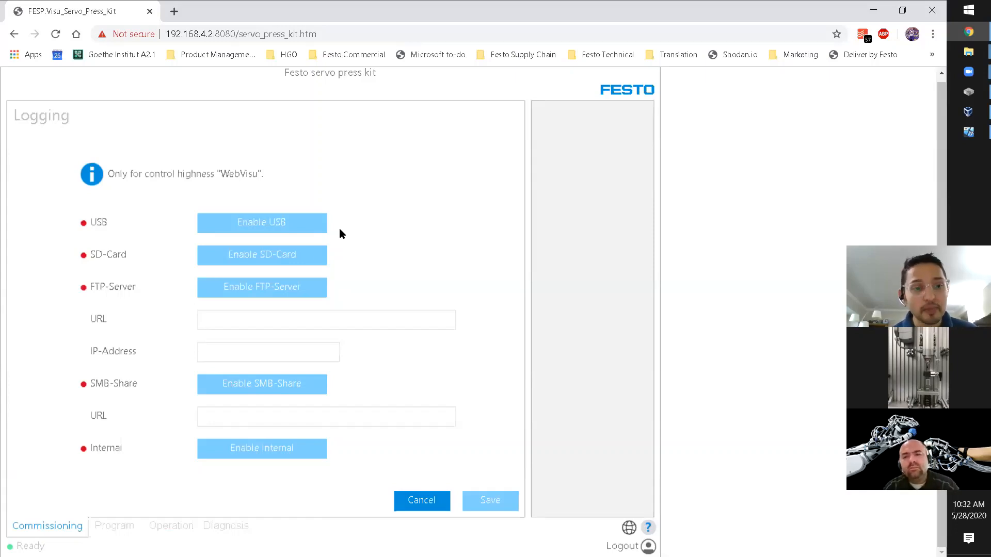
{"action": "mouse_move", "coordinate": [249, 319]}
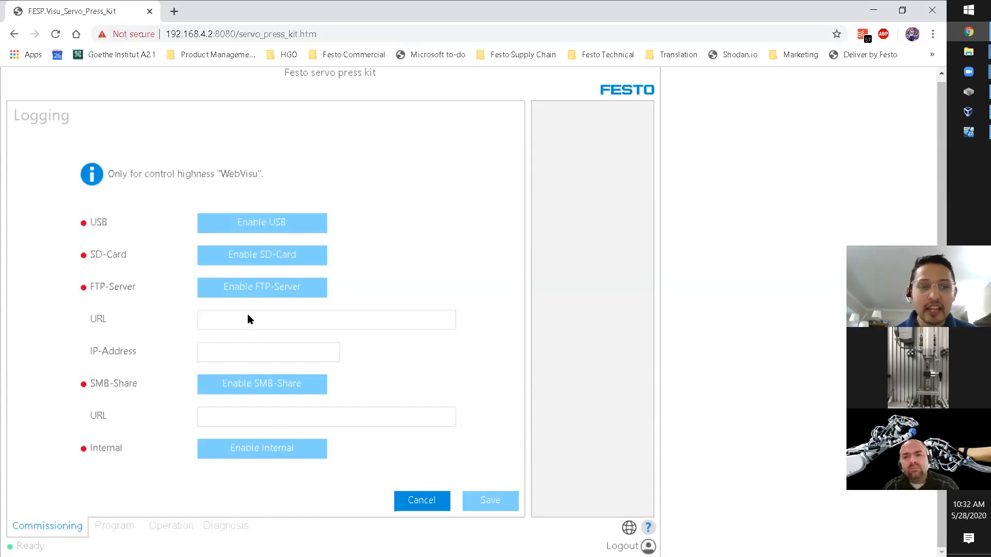
{"action": "mouse_move", "coordinate": [337, 341]}
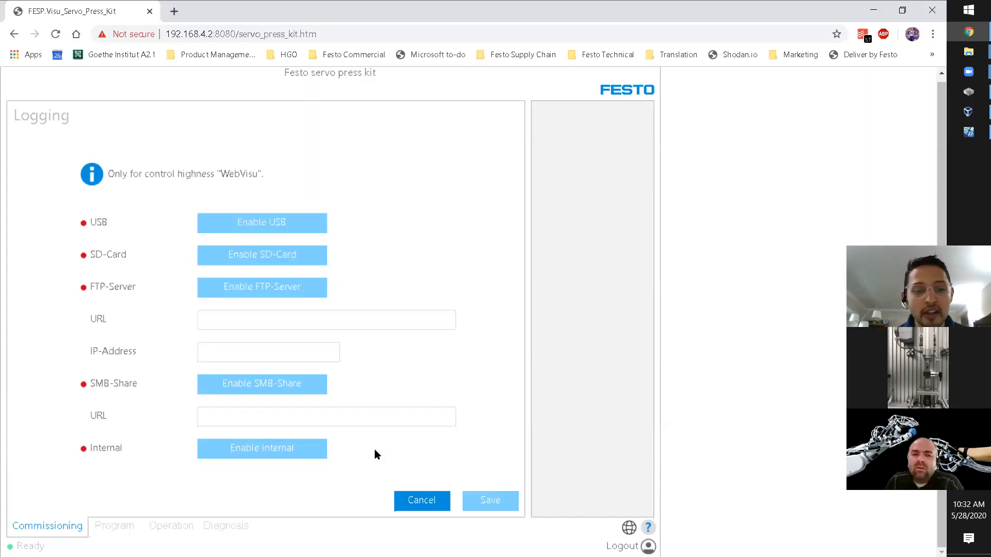
{"action": "left_click", "coordinate": [421, 501]}
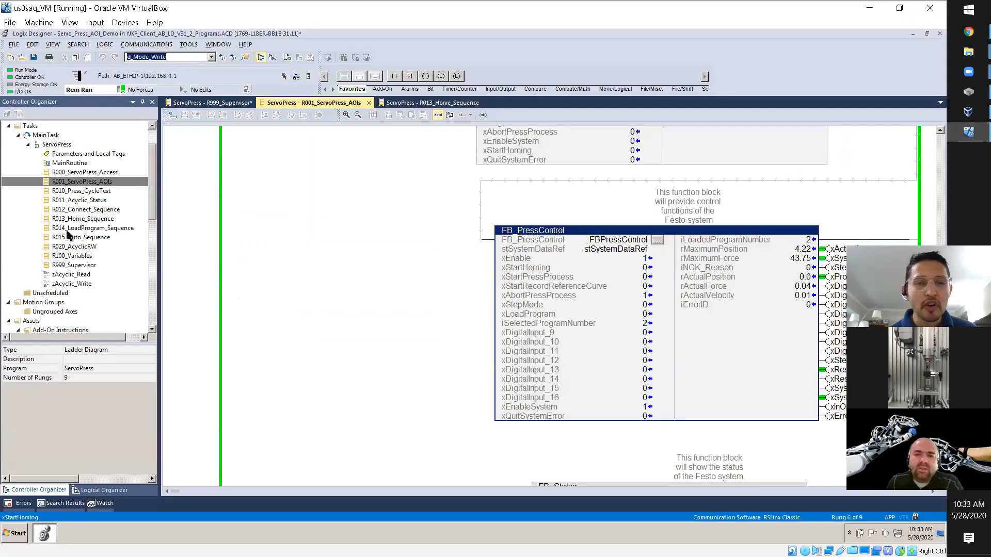
{"action": "mouse_move", "coordinate": [385, 348]}
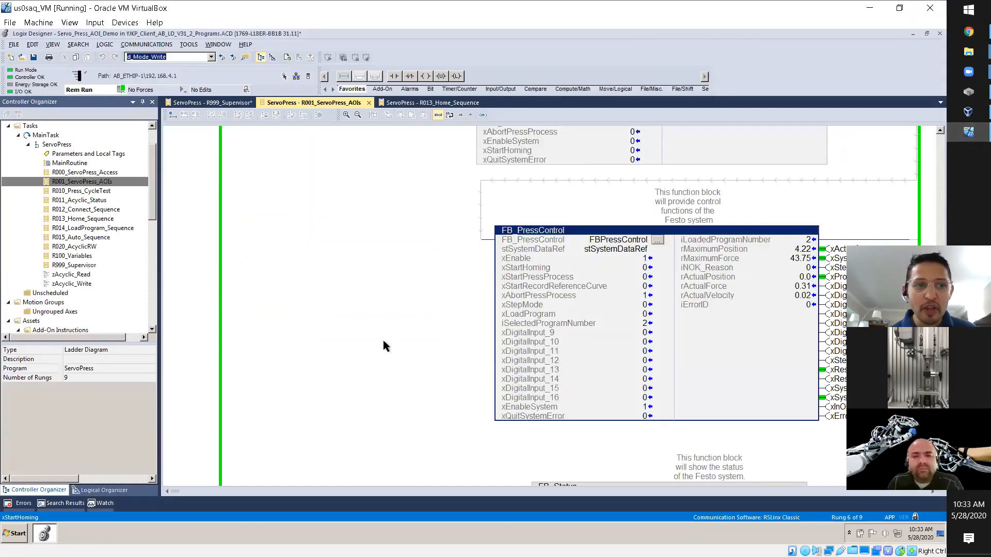
{"action": "mouse_move", "coordinate": [98, 219]}
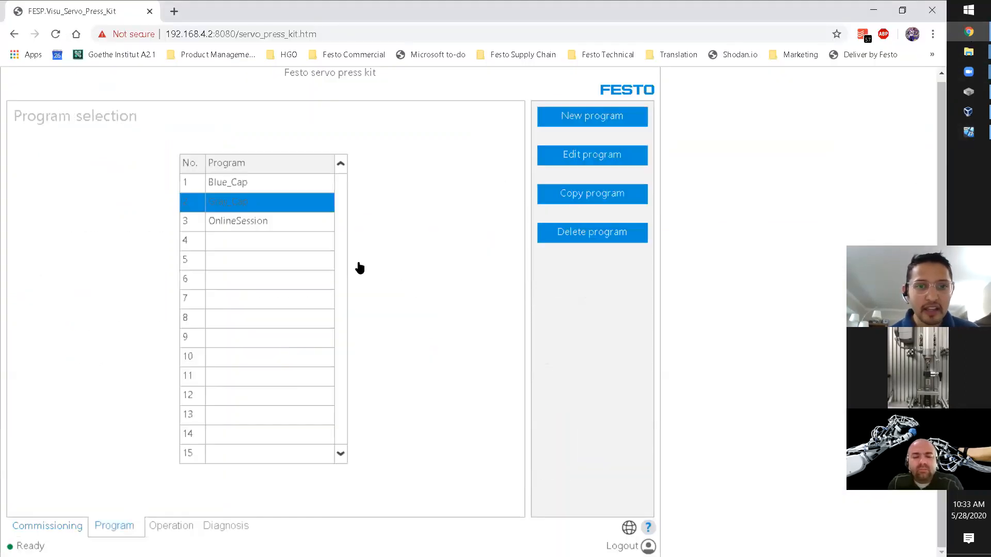
{"action": "mouse_move", "coordinate": [202, 227]}
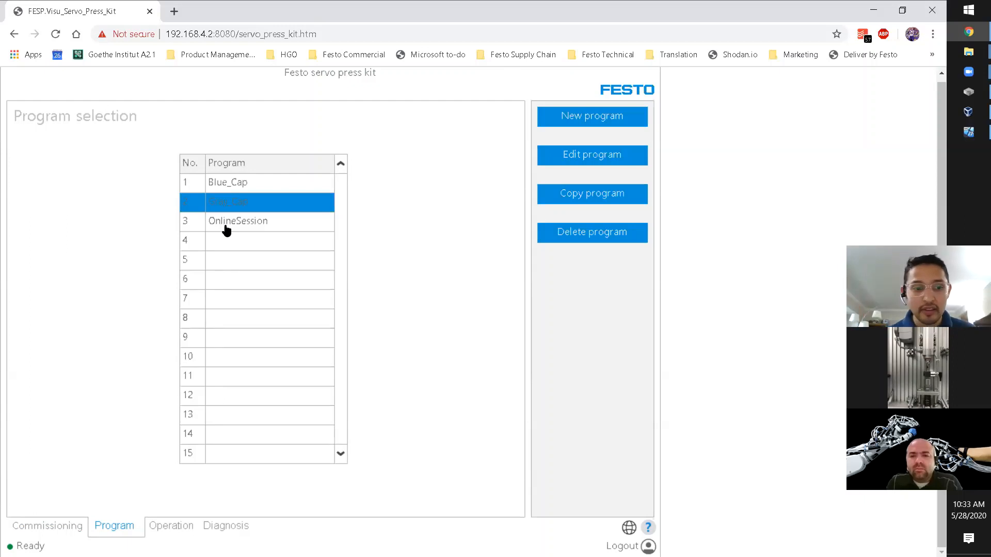
{"action": "mouse_move", "coordinate": [273, 360]}
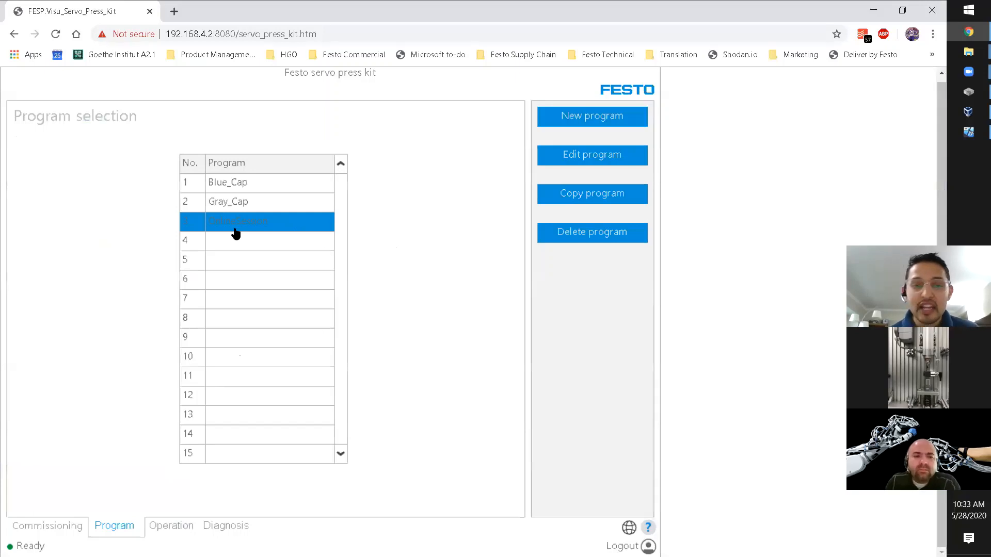
{"action": "mouse_move", "coordinate": [428, 186]}
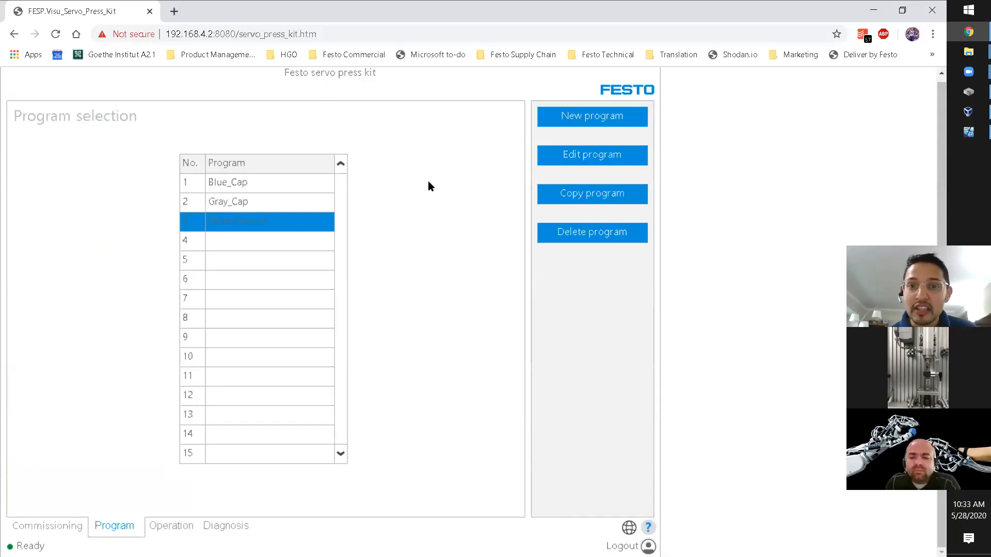
Begin editing program 3 OnlineSession, bringing up its prefilled name prompt
{"action": "left_click", "coordinate": [590, 155]}
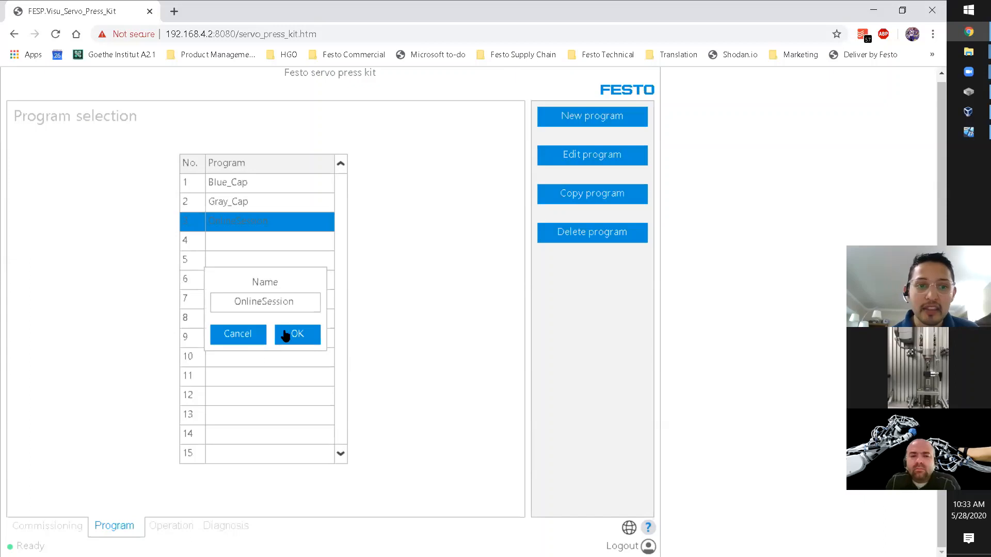
View OnlineSession step 2 at 17 mm / 500 N / 20 mm/s, then cancel out of the editor
{"action": "left_click", "coordinate": [296, 334]}
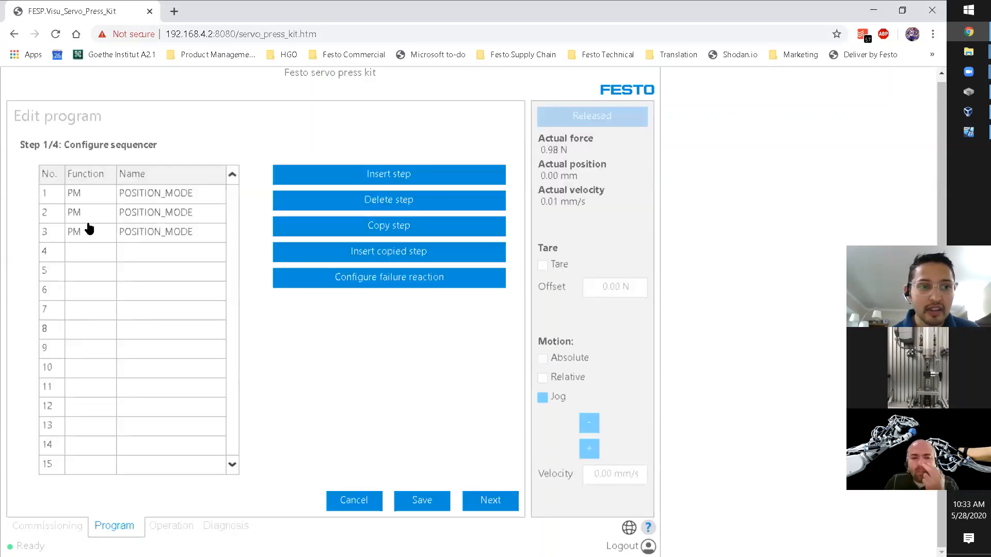
{"action": "left_click", "coordinate": [155, 233]}
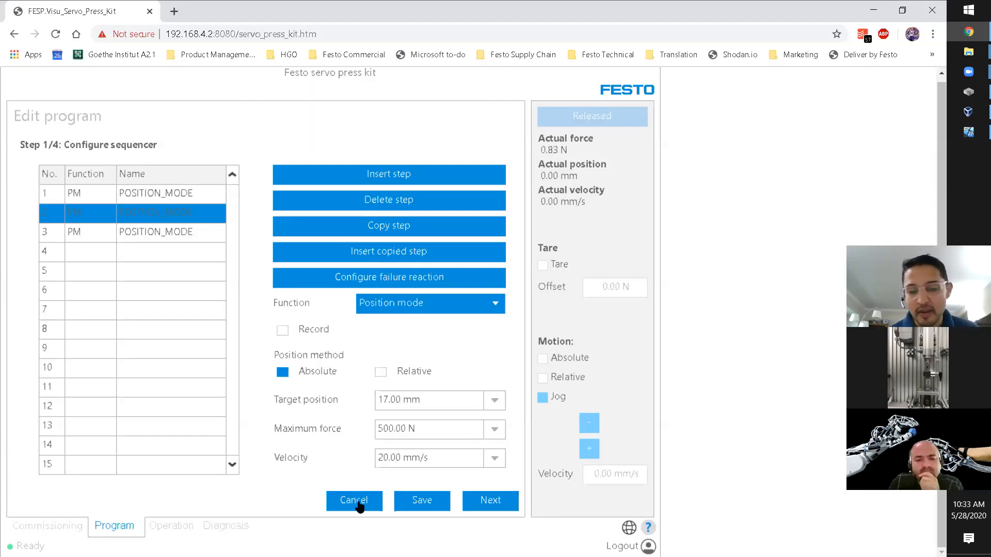
{"action": "left_click", "coordinate": [354, 501]}
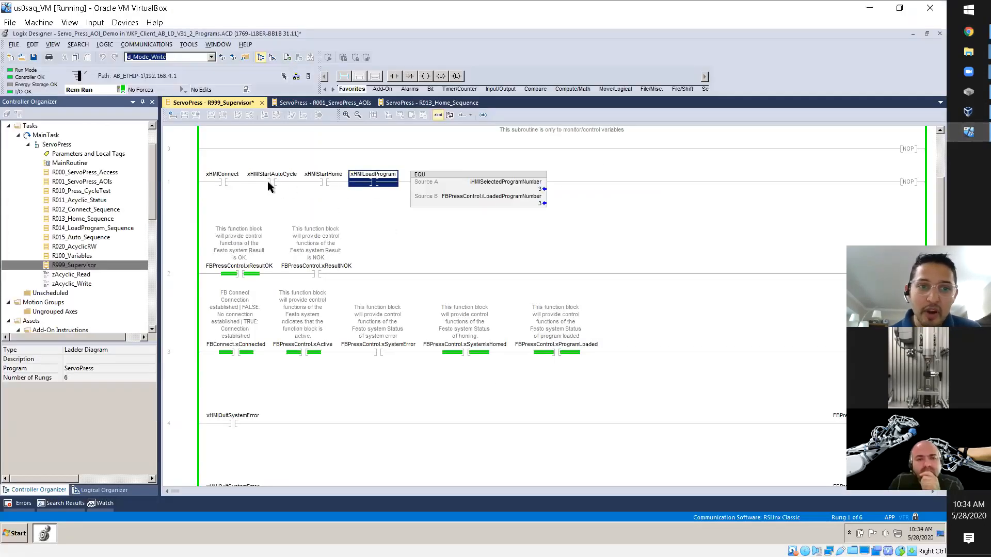
{"action": "left_click", "coordinate": [272, 182]}
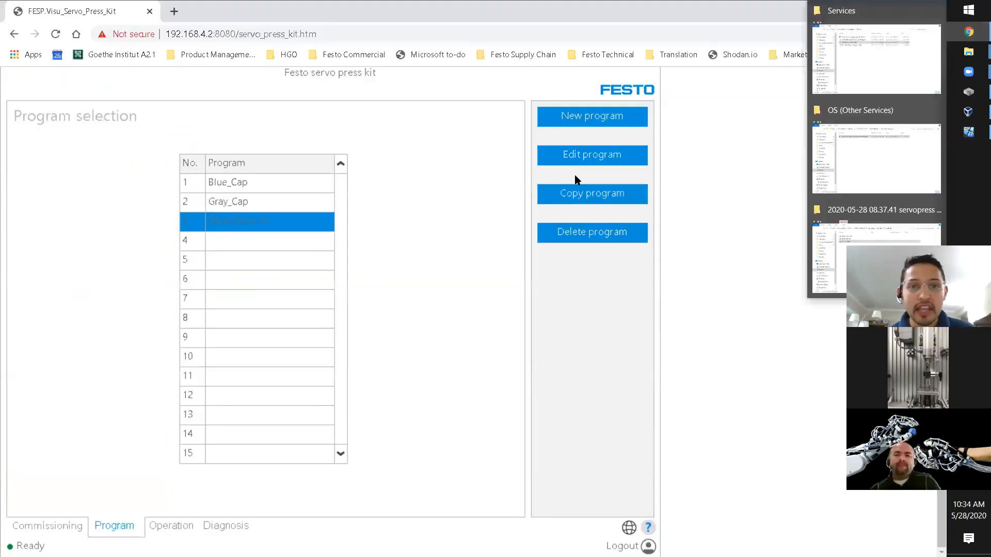
Reopen OnlineSession, select step 2 and show its list of available step functions
{"action": "left_click", "coordinate": [592, 155]}
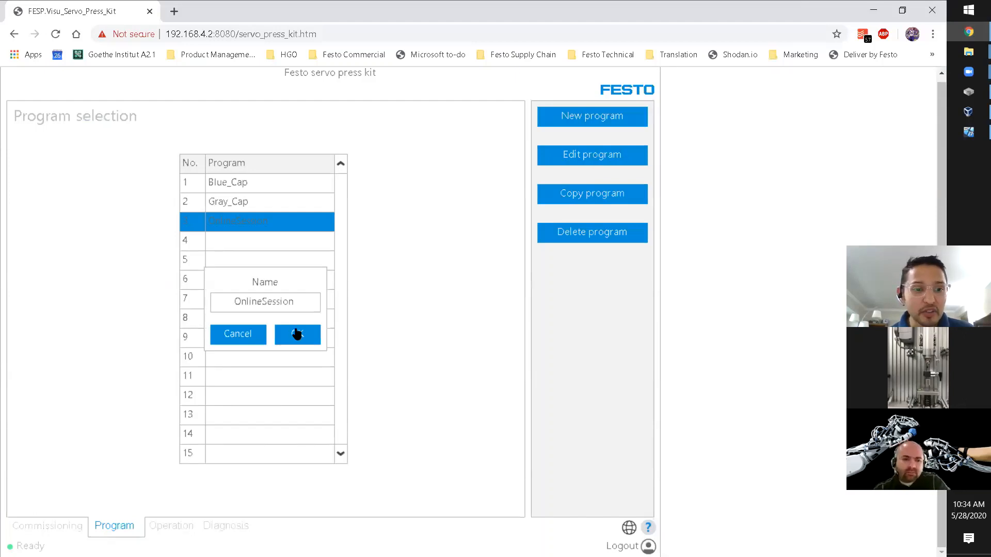
{"action": "left_click", "coordinate": [297, 333]}
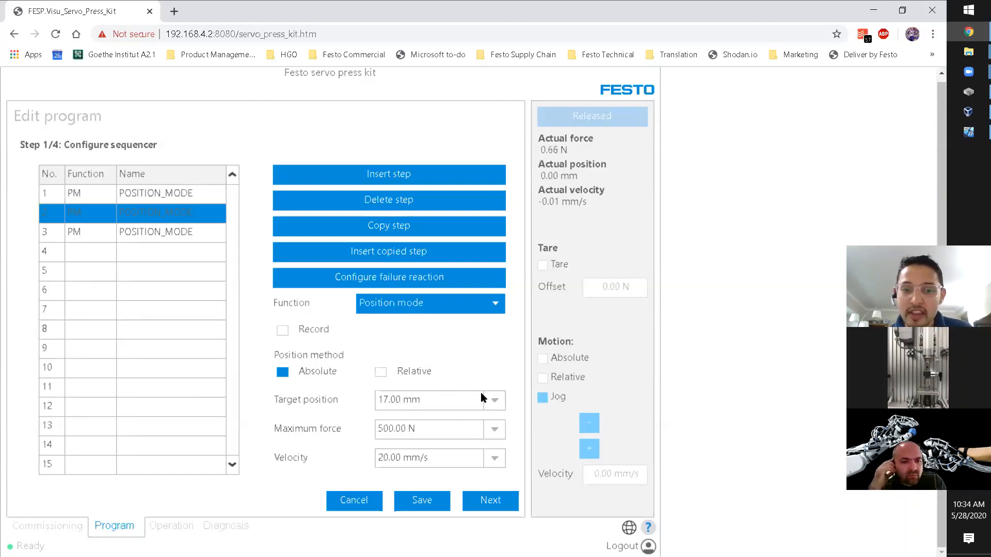
{"action": "left_click", "coordinate": [494, 400]}
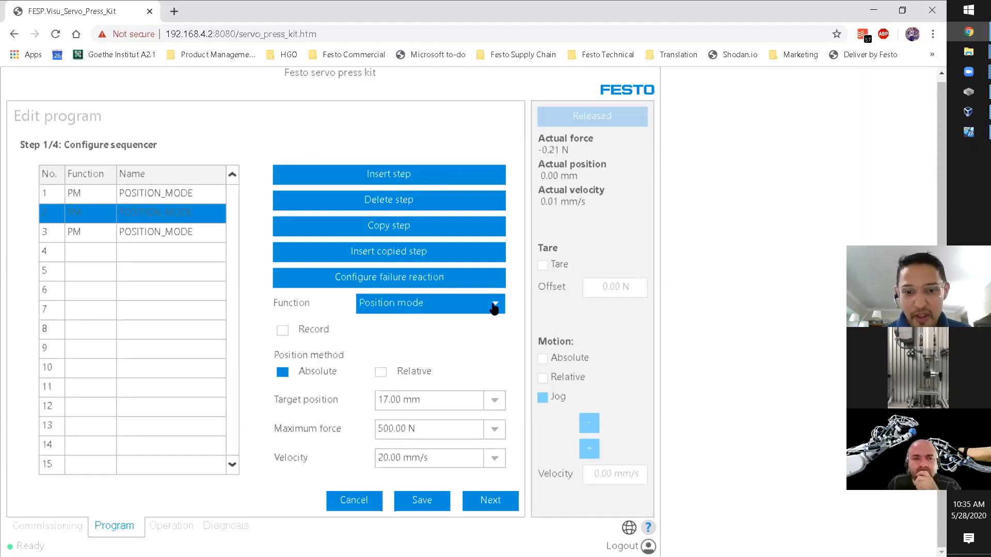
{"action": "left_click", "coordinate": [429, 302]}
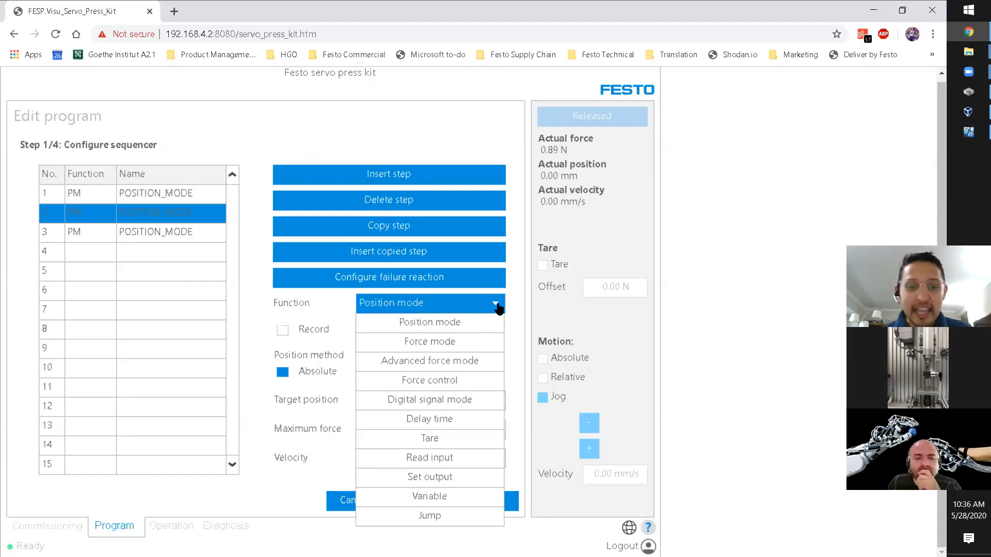
{"action": "left_click", "coordinate": [428, 322]}
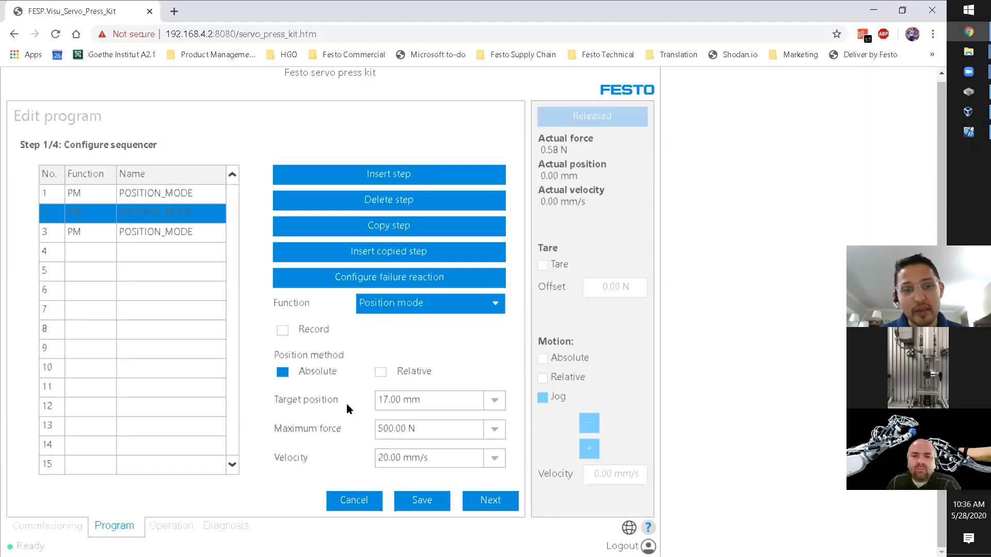
{"action": "left_click", "coordinate": [389, 277]}
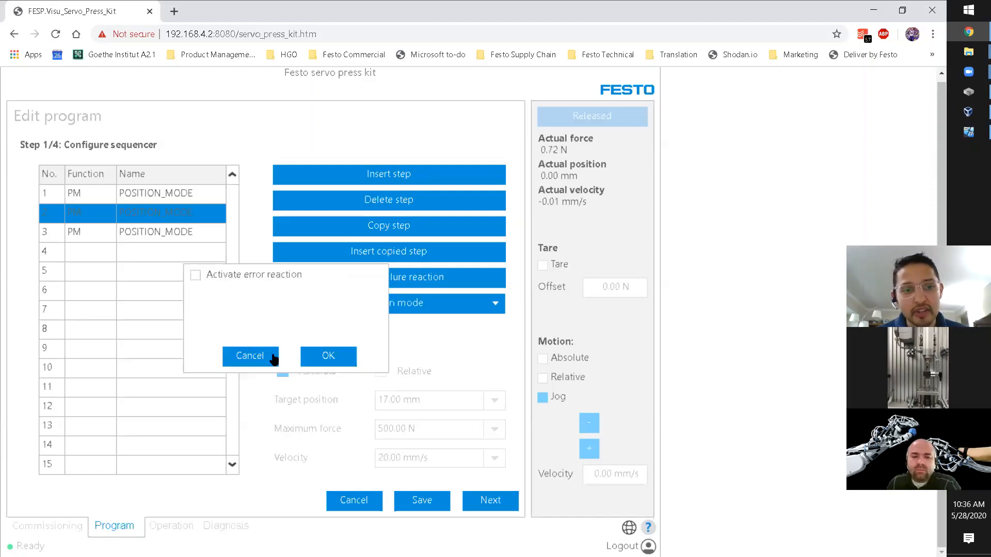
{"action": "left_click", "coordinate": [250, 356]}
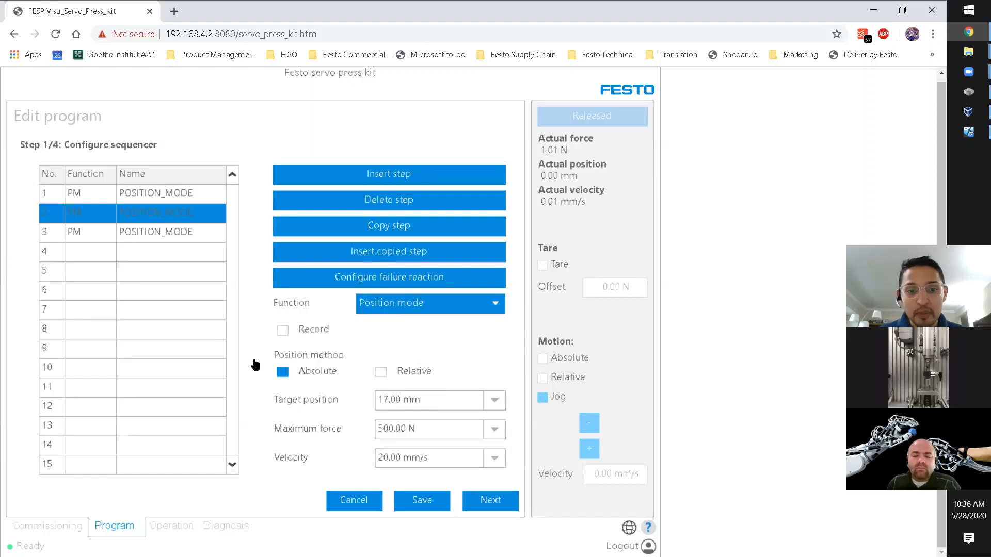
{"action": "mouse_move", "coordinate": [337, 398]}
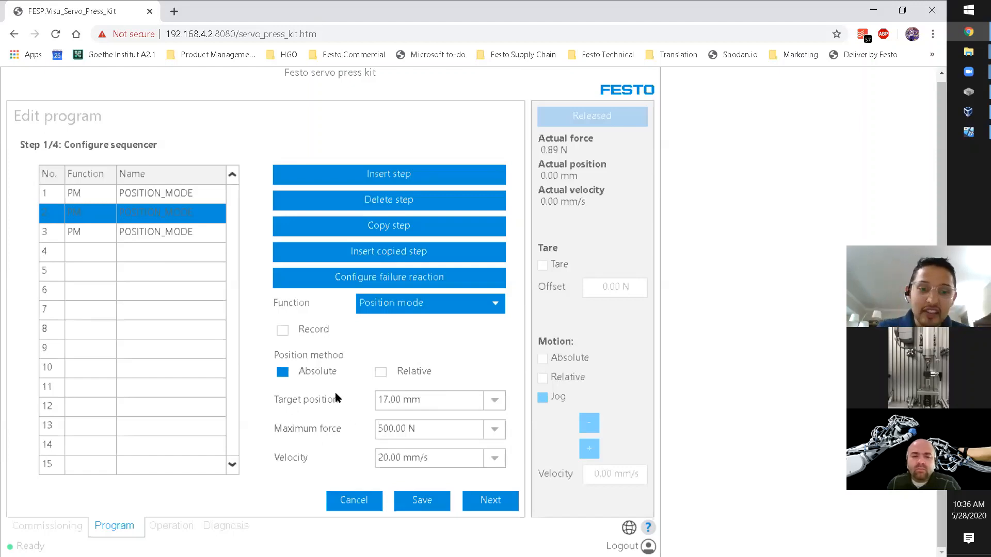
{"action": "left_click", "coordinate": [429, 303]}
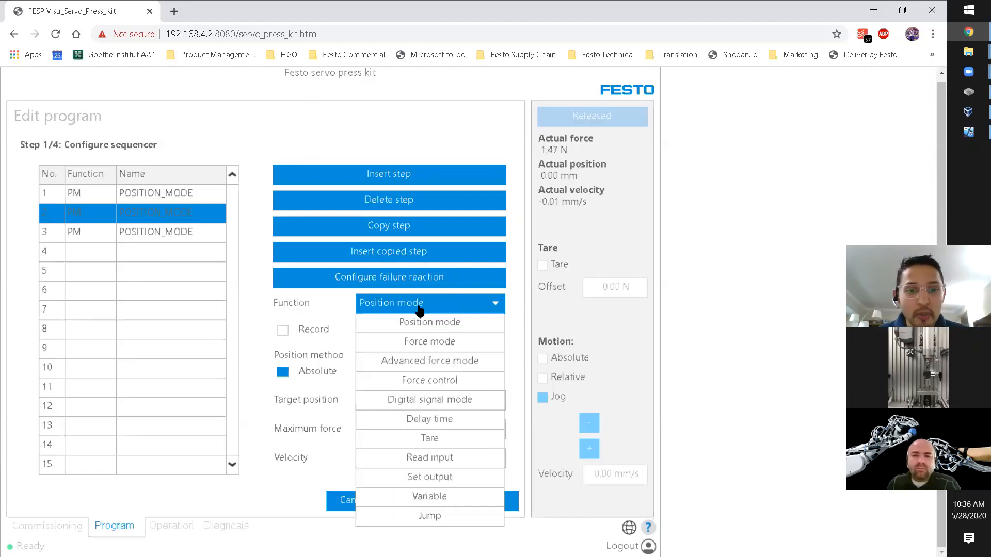
Set step 2 to force mode with 55 mm maximum position, then cancel back to program selection
{"action": "left_click", "coordinate": [430, 342]}
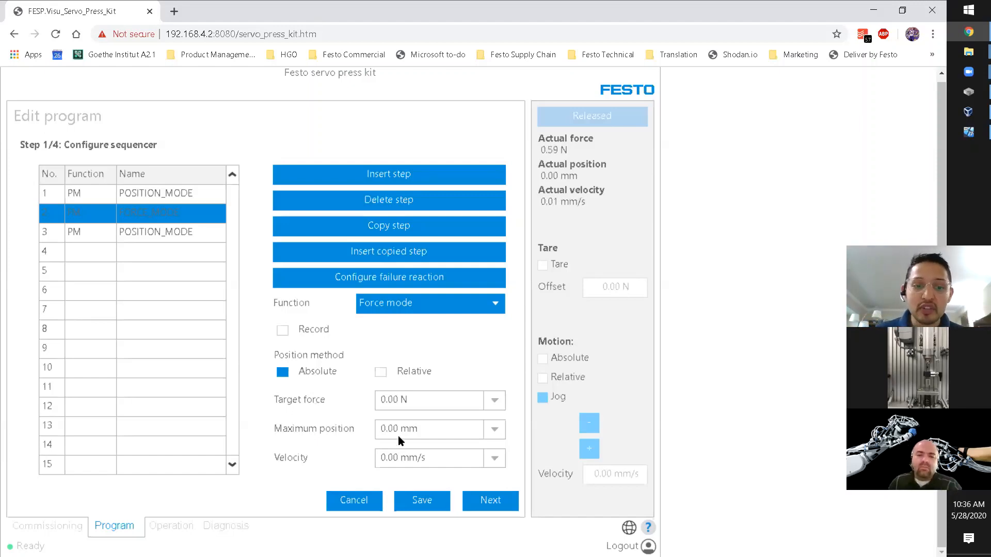
{"action": "type", "text": "100"}
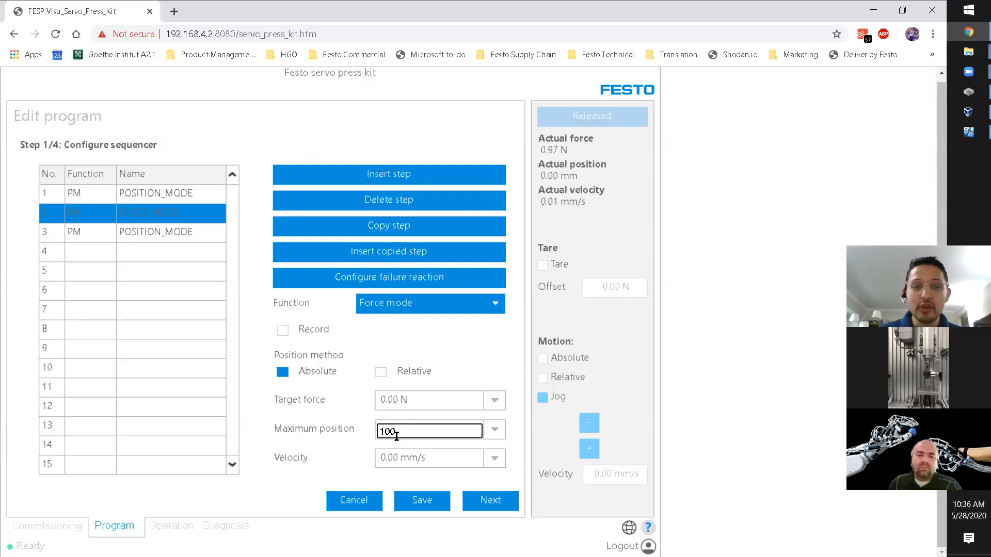
{"action": "type", "text": "55.00 mm"}
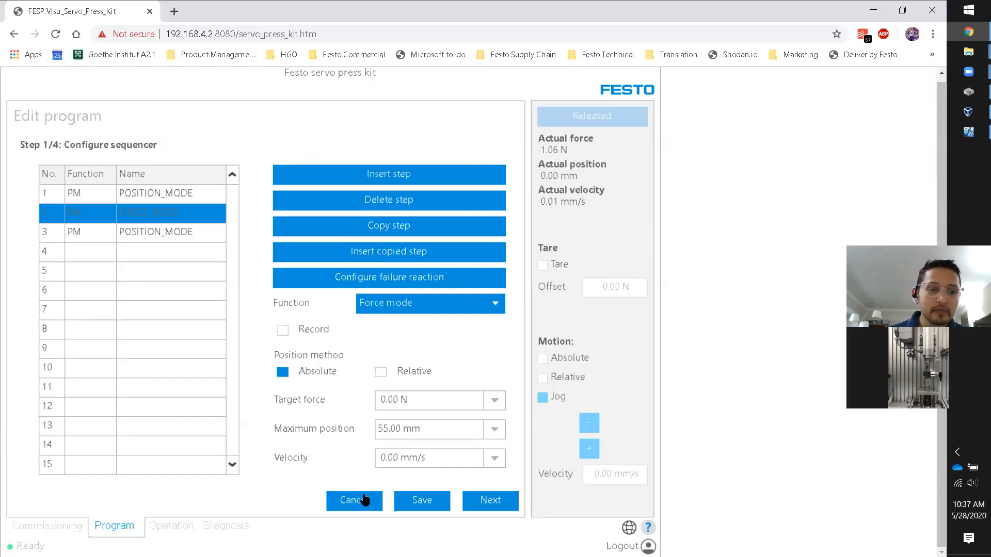
{"action": "left_click", "coordinate": [353, 501]}
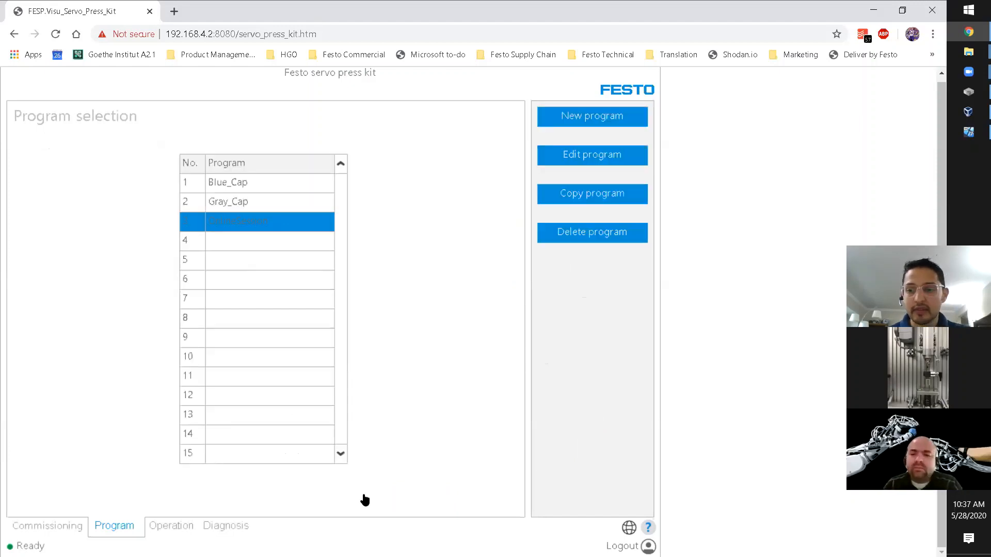